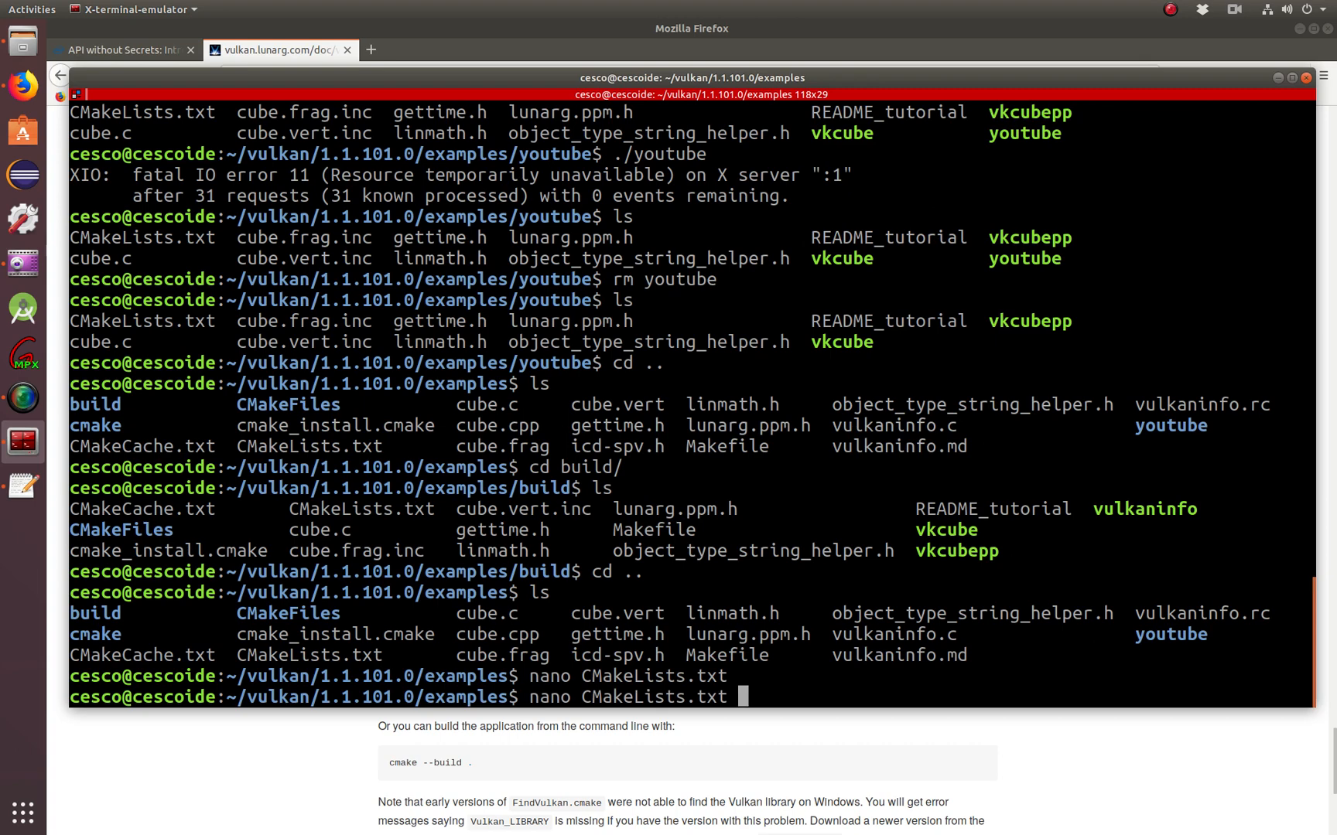
- Read through the examples CMakeLists.txt in nano and close it without changes
key("Return")
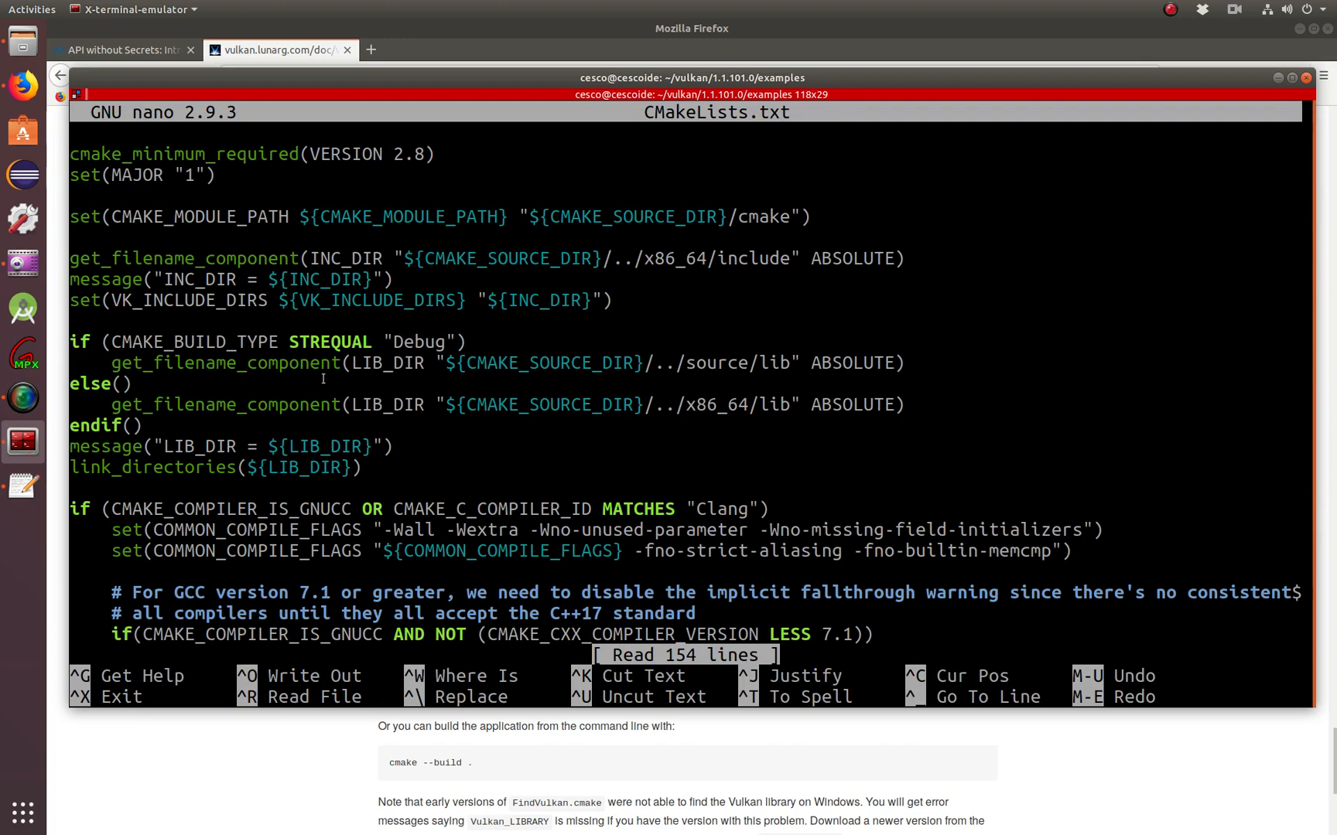
scroll("down", 3)
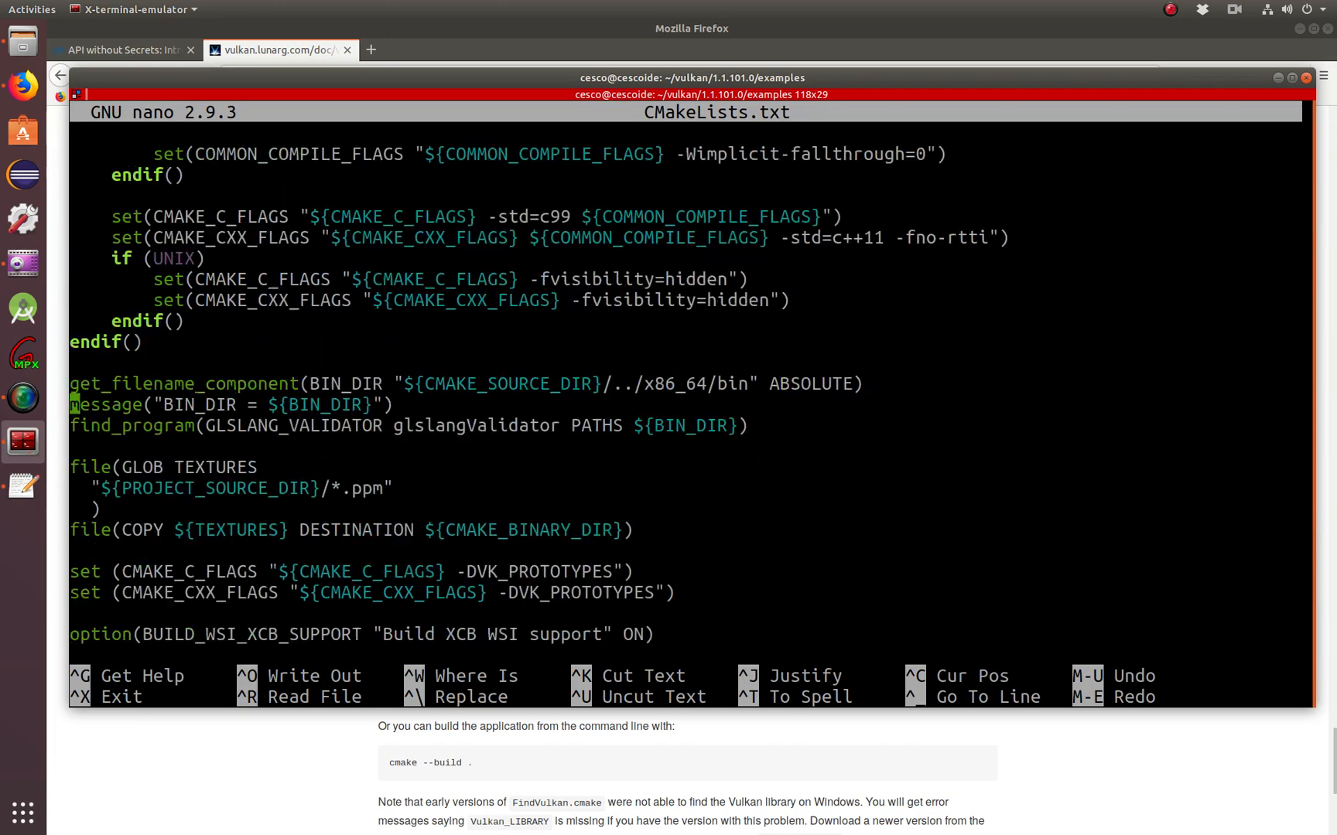
scroll("down", 3)
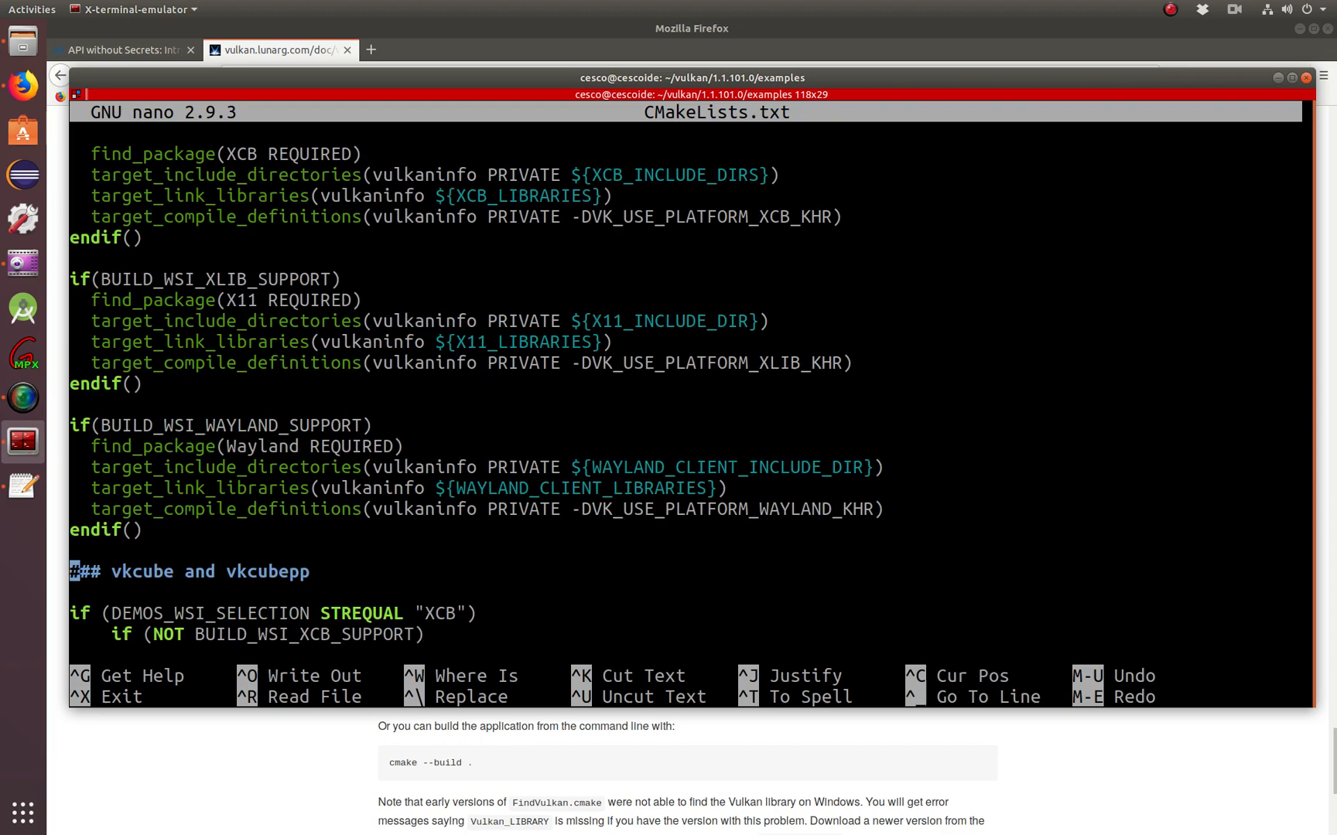
scroll("down", 3)
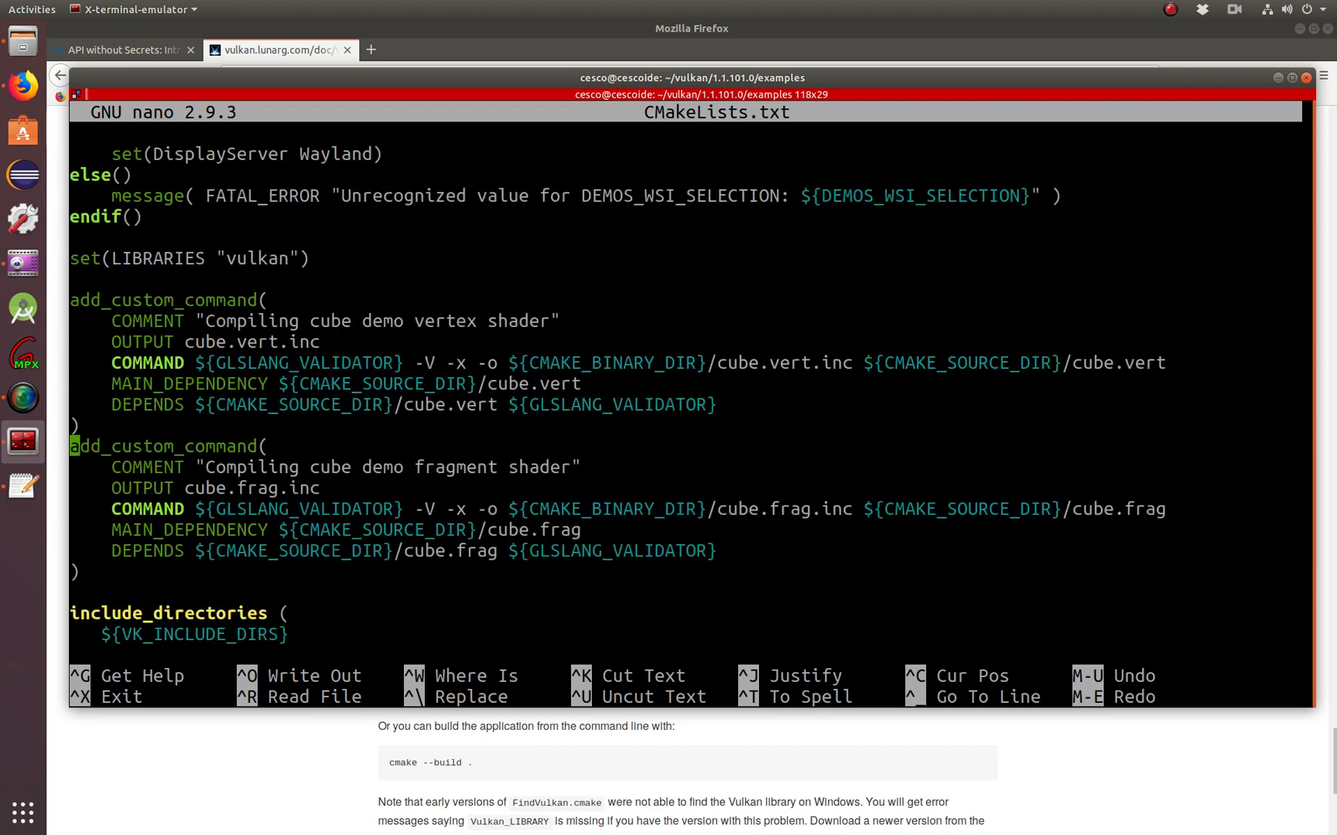
scroll("down", 3)
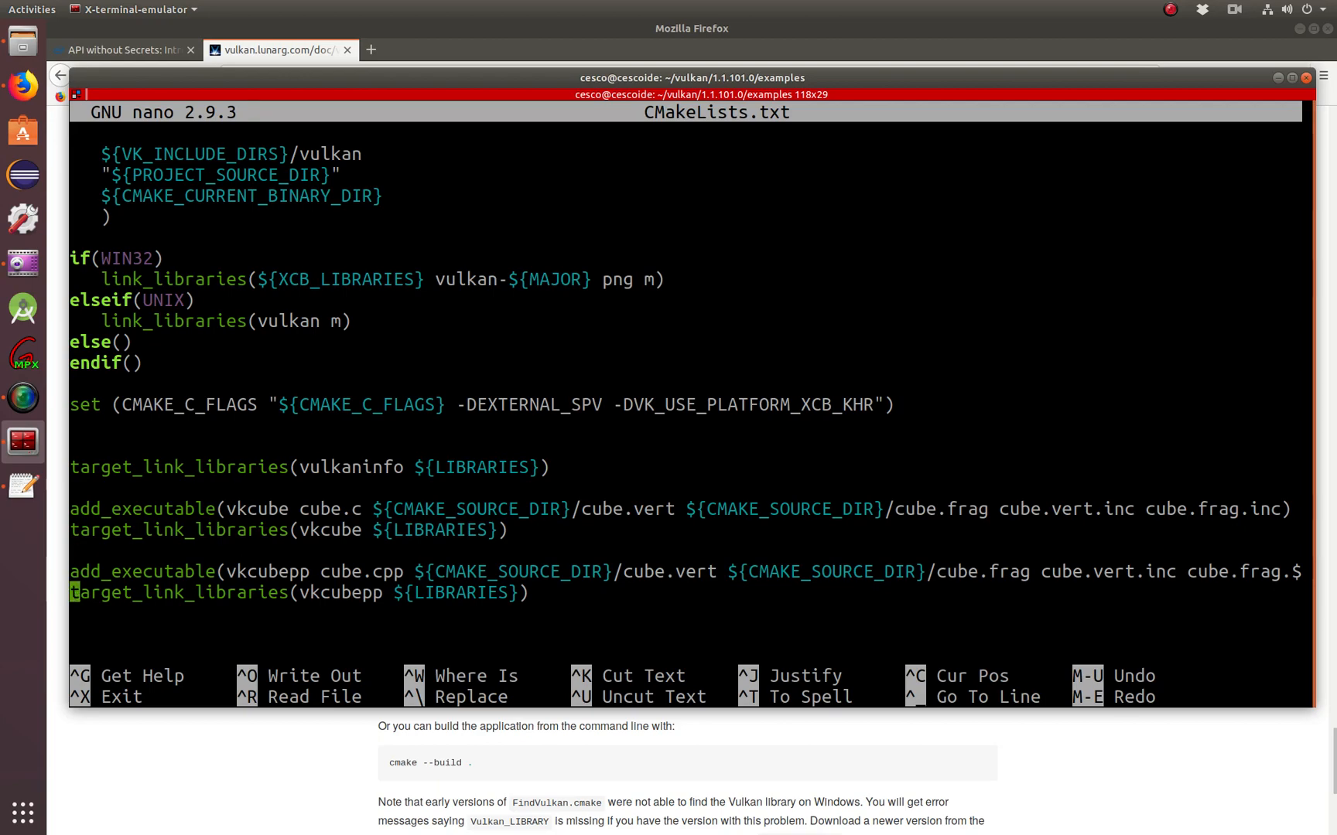
scroll("up", 3)
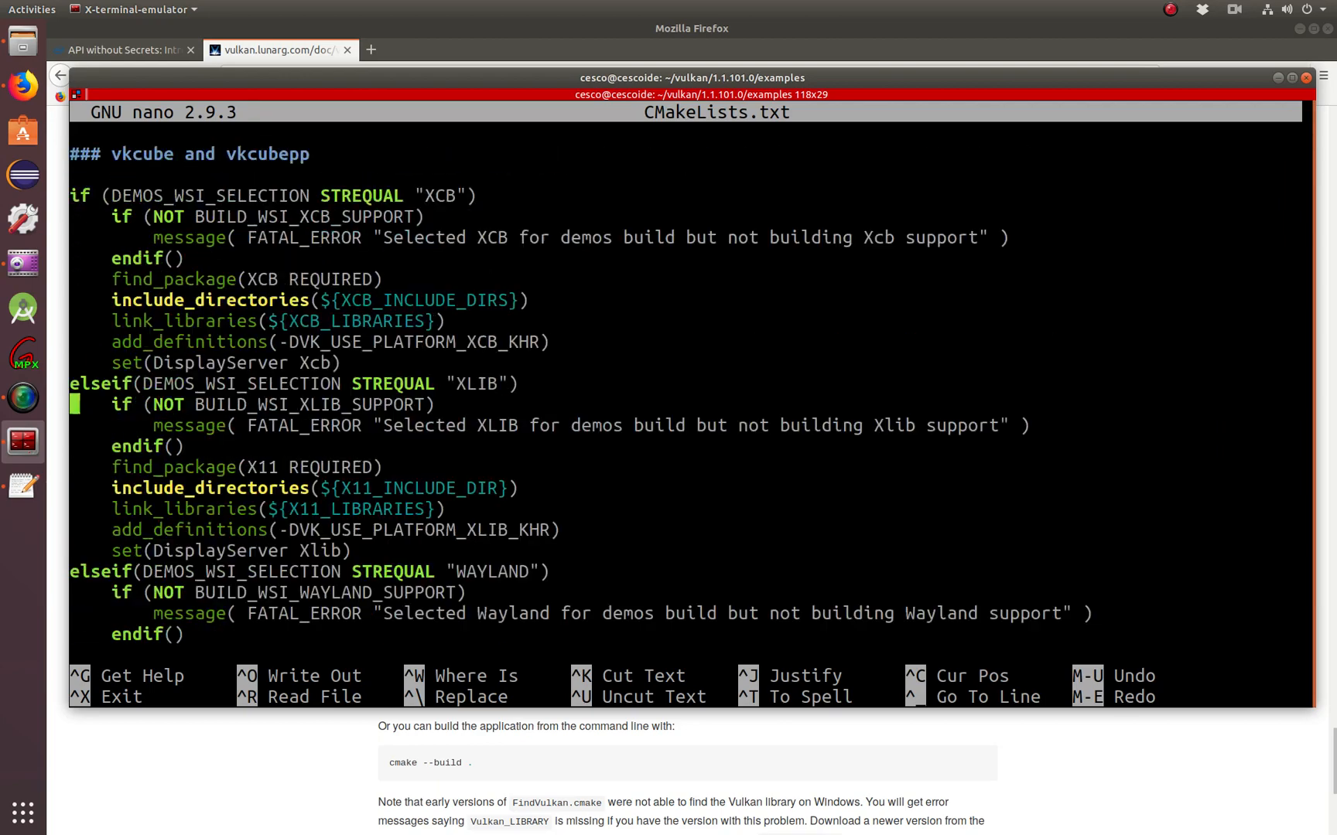
scroll("up", 3)
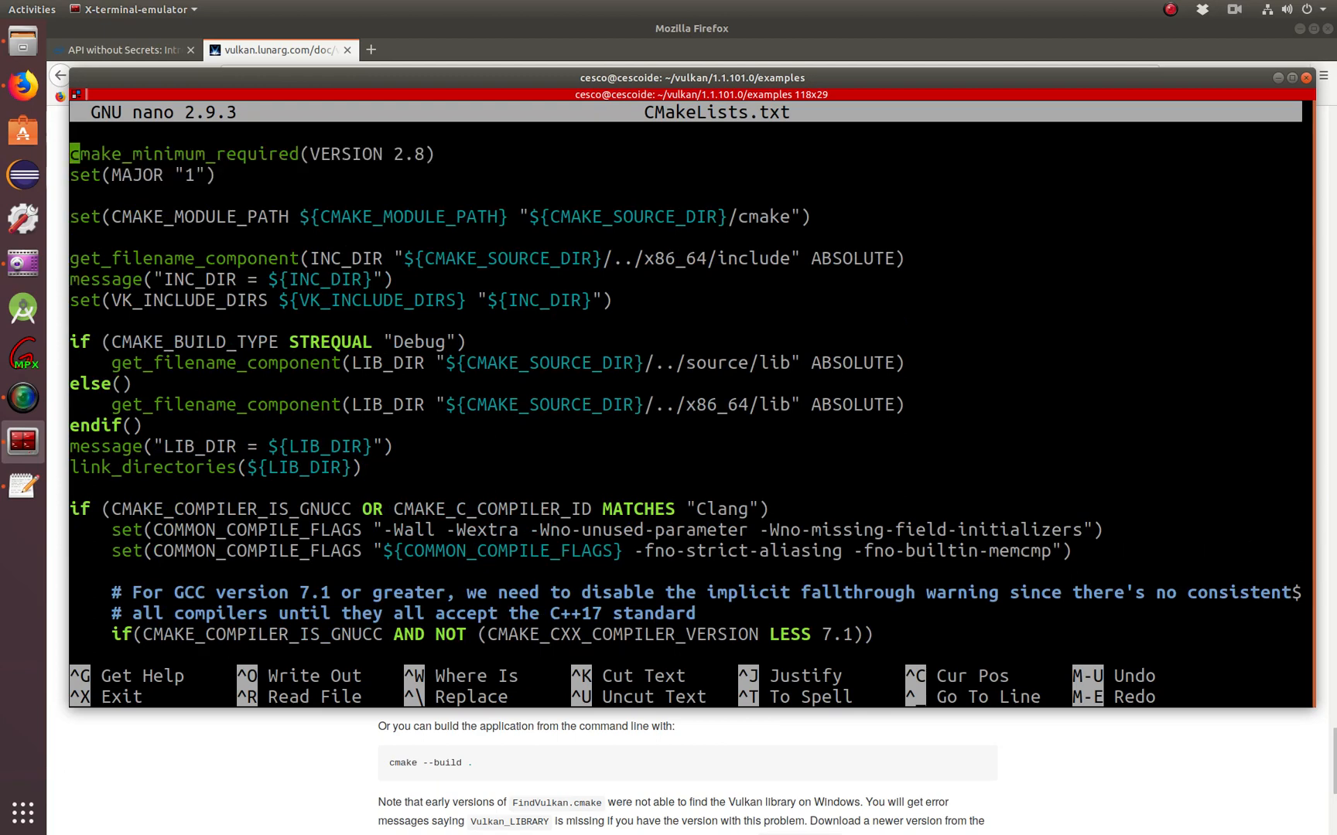
key("ctrl+x")
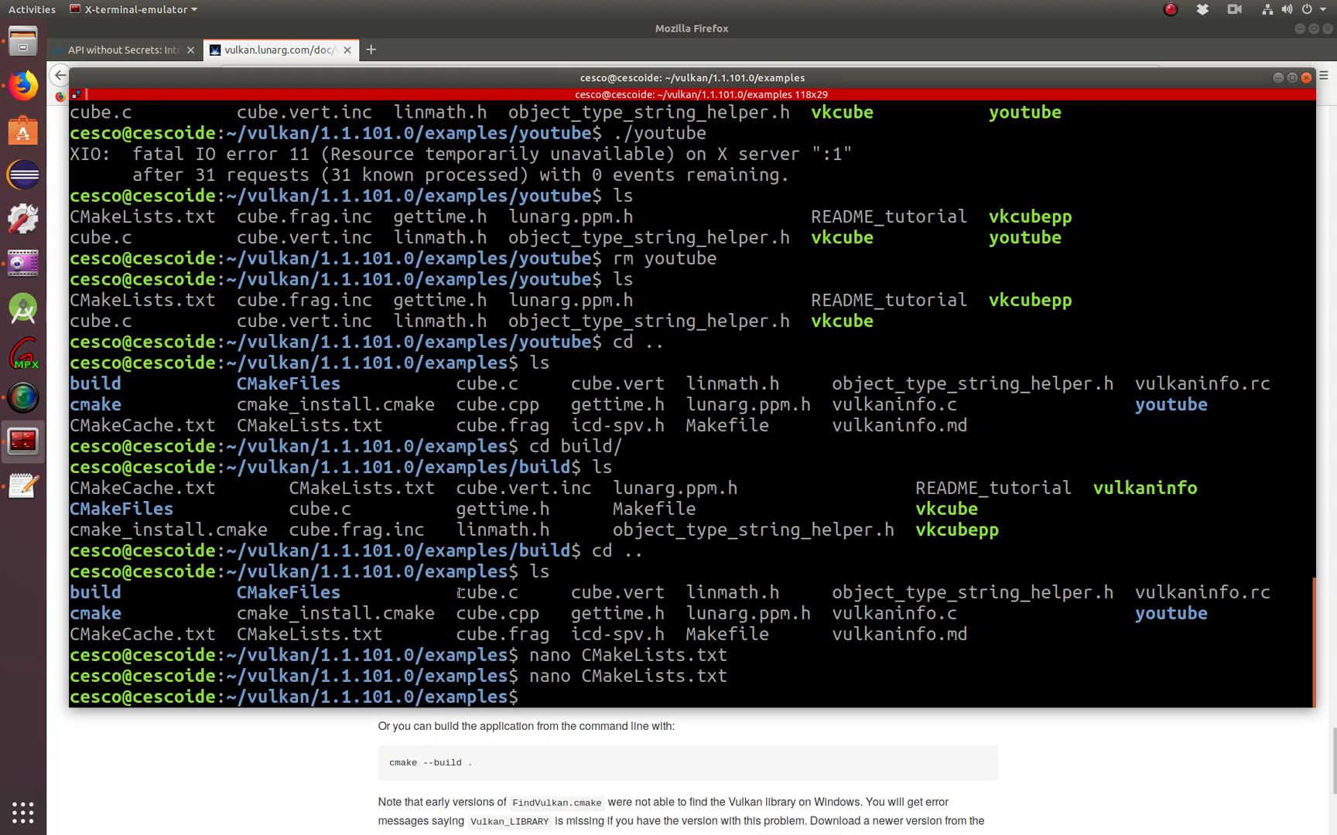
- Navigate up to the Vulkan SDK folder, then into examples/build
double_click(486, 592)
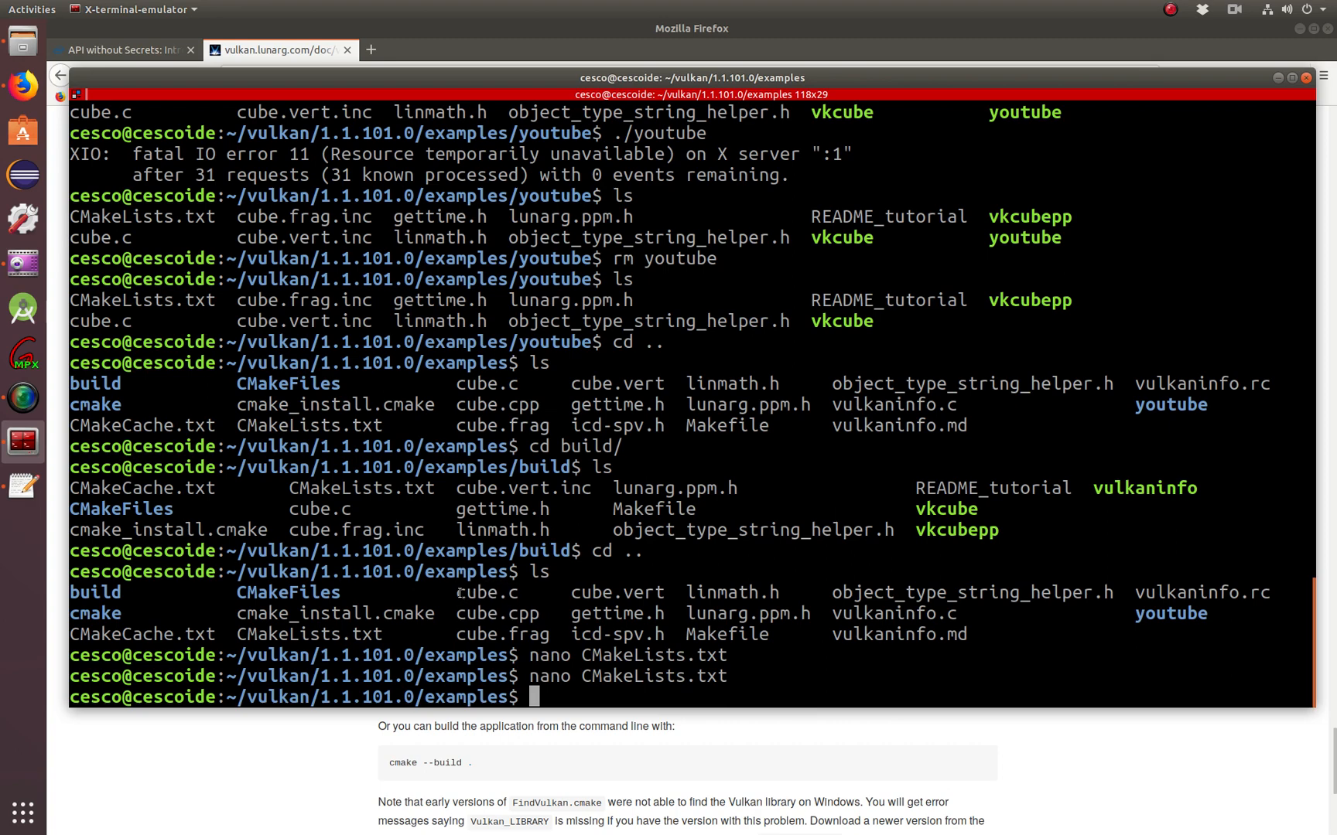
double_click(486, 593)
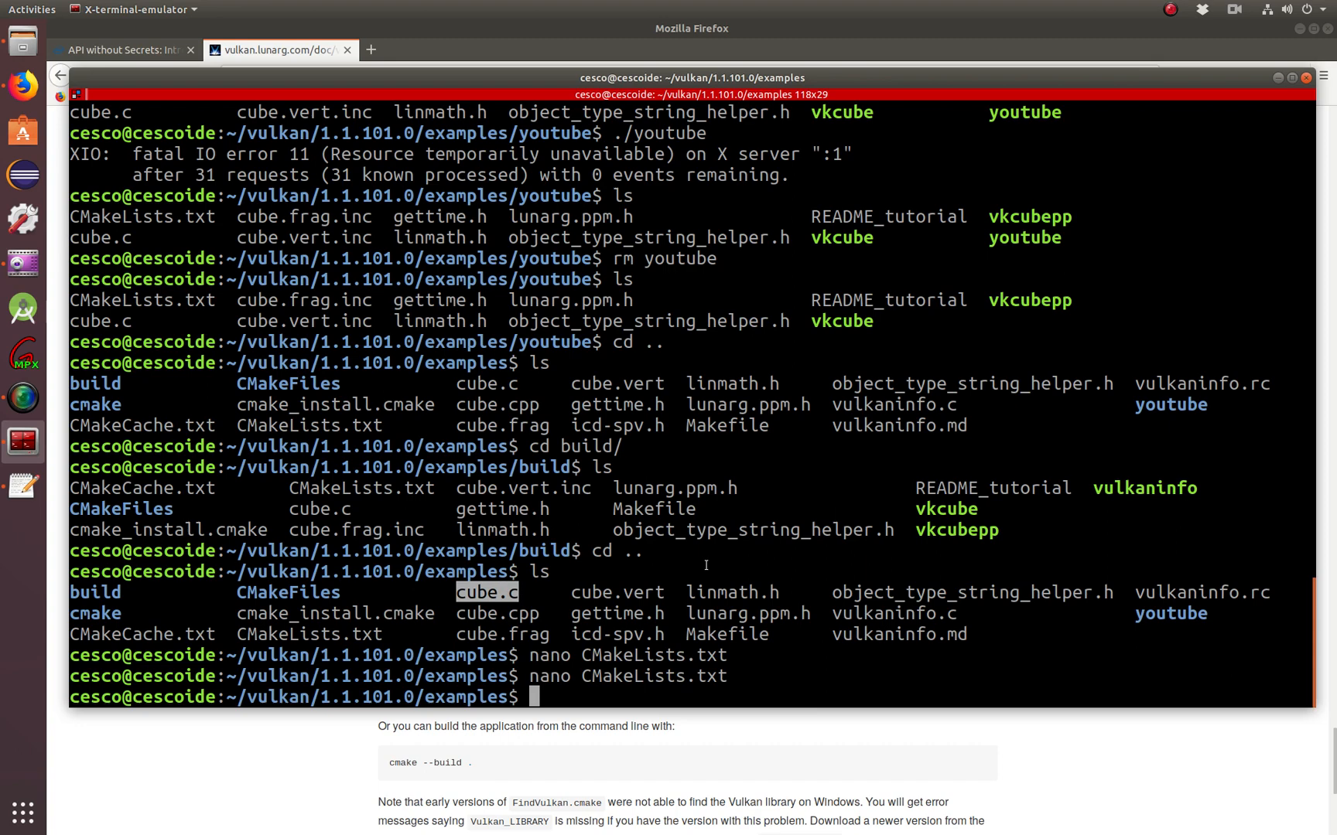
double_click(945, 509)
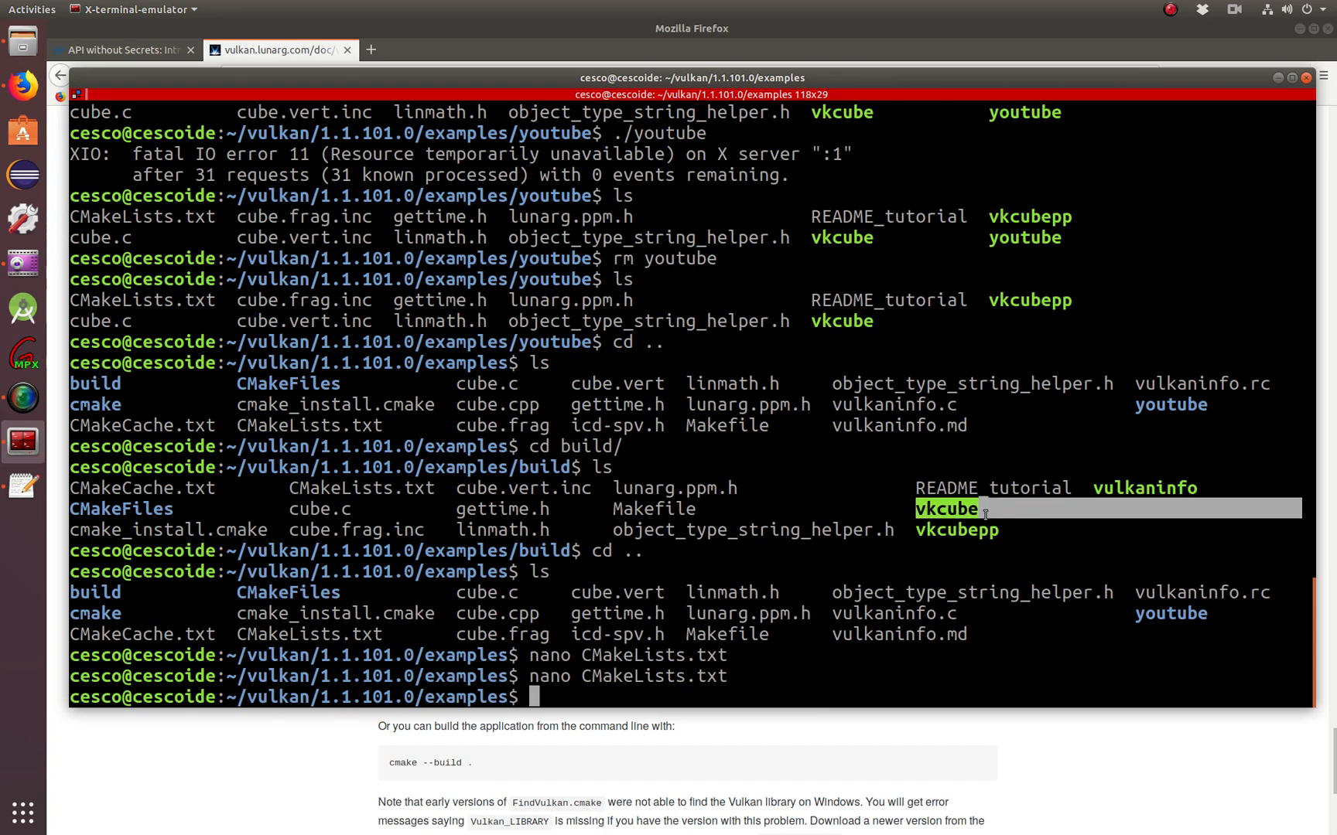
type("cd")
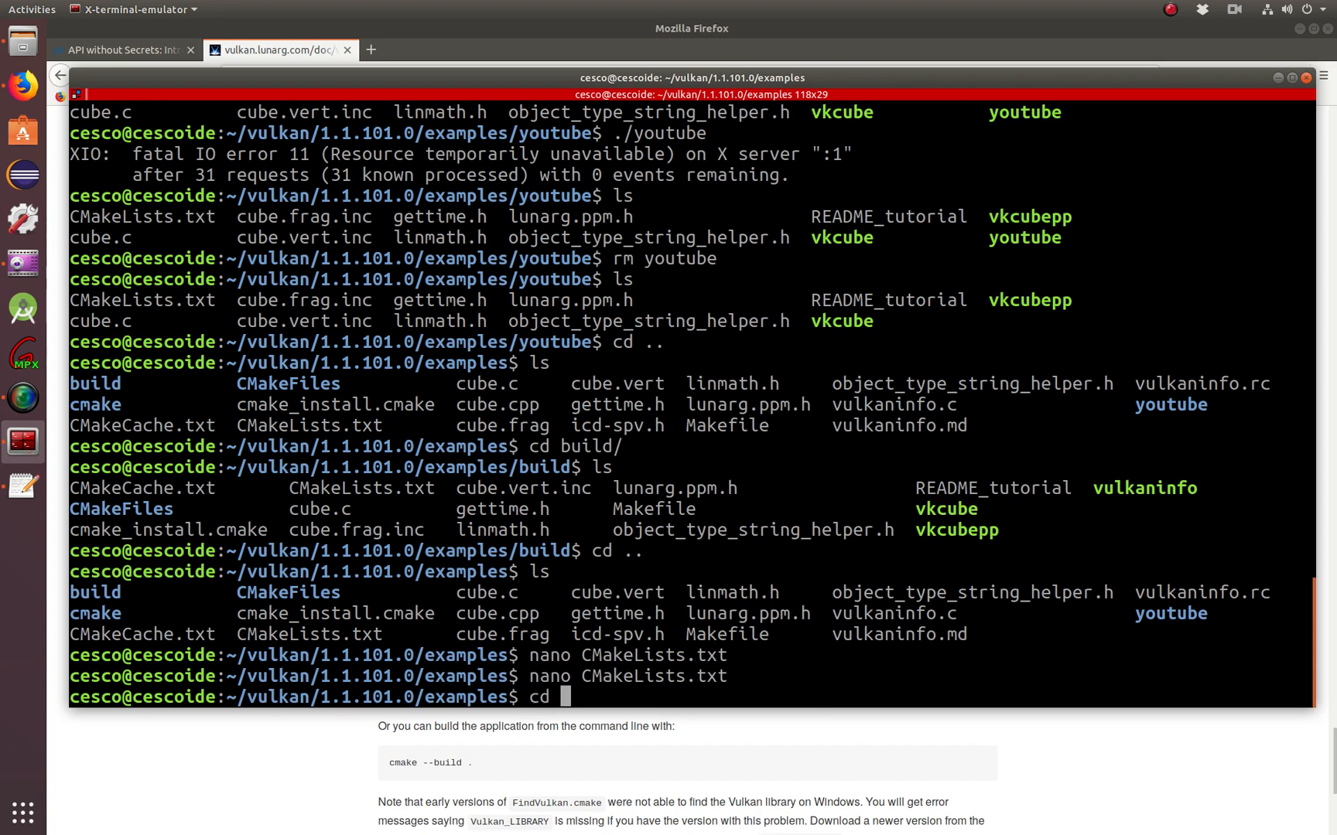
key("Return")
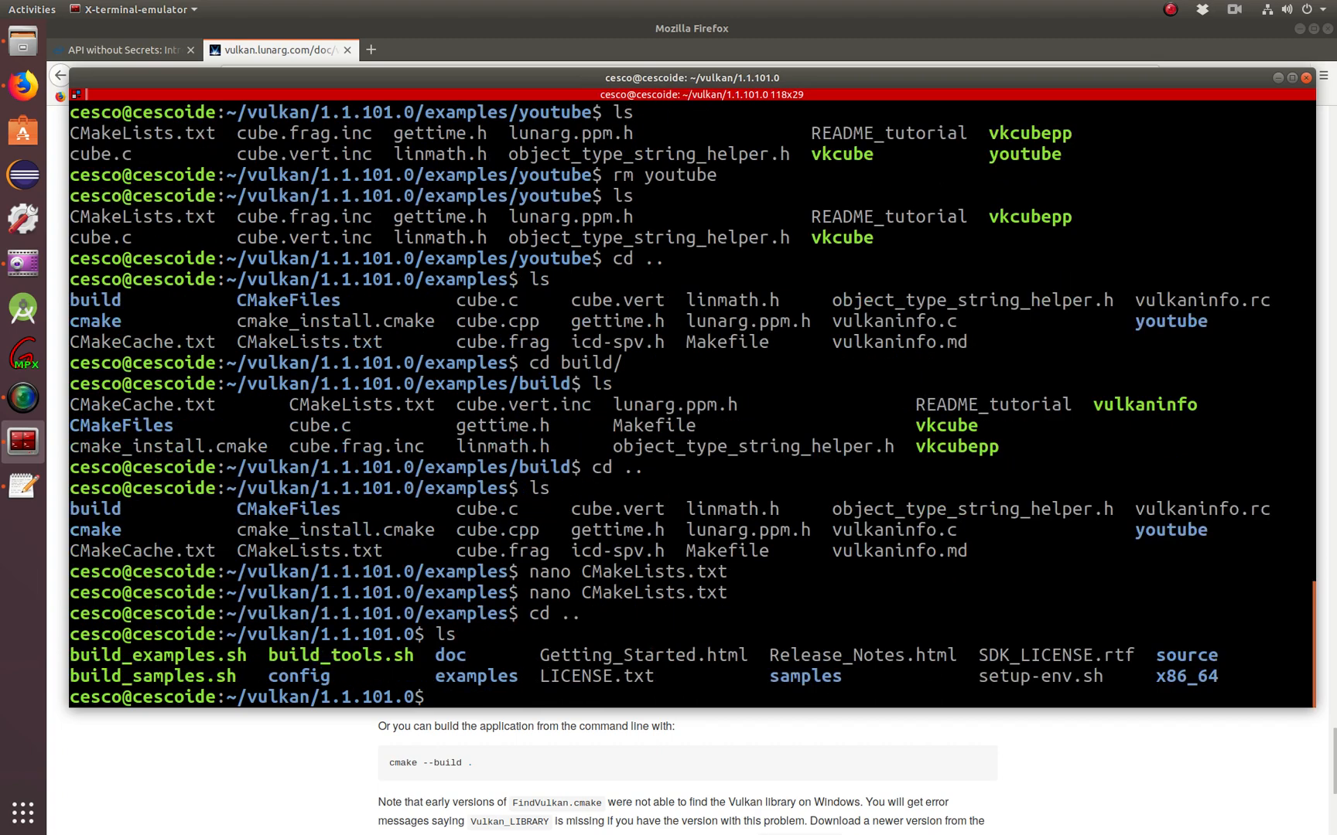
type("cd")
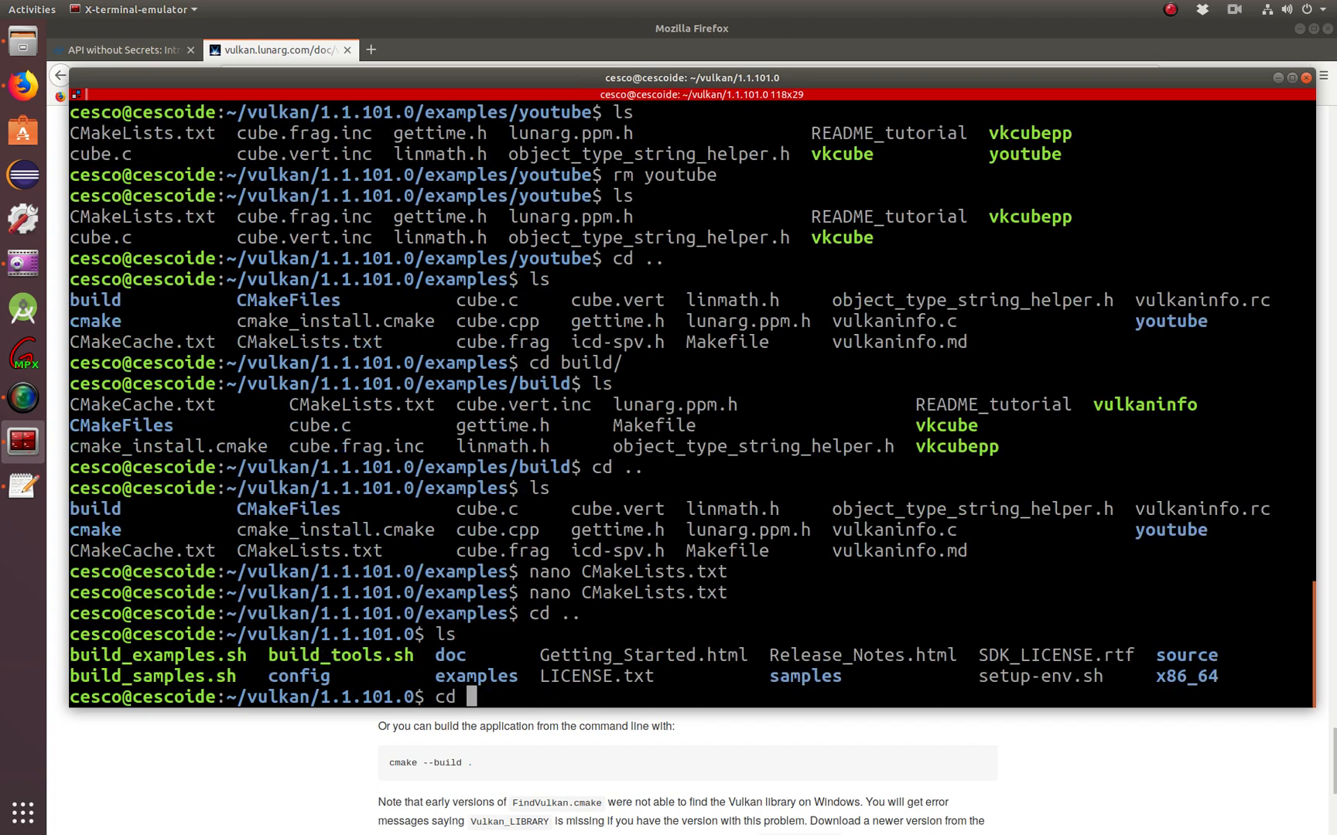
key("Return")
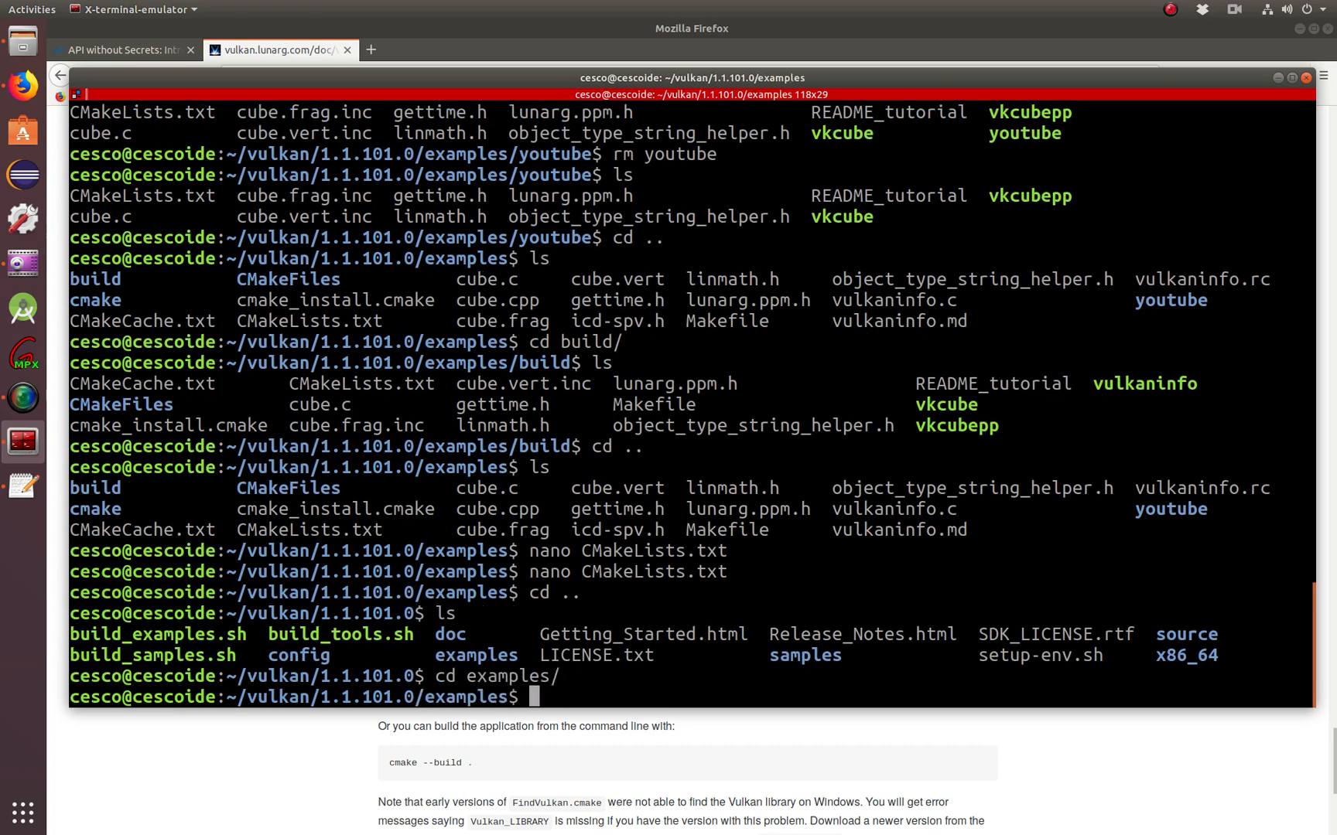
type("cd b")
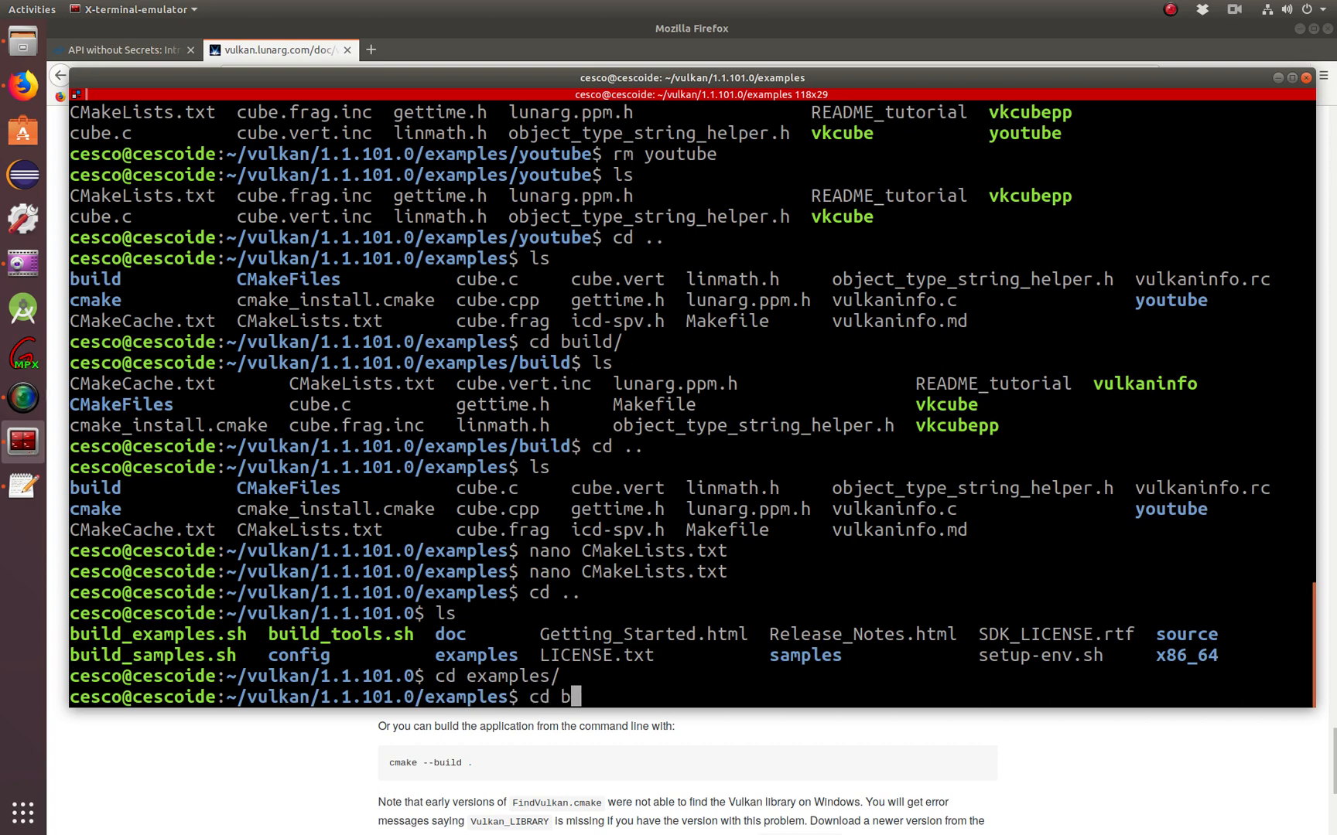
key("Return")
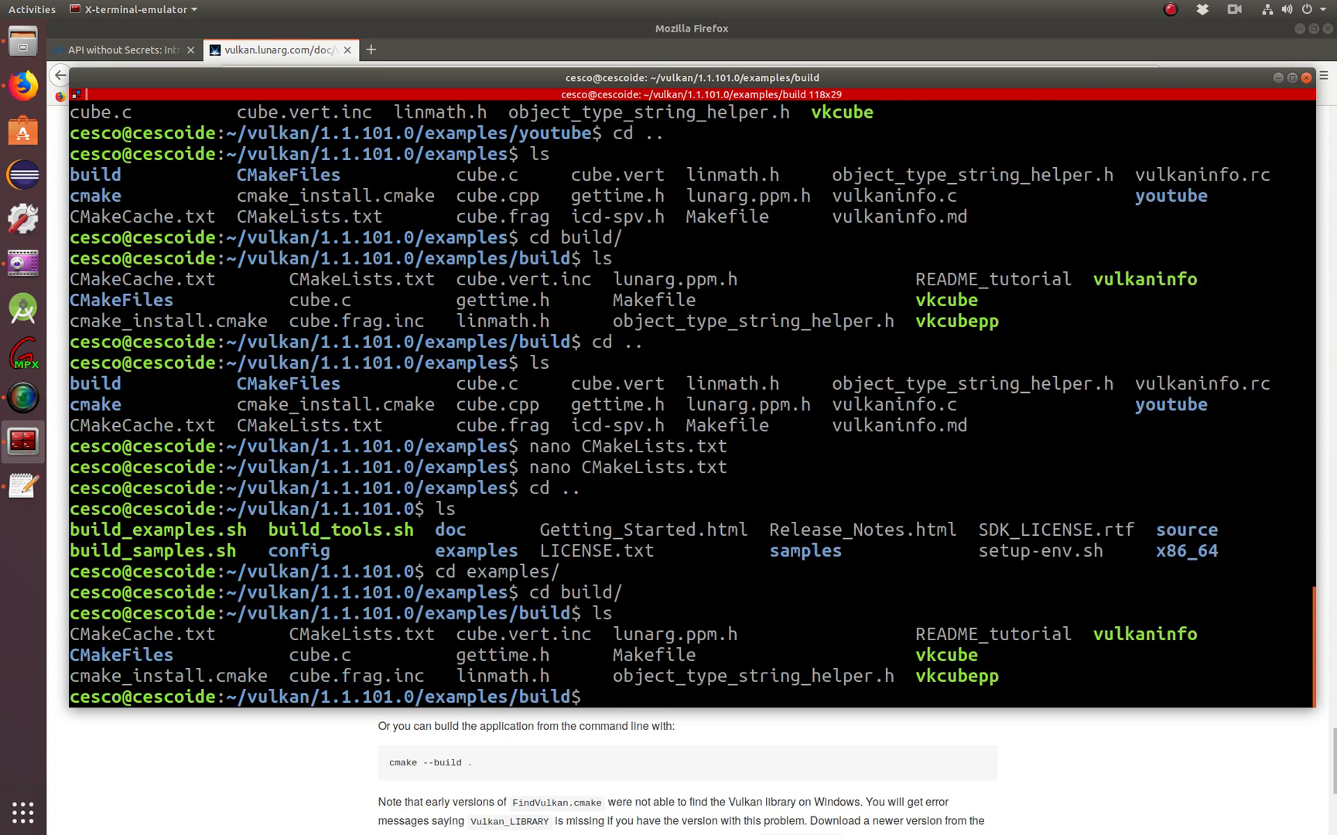
- Run the prebuilt ./vkcube demo, then cd .. back out of build
type("./v")
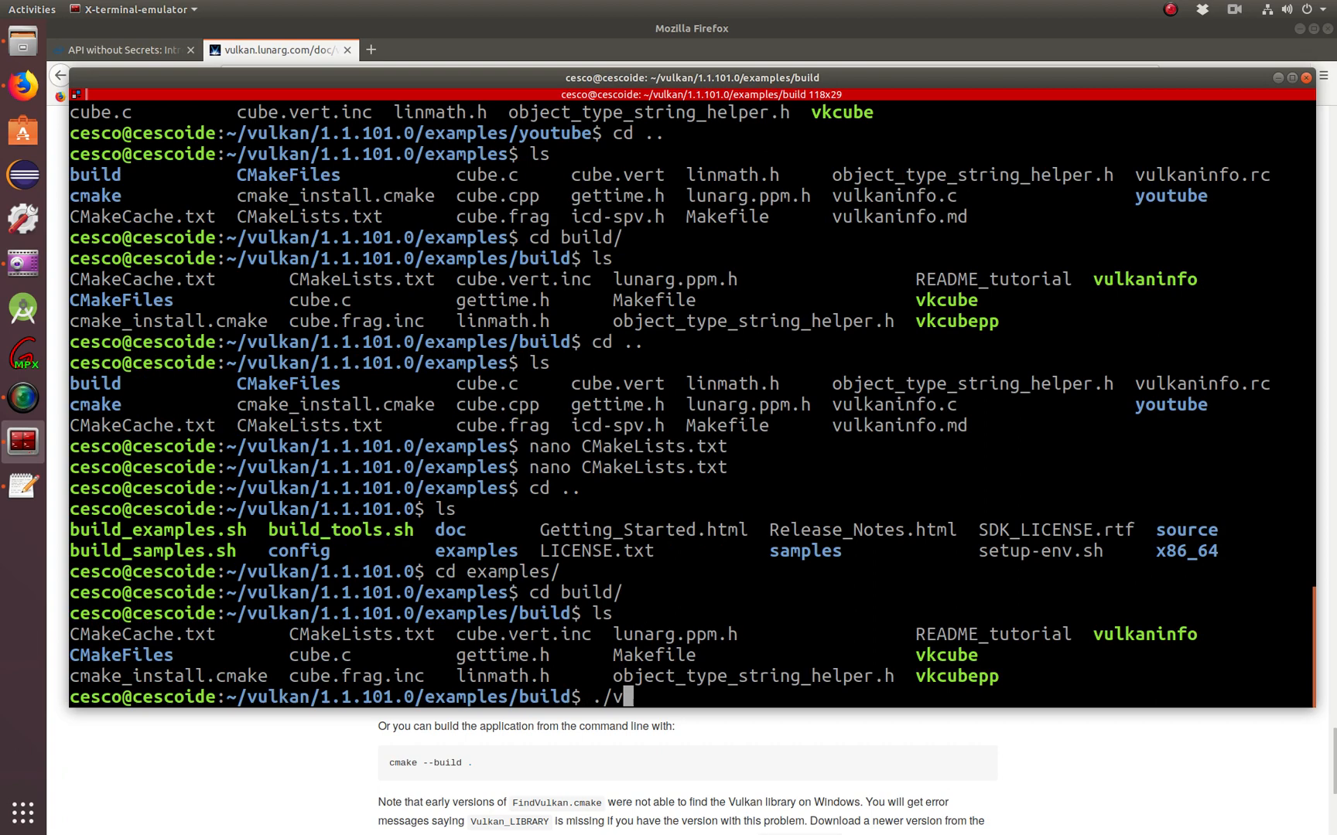
type("kcube")
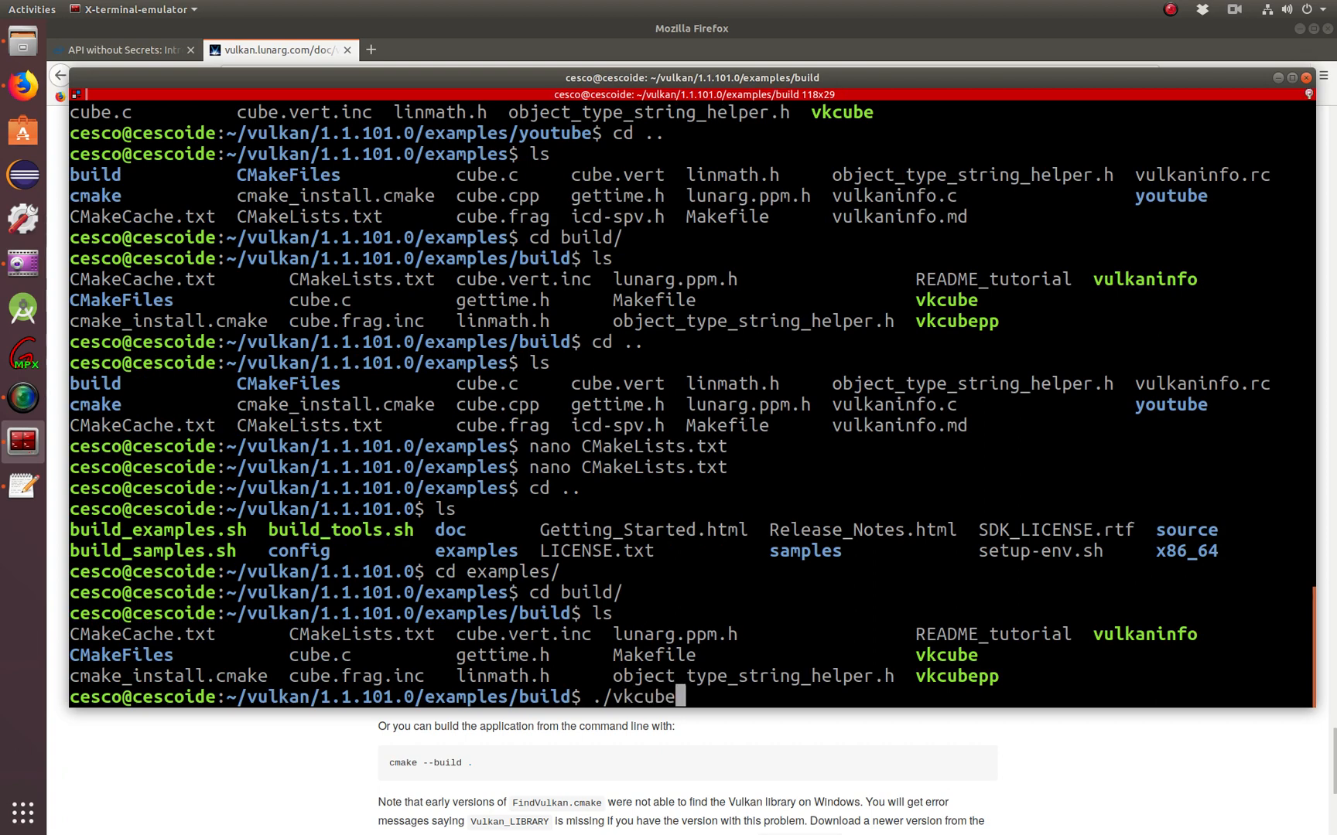
key("Return")
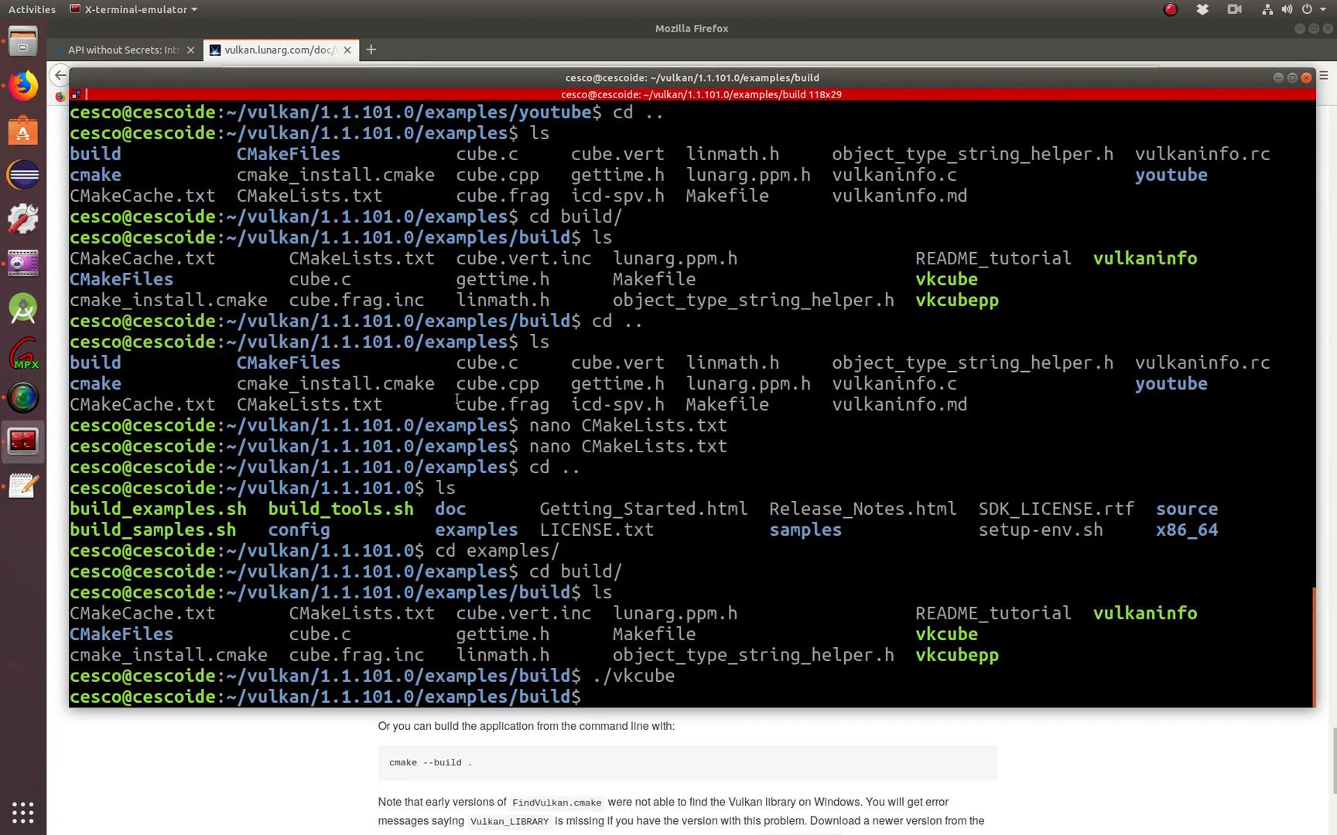
mouse_move(701, 539)
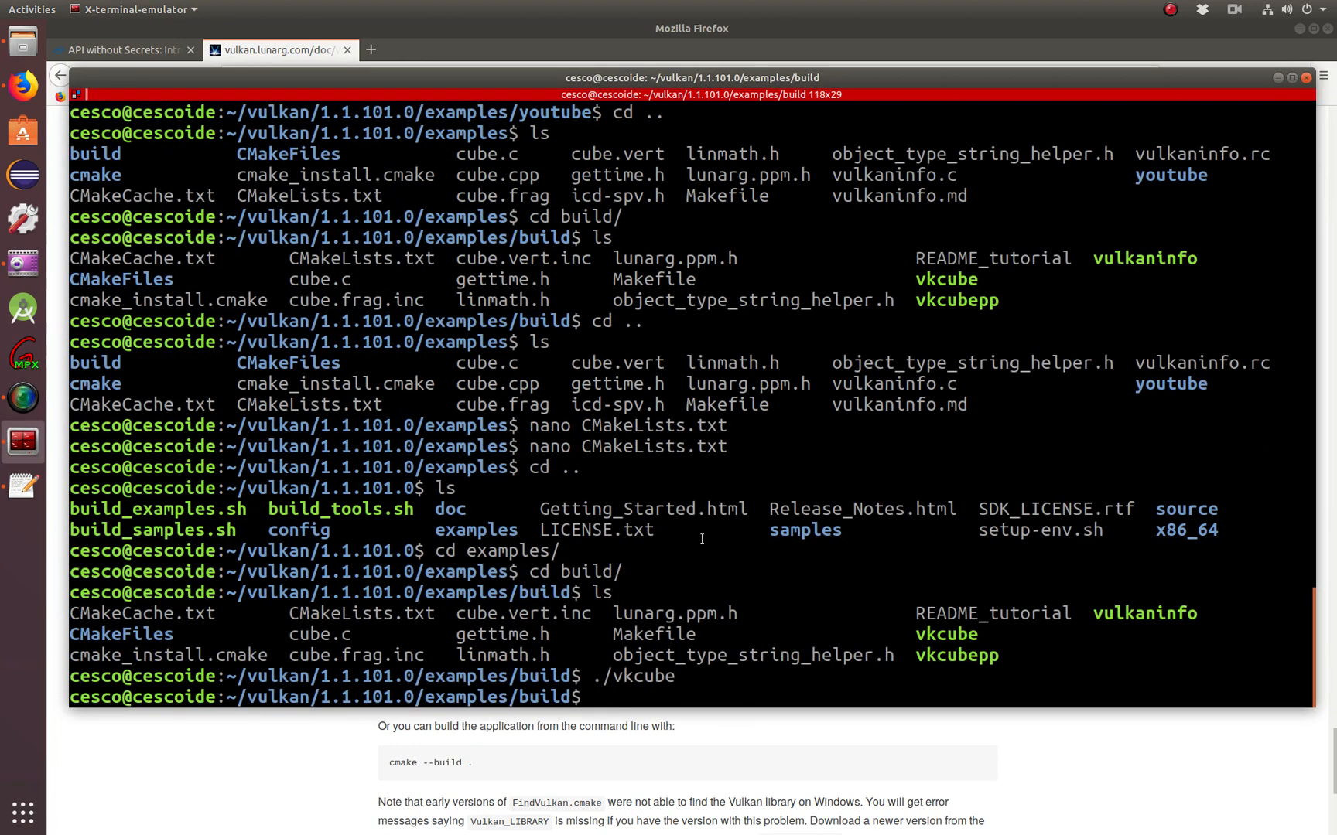
type("cd ..")
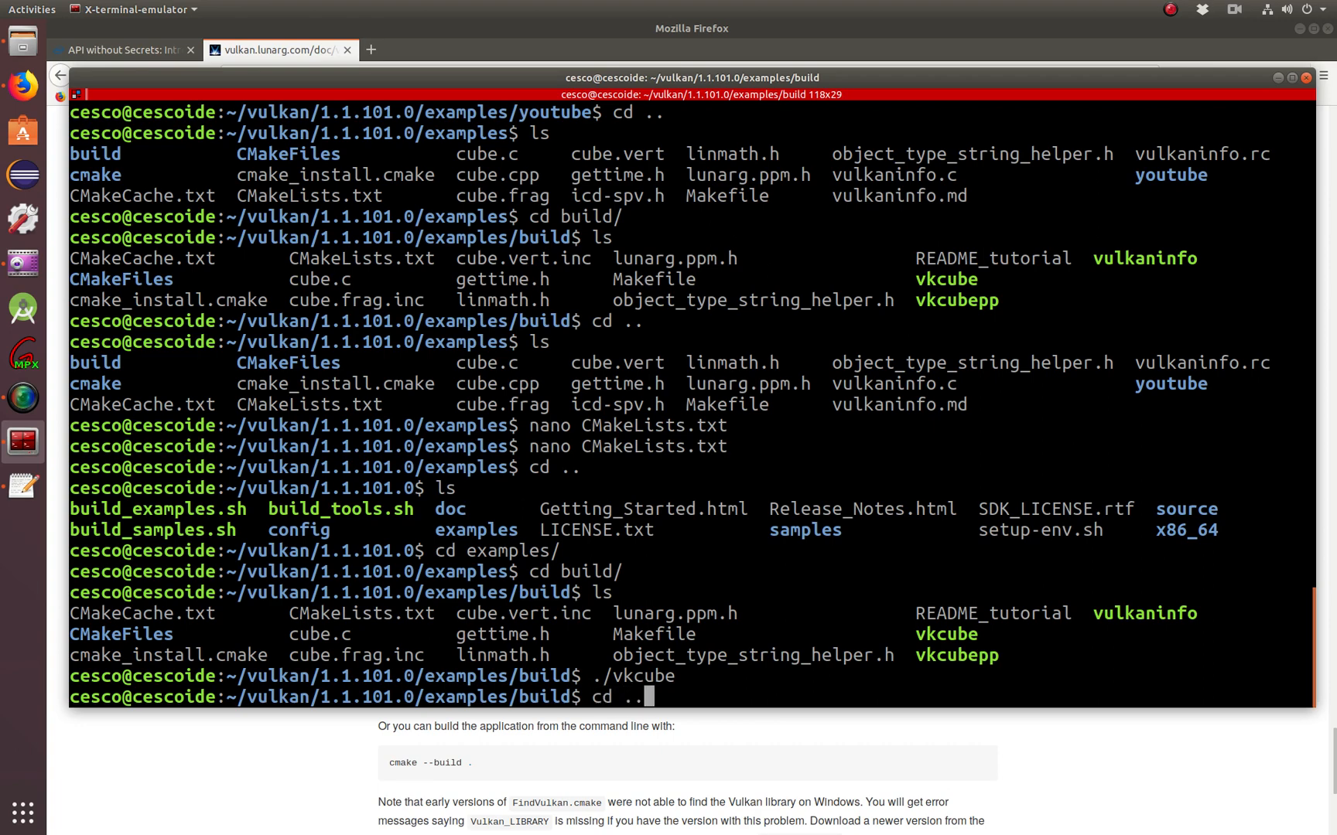
key("Return")
type("ls")
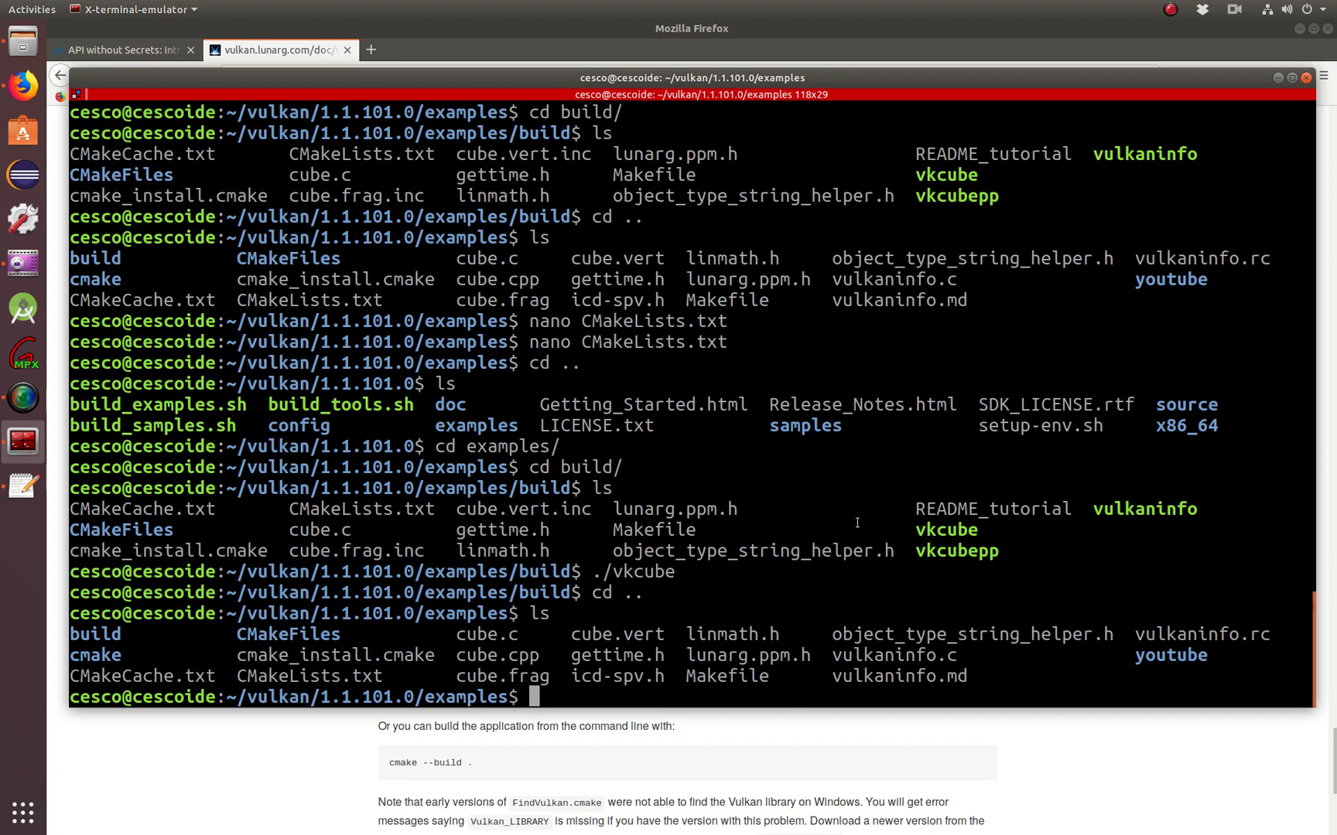
- Create the youtube folder with the cube sources and CMakeLists.txt, enter it and list it
double_click(1169, 654)
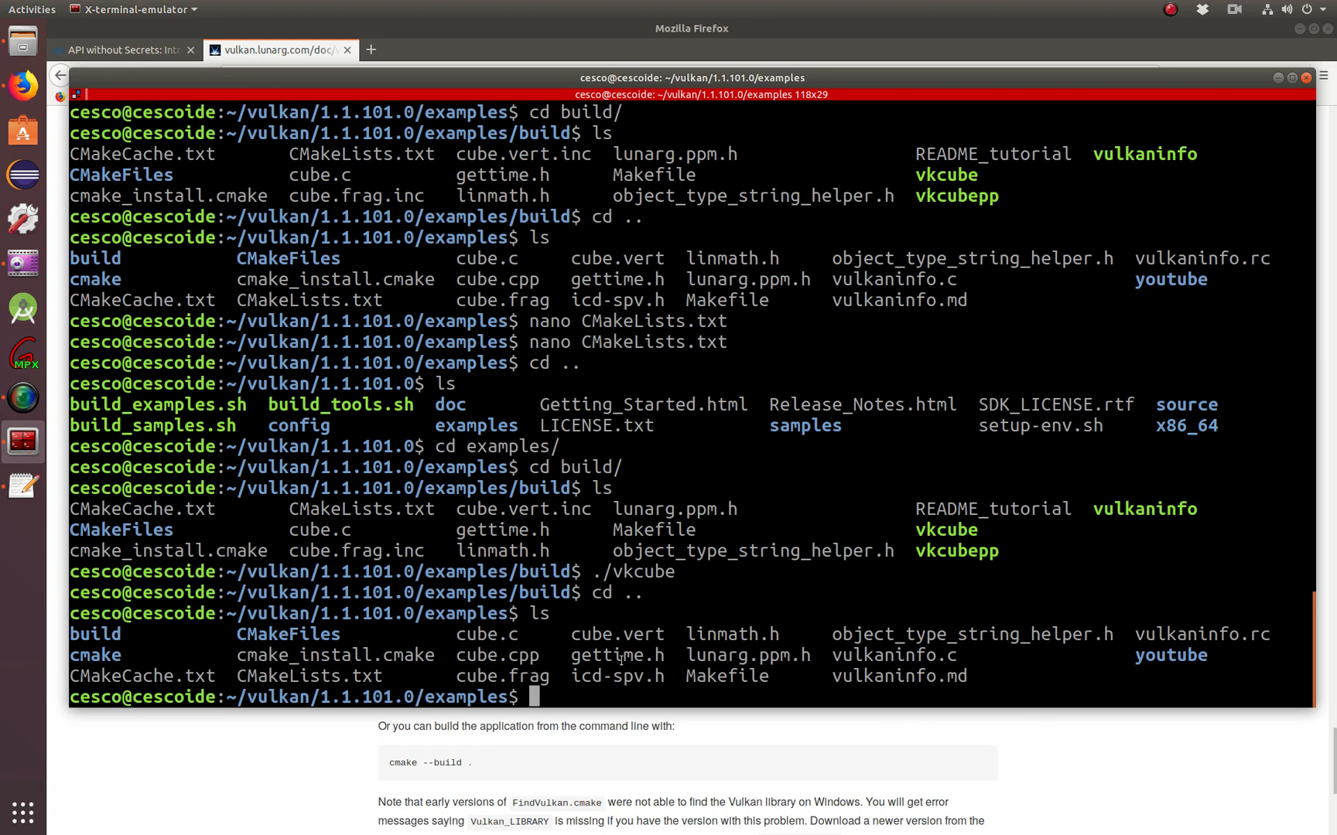
double_click(486, 634)
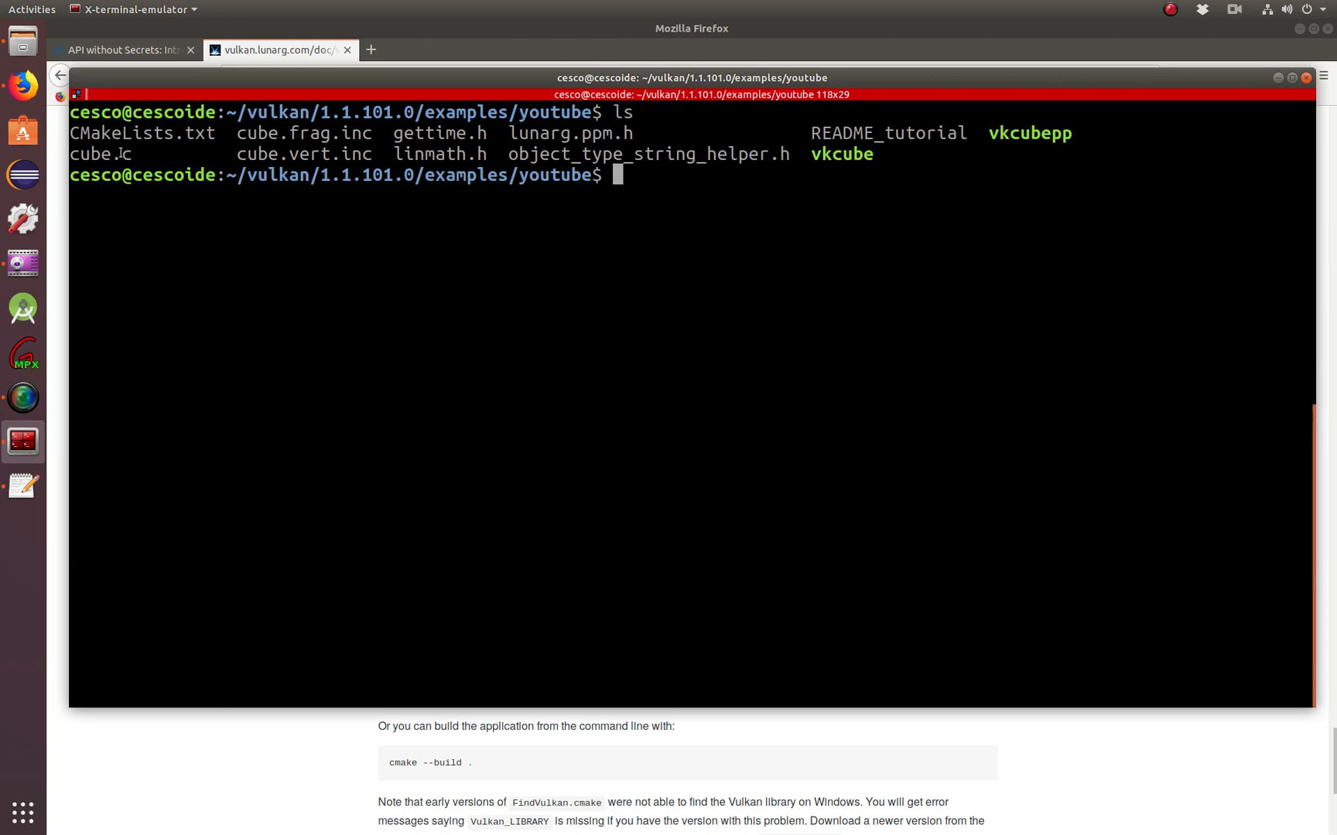
- Delete vkcube and vkcubepp from the youtube folder with rm
double_click(101, 155)
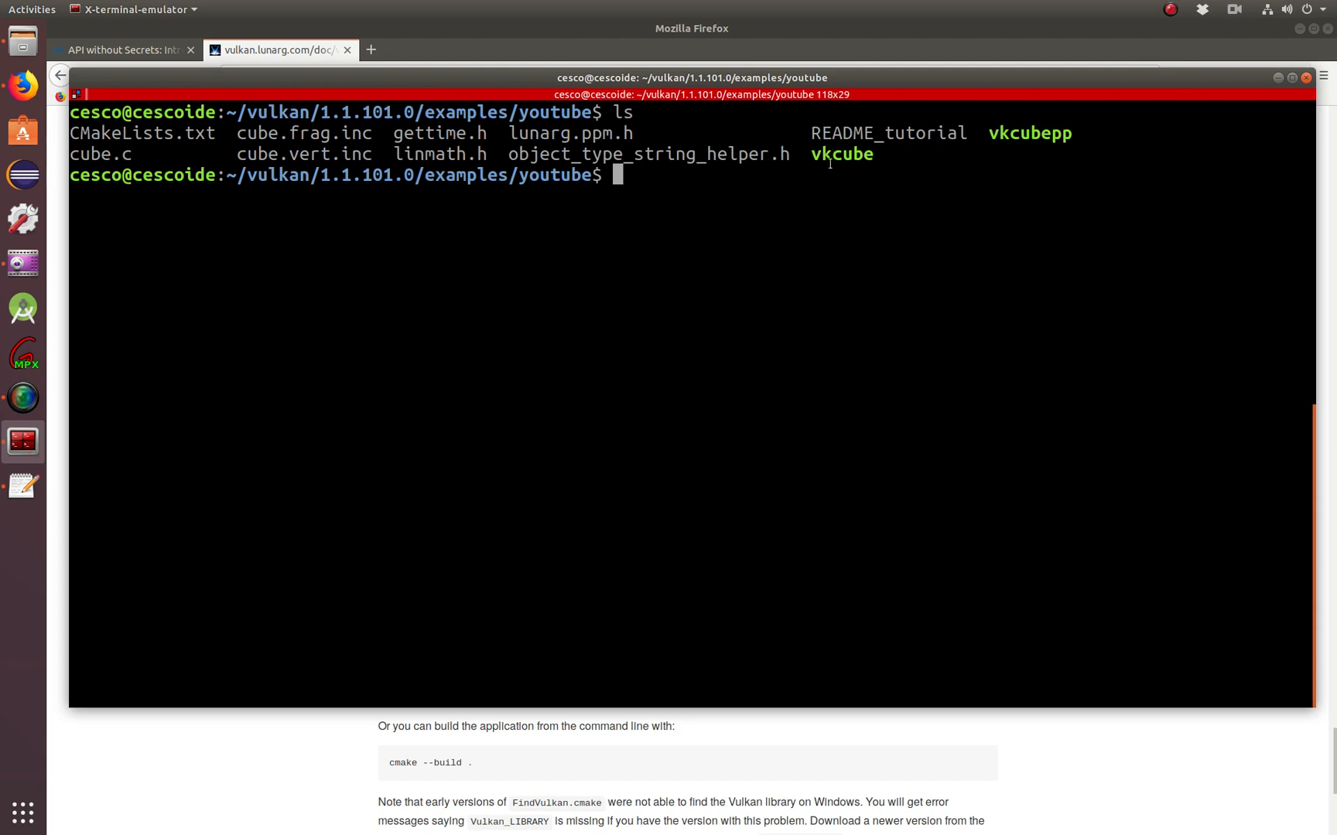
mouse_move(962, 149)
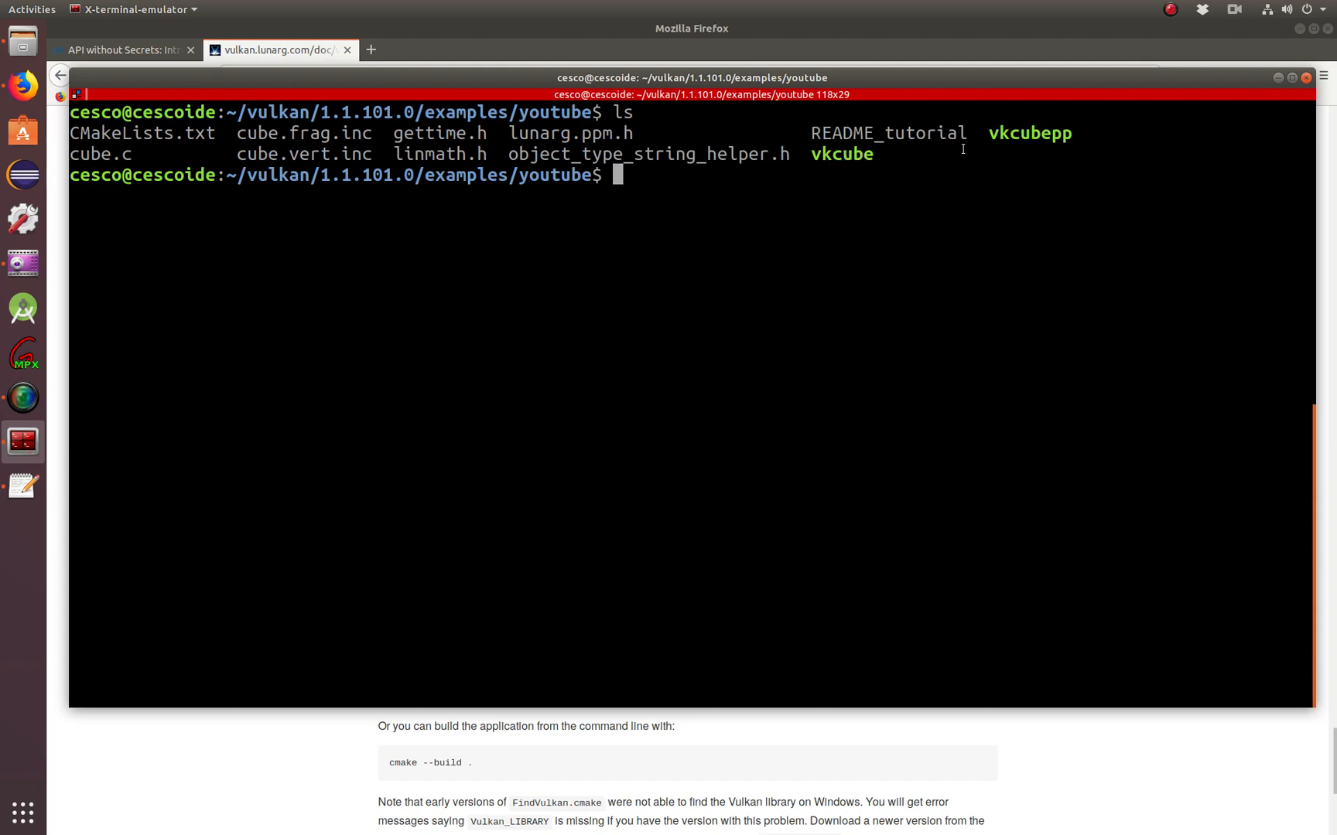
mouse_move(804, 263)
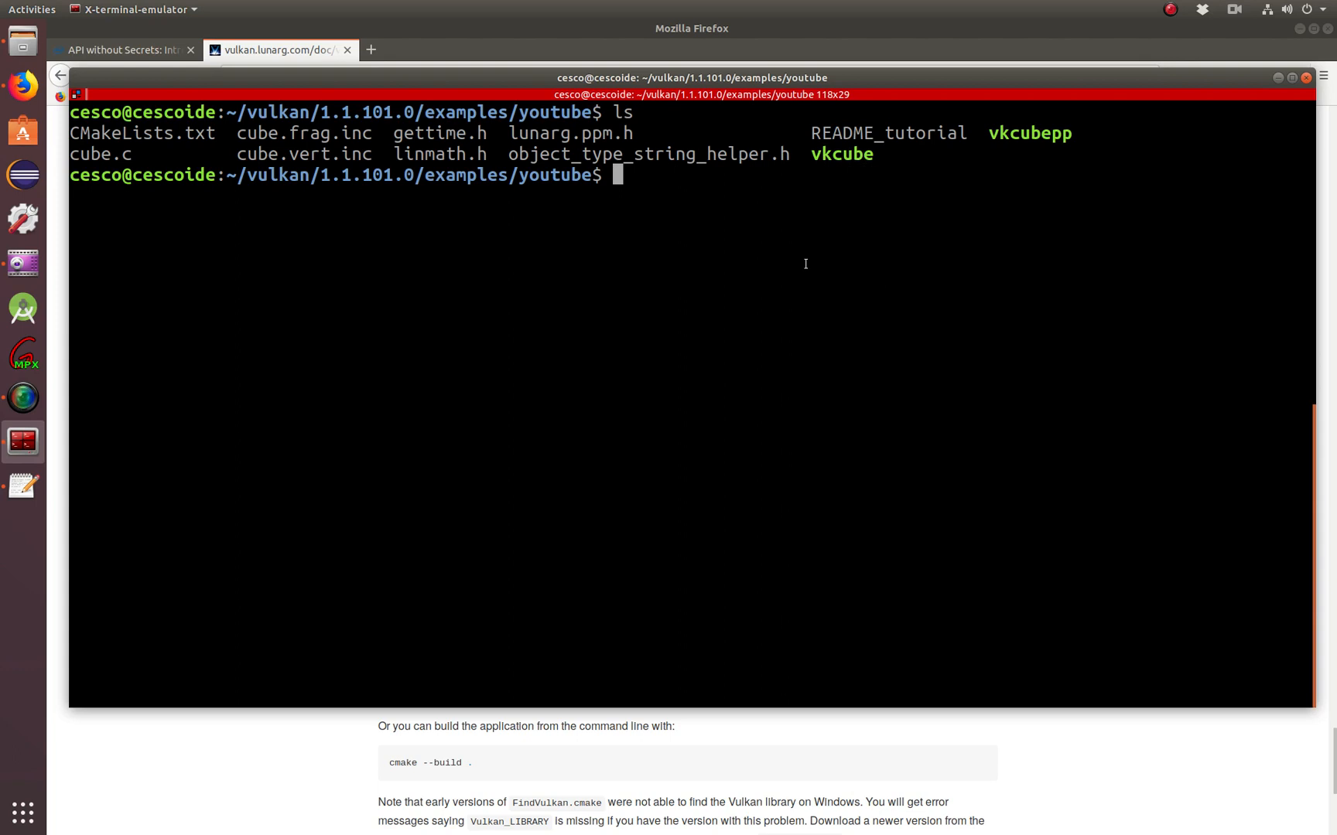
type("v")
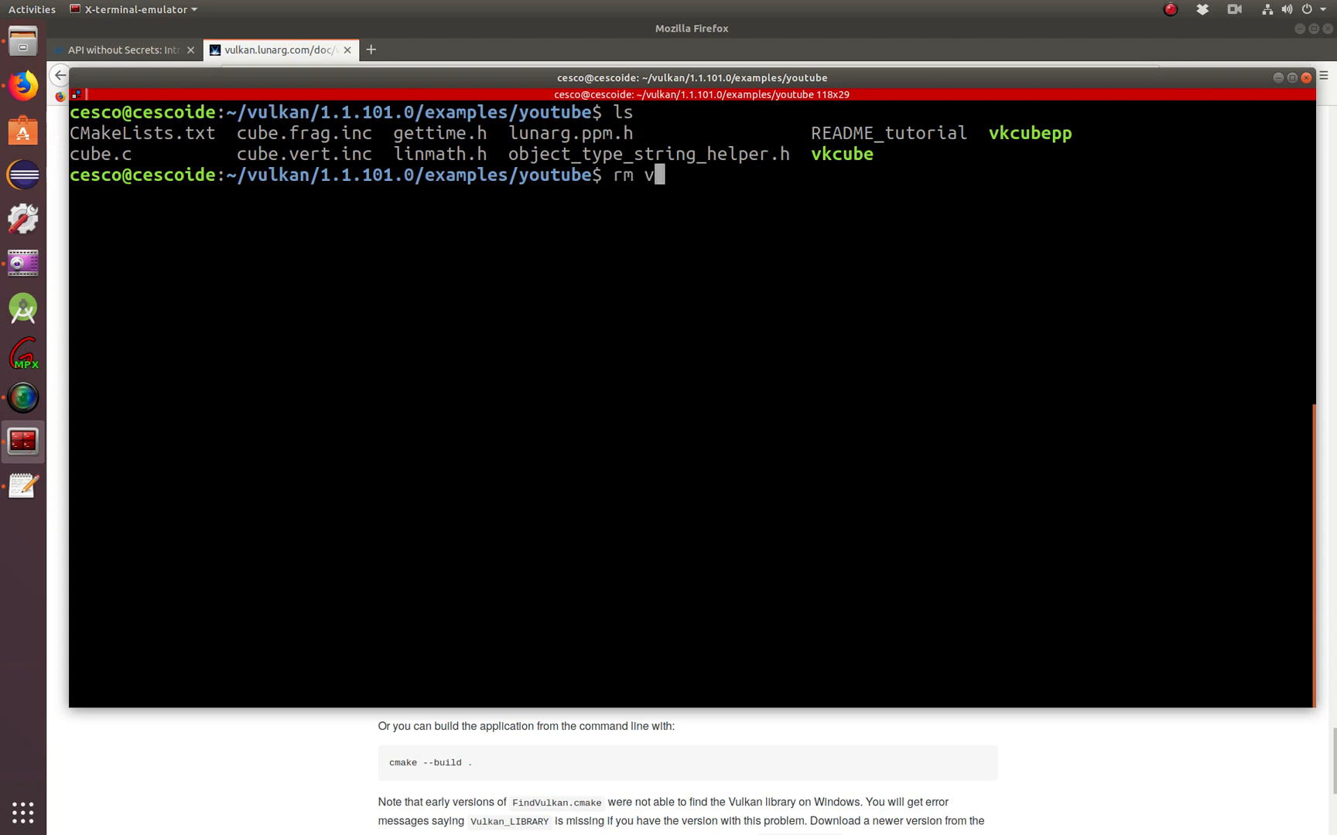
type("kcube vkcube")
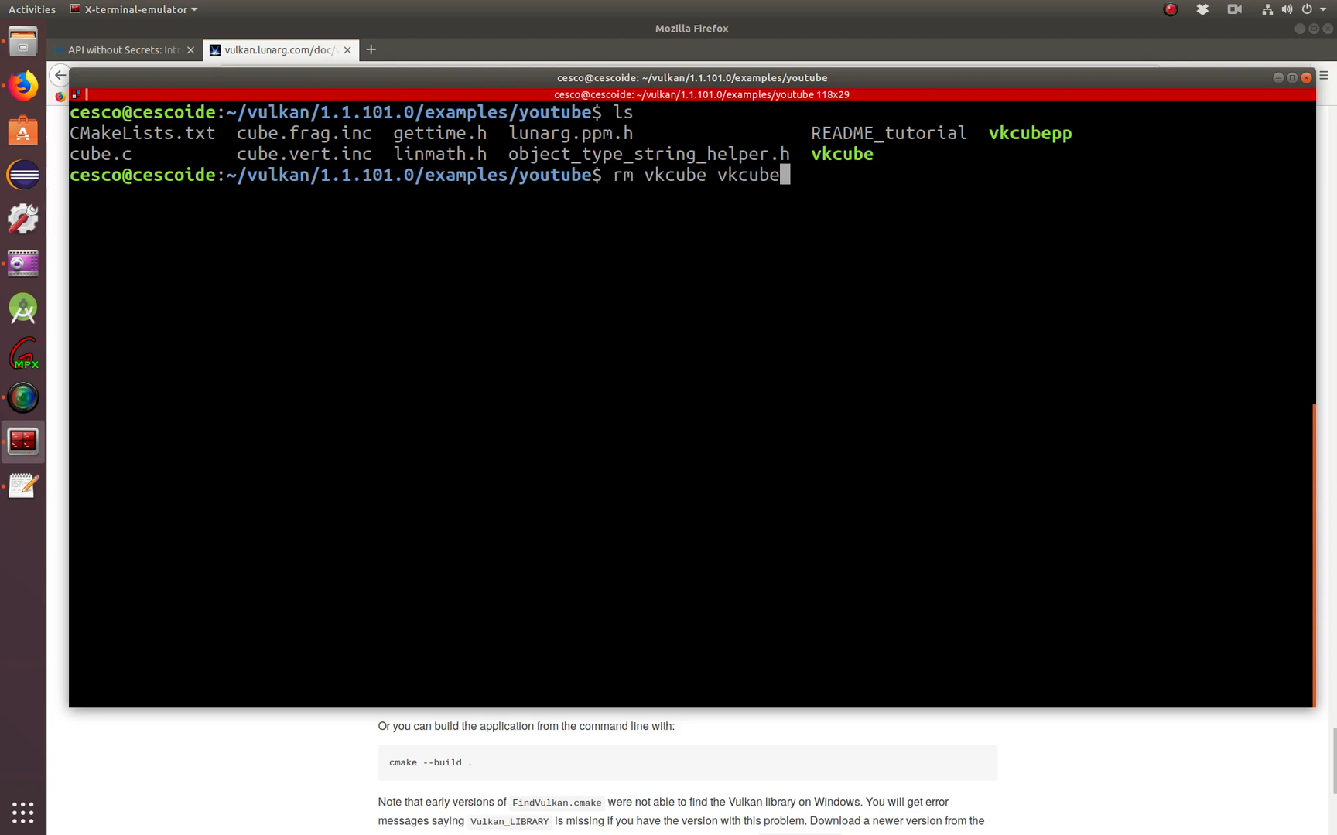
key("Return")
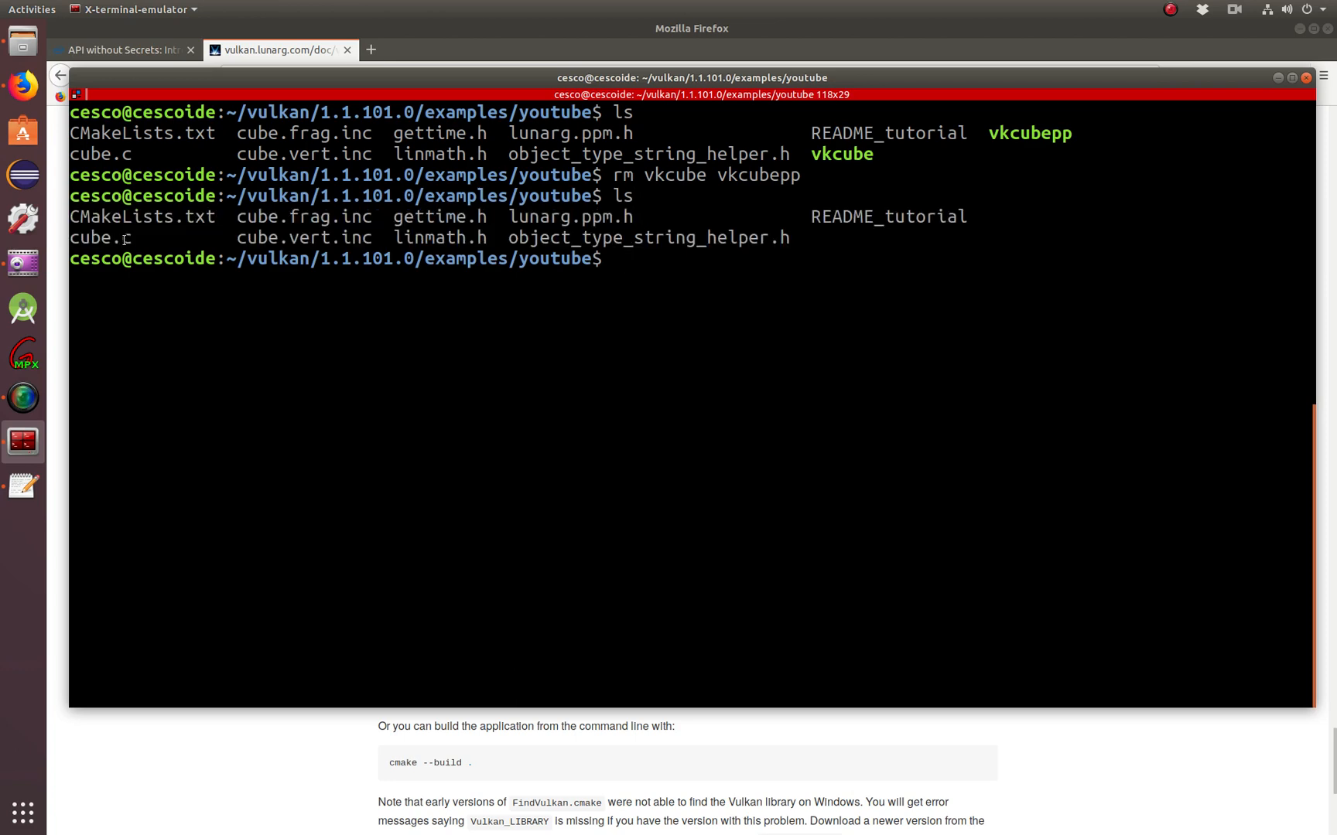
- List the folder and start typing the nano CMakeLists.txt command
double_click(99, 237)
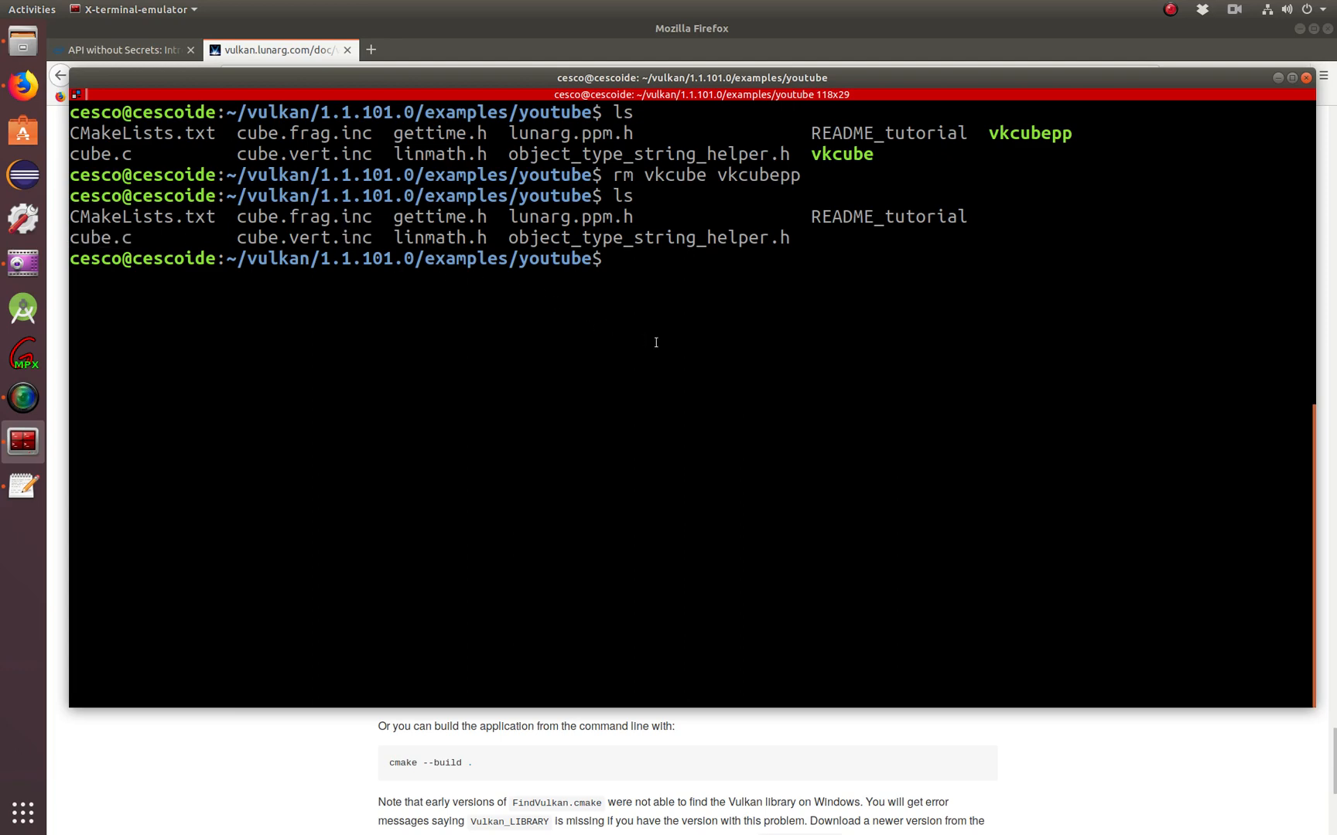
type("N")
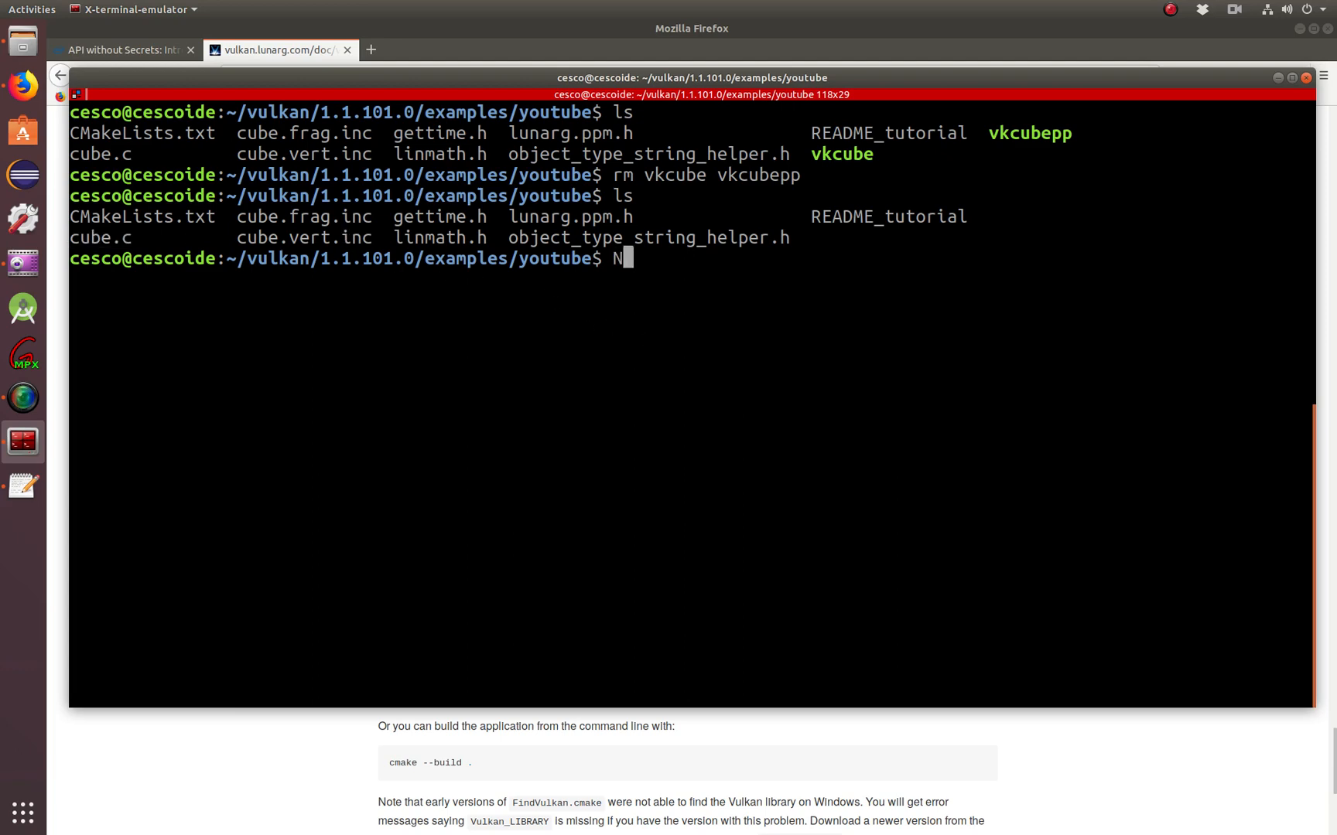
type("ano")
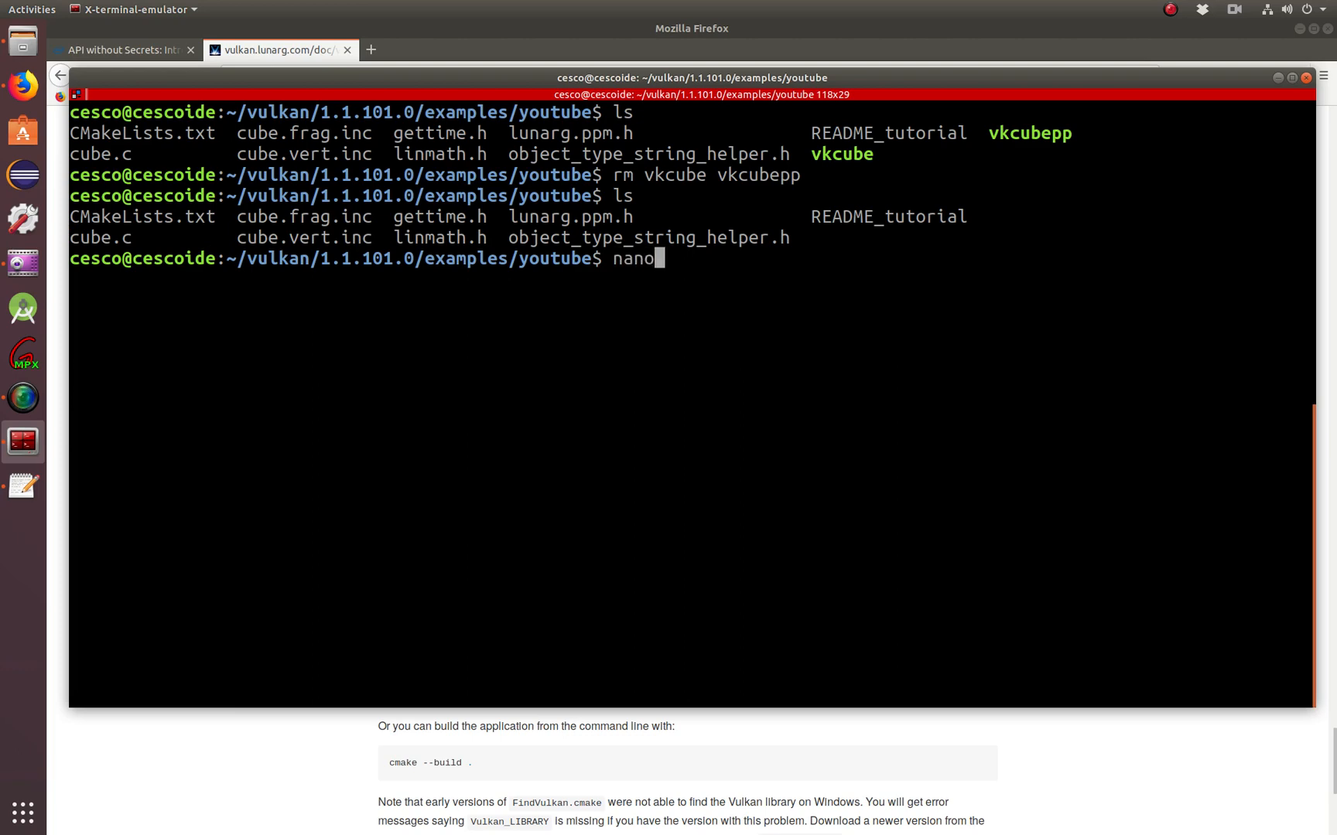
type("Cm")
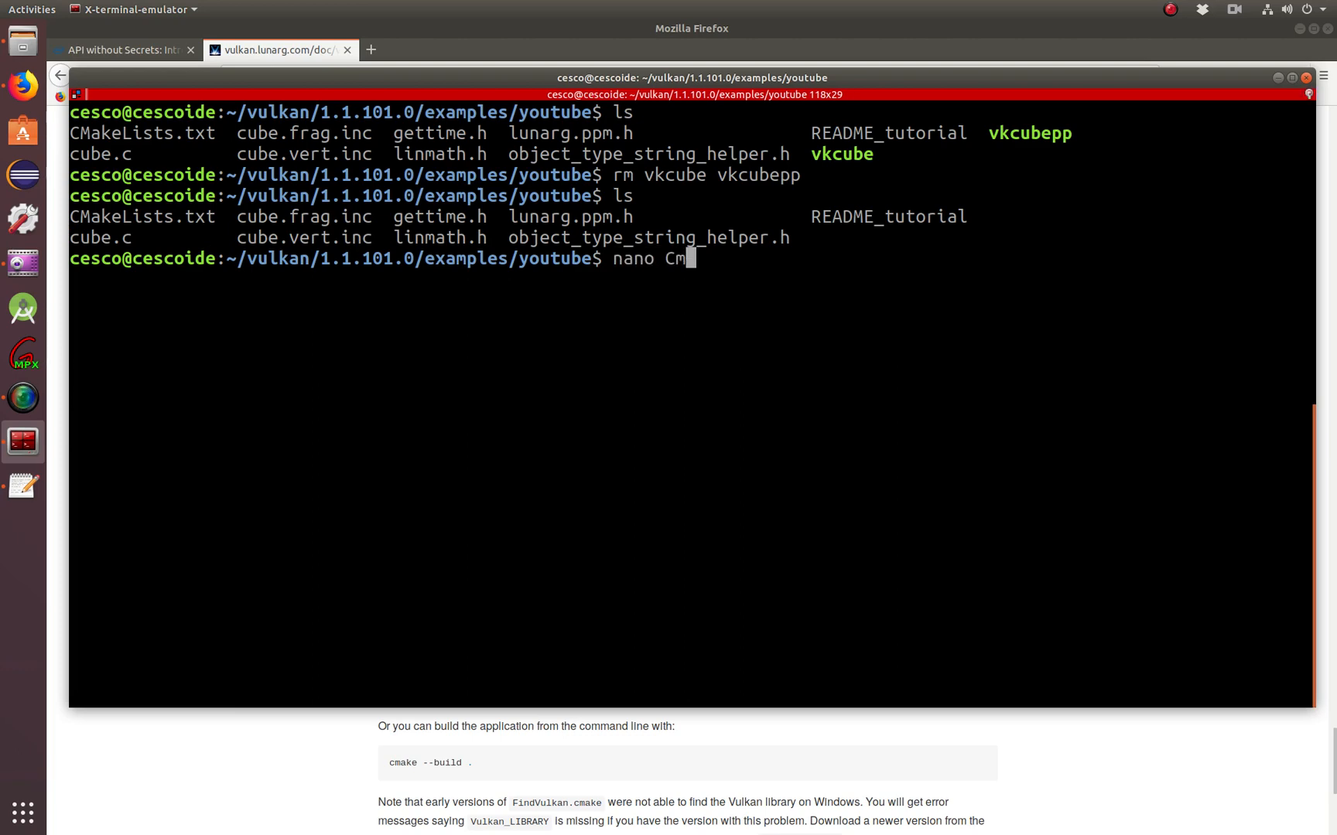
- Read the 14-line CMakeLists.txt in nano, highlighting the youtube target and -lm flag, then exit
key("Return")
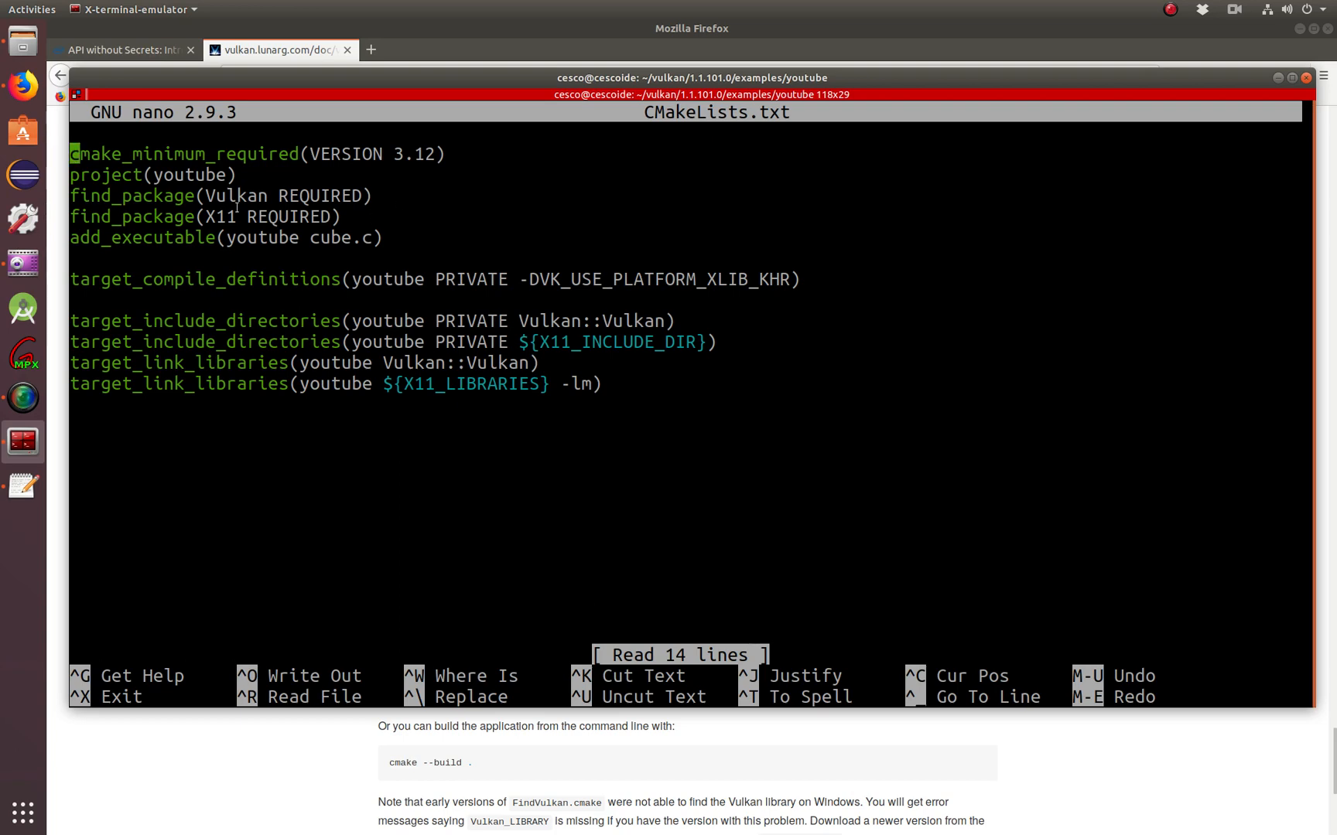
left_click(218, 175)
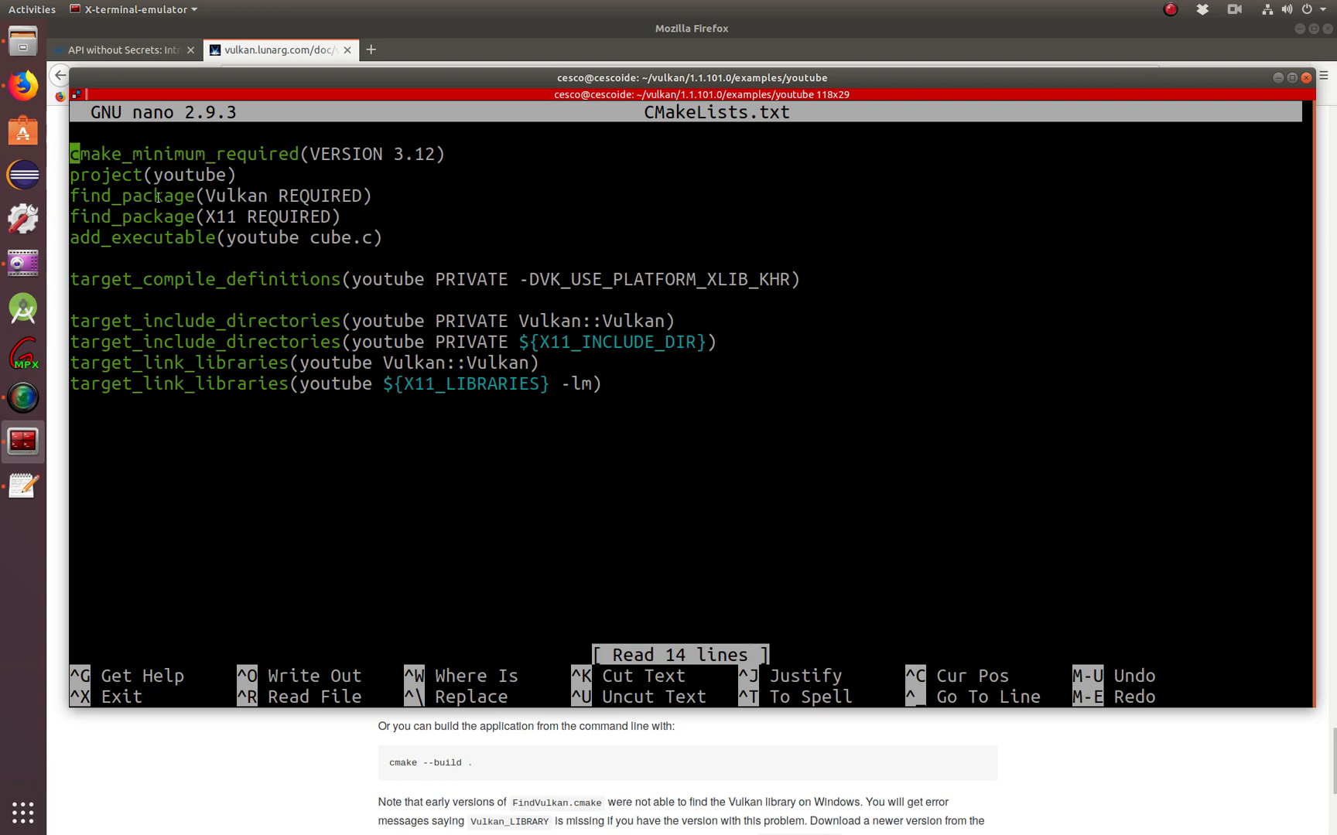
double_click(230, 195)
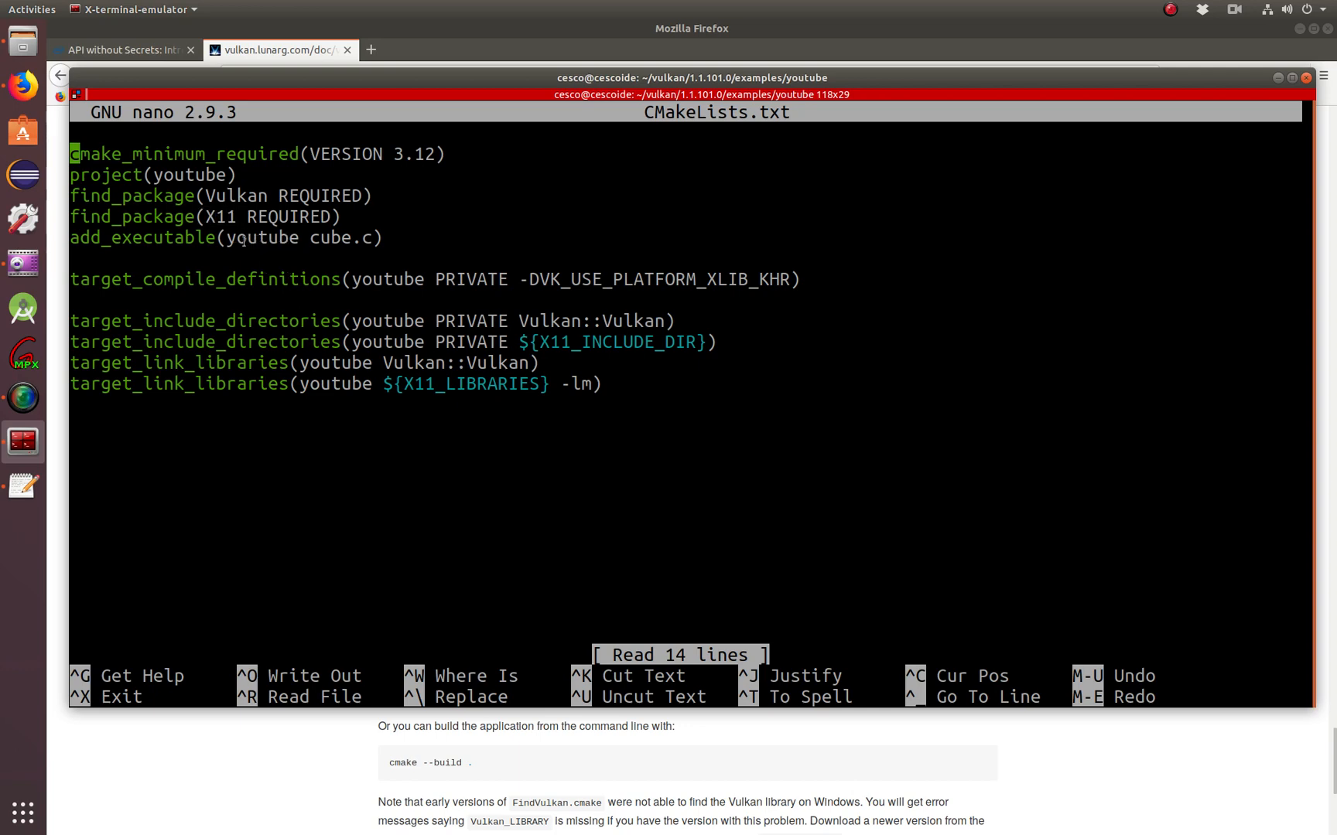
double_click(260, 238)
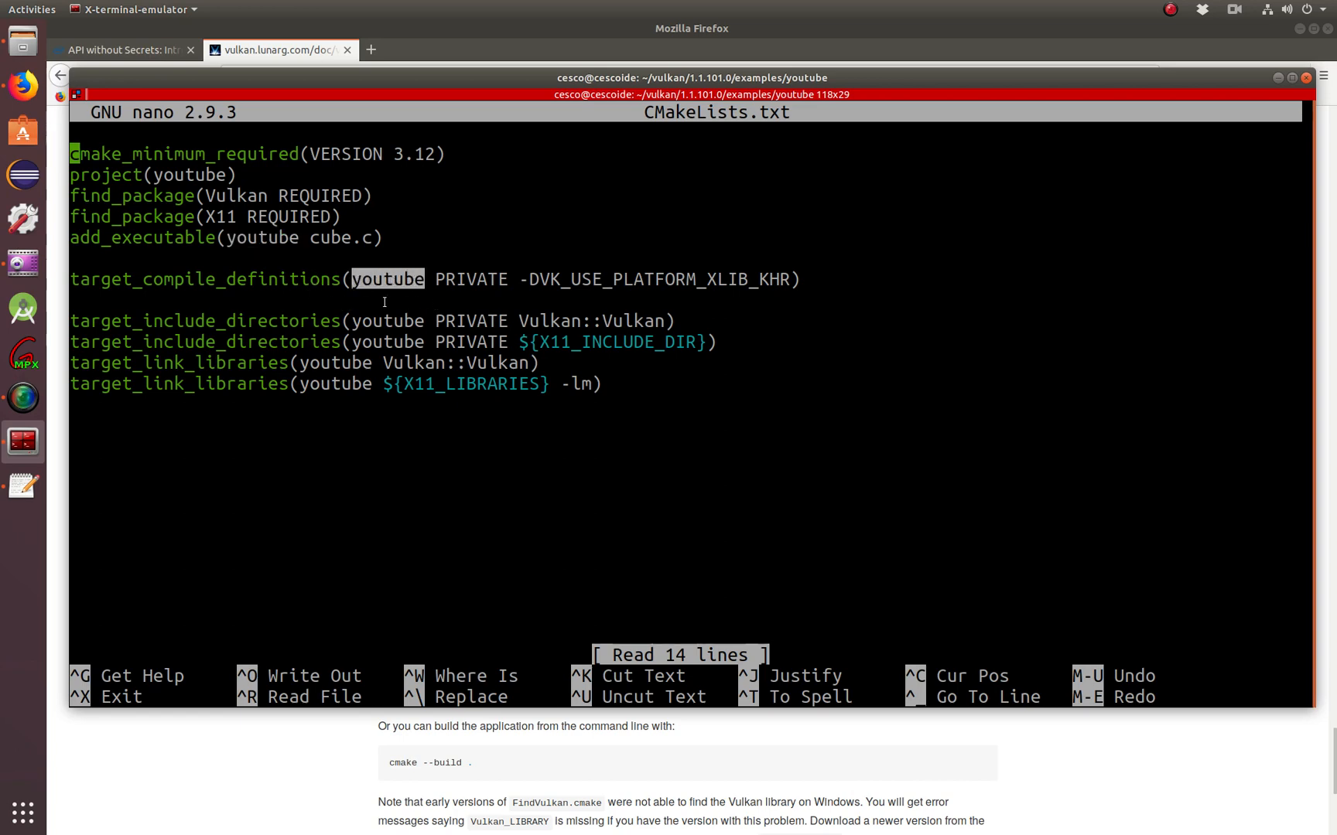
mouse_move(498, 311)
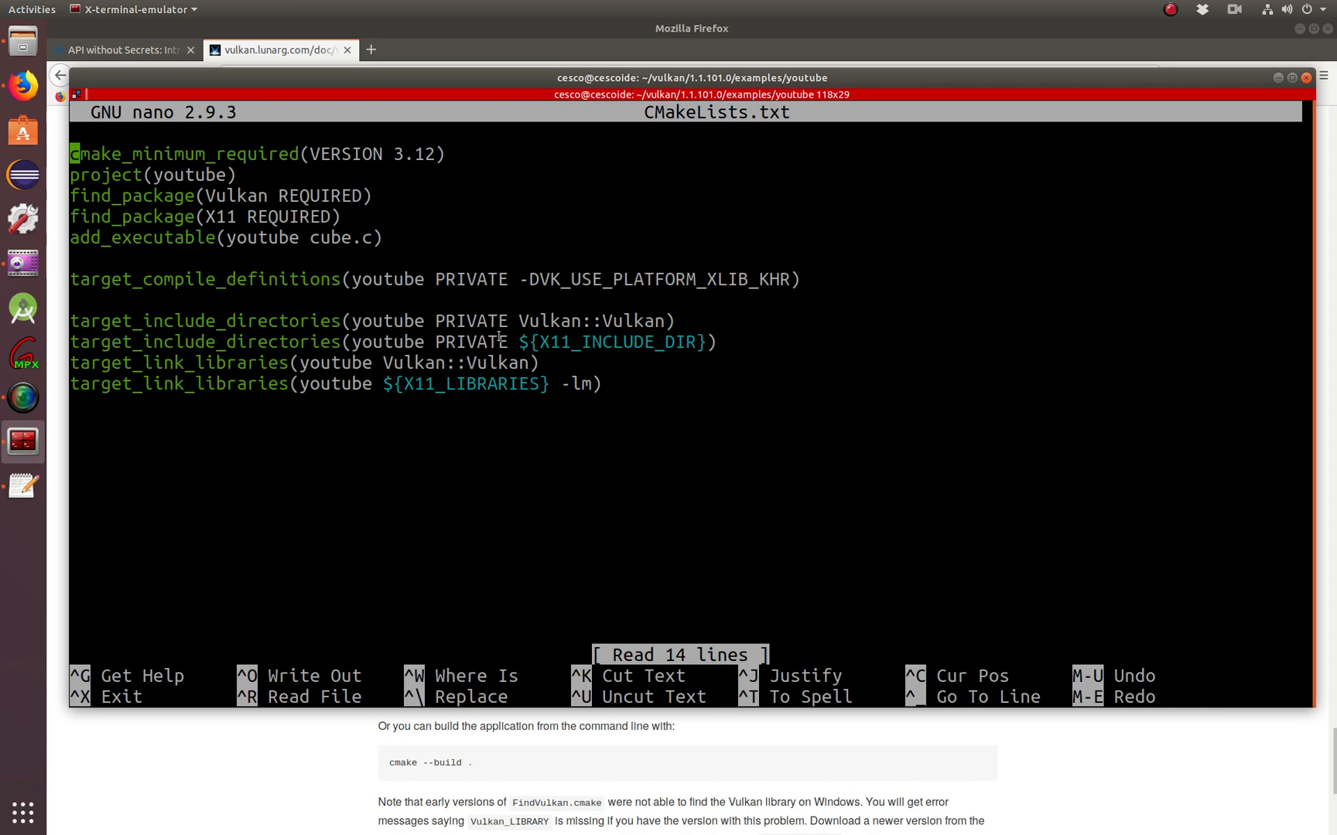
double_click(591, 320)
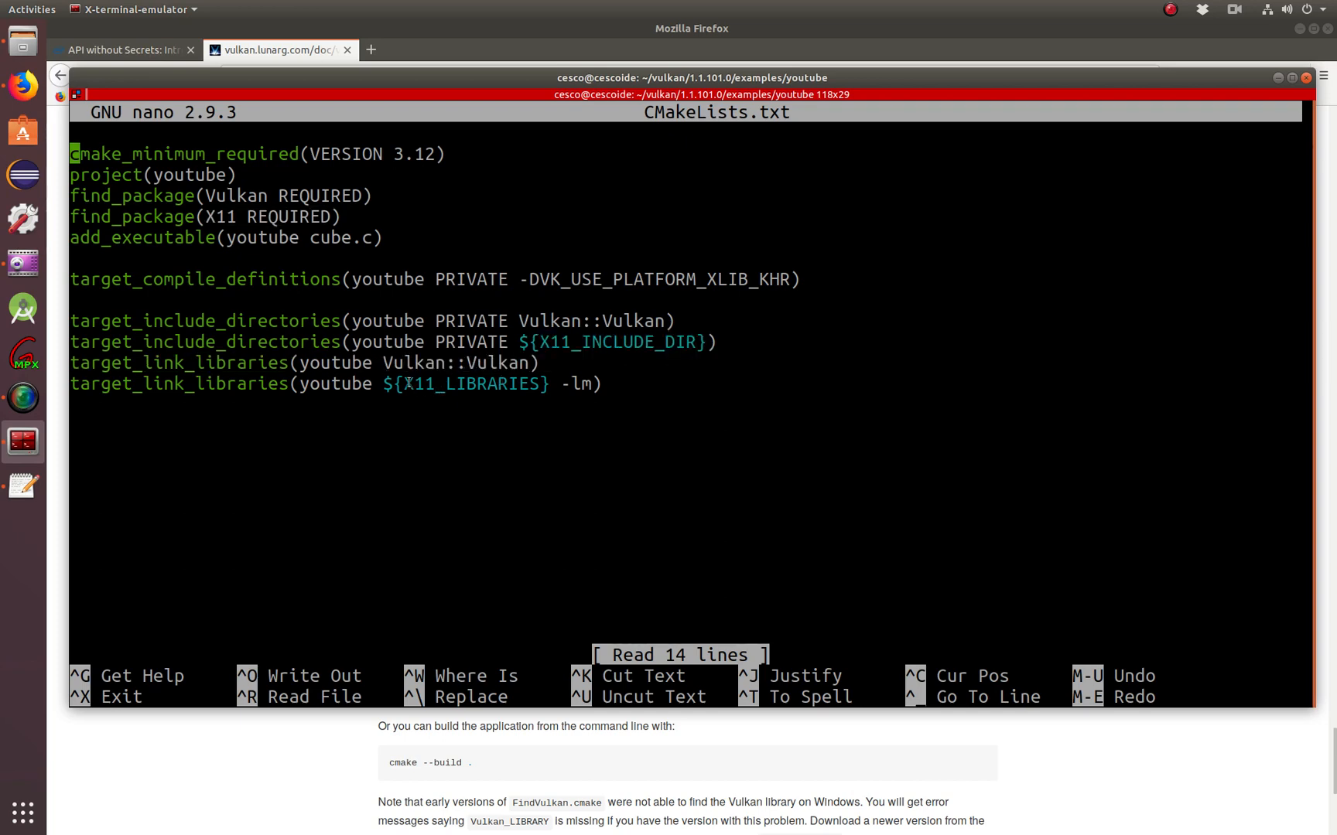
mouse_move(374, 362)
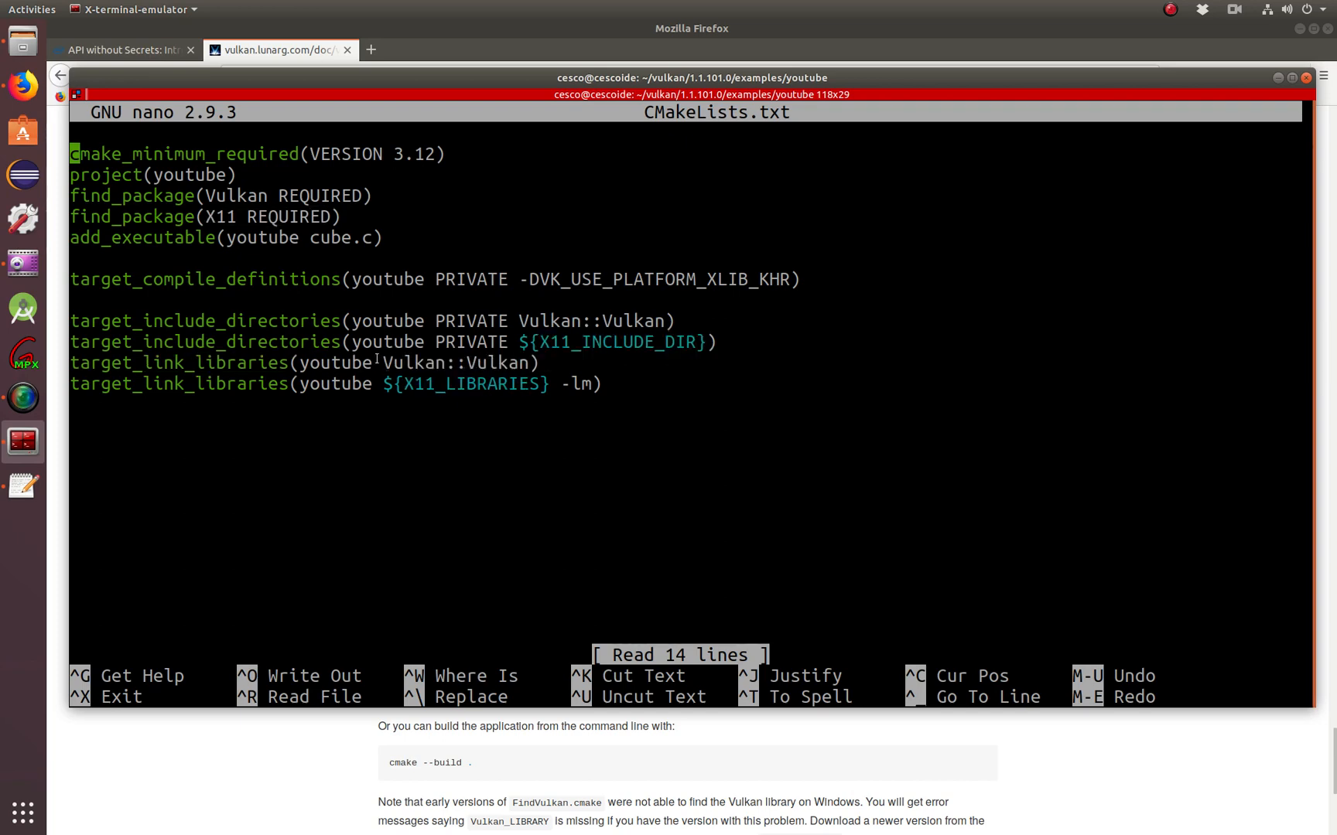
double_click(458, 362)
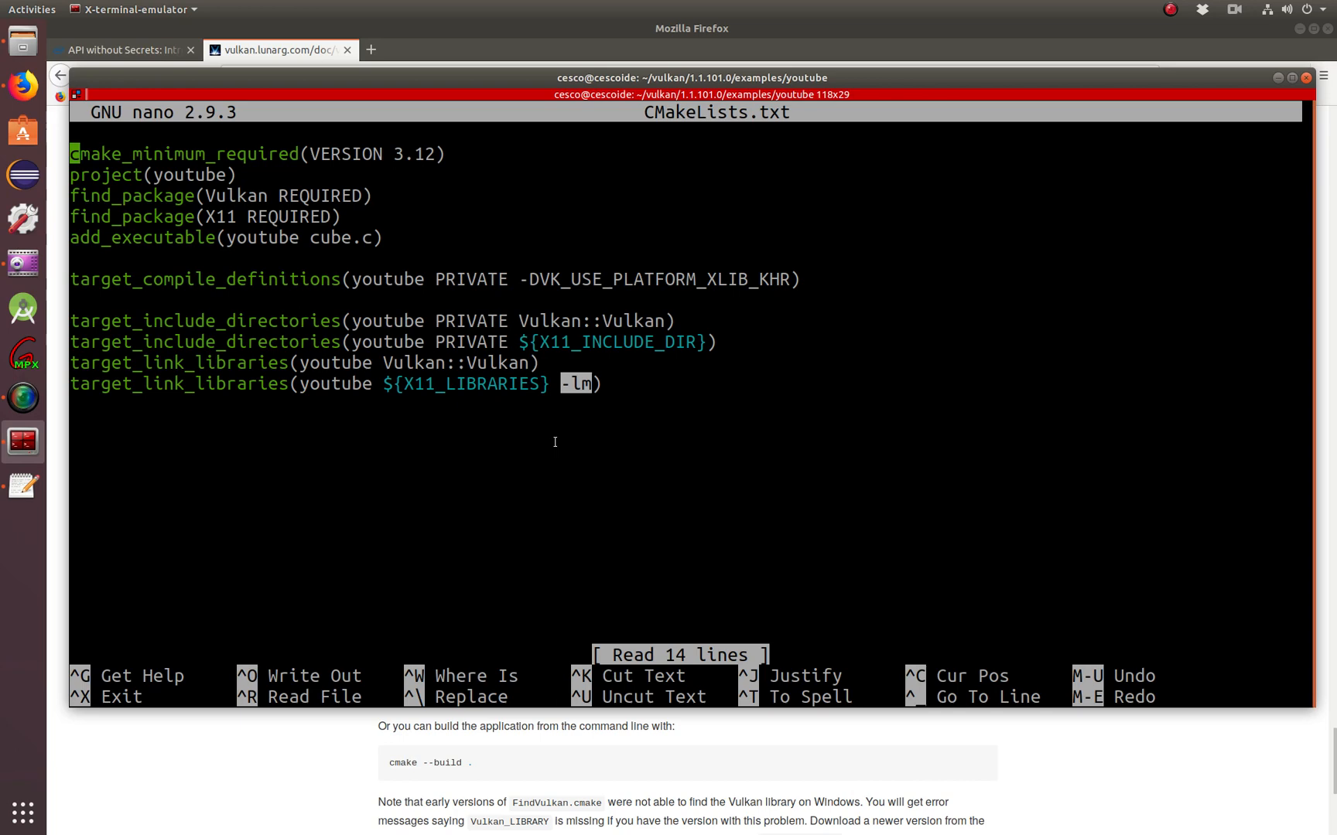
mouse_move(575, 330)
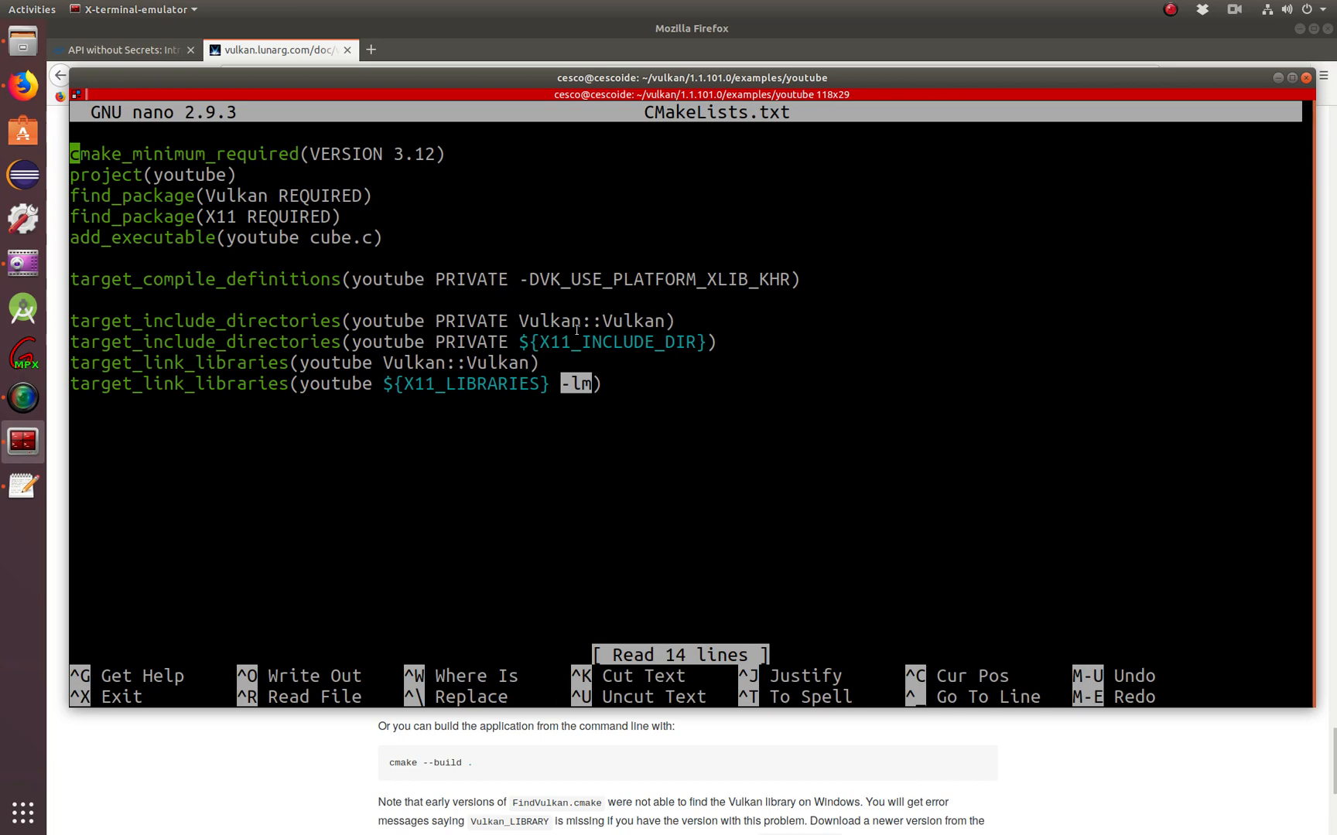
mouse_move(424, 430)
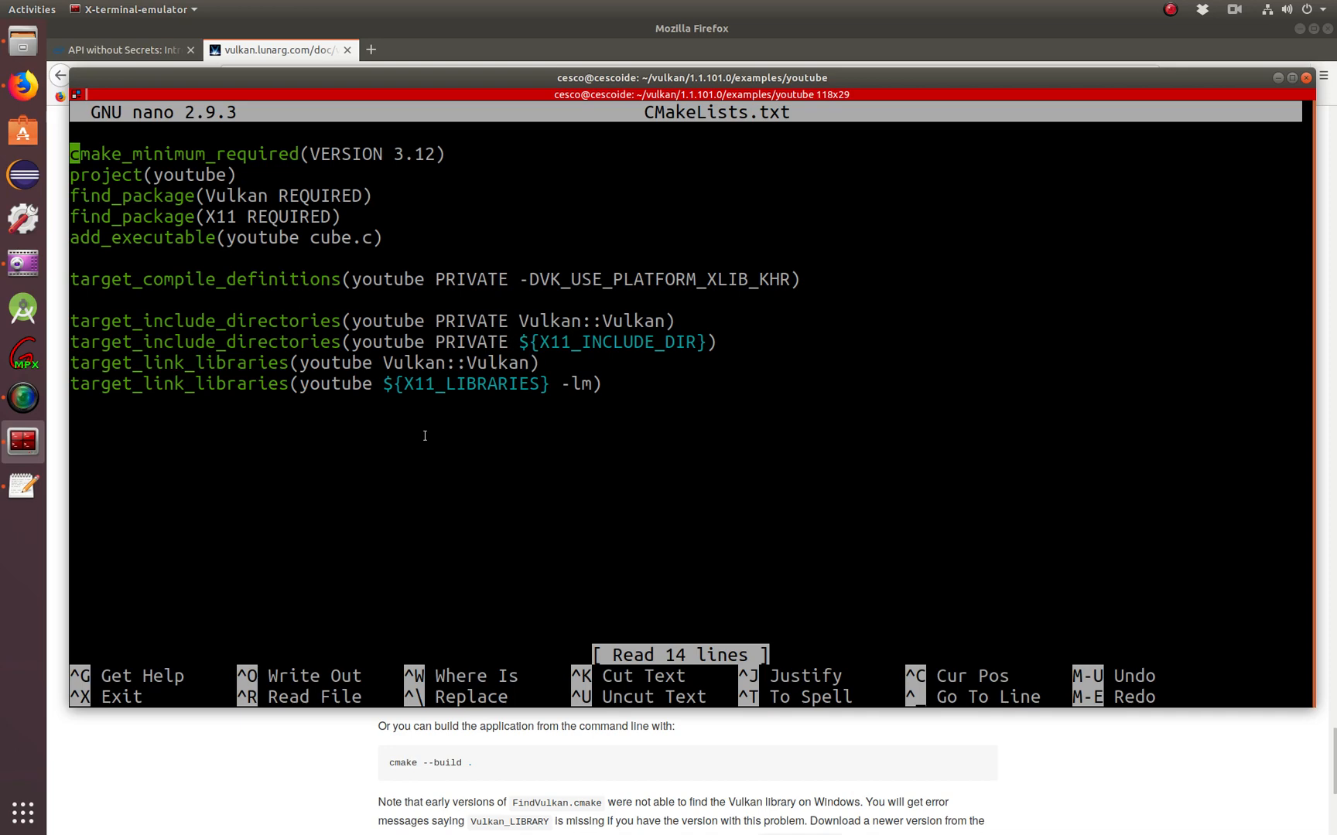
key("ctrl+x")
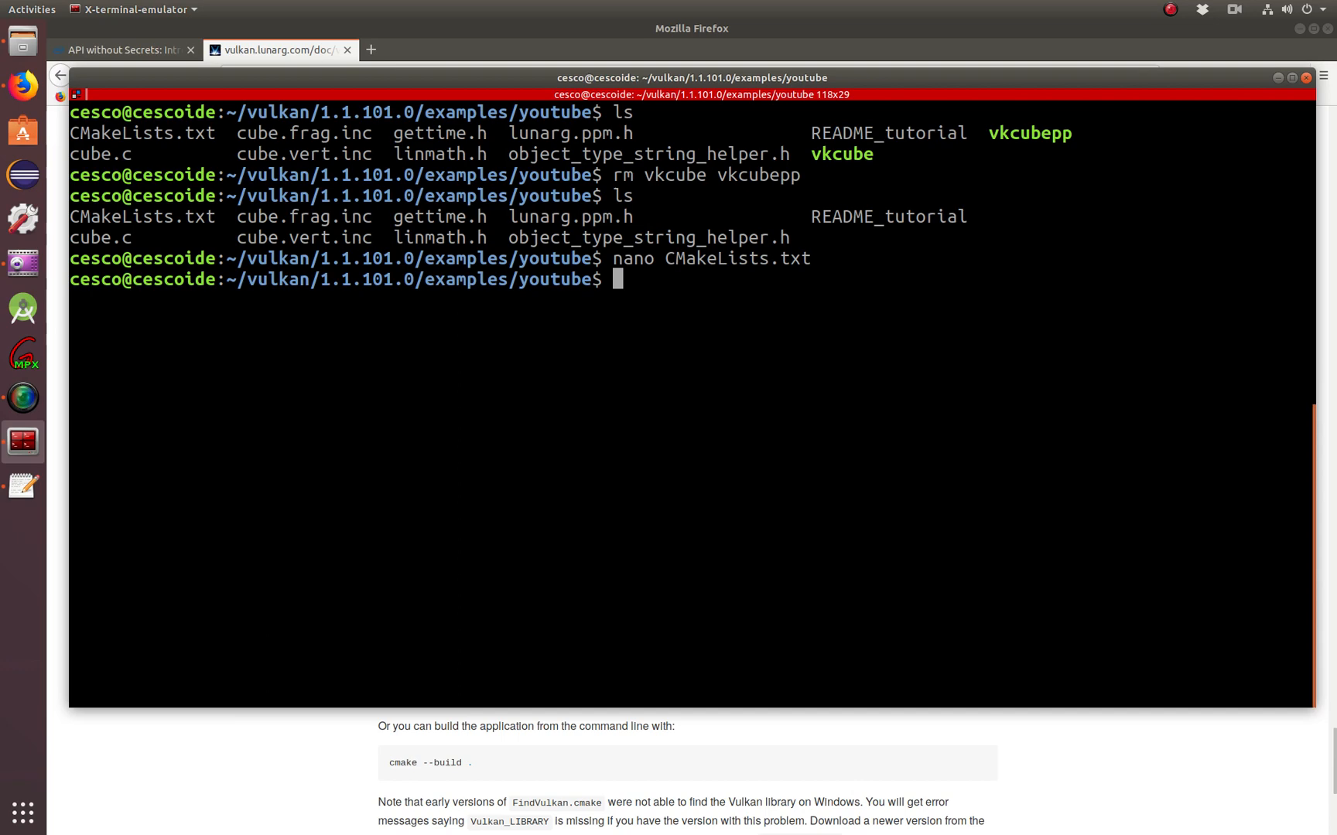
- View ../CMakeLists.txt in nano, scroll through it and close it
type("c")
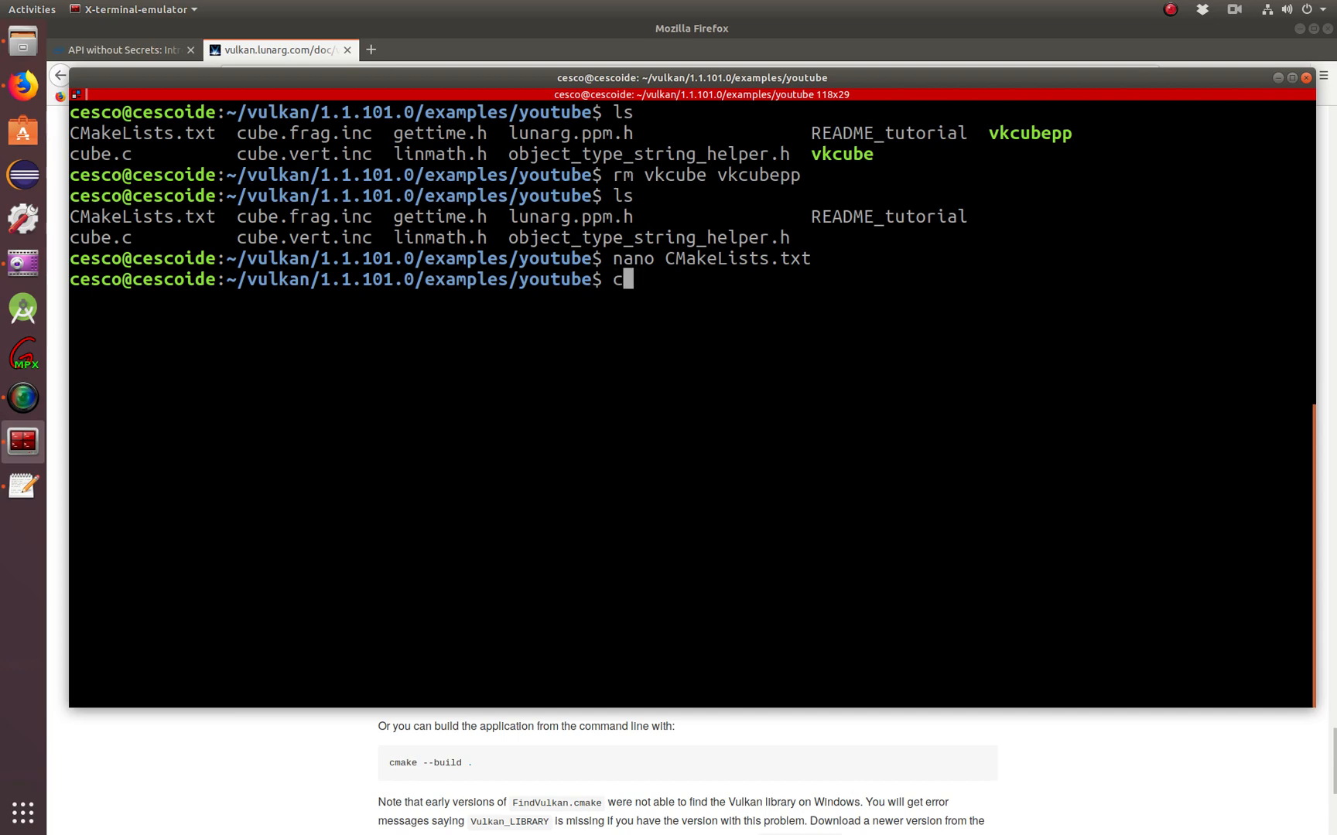
type("ano")
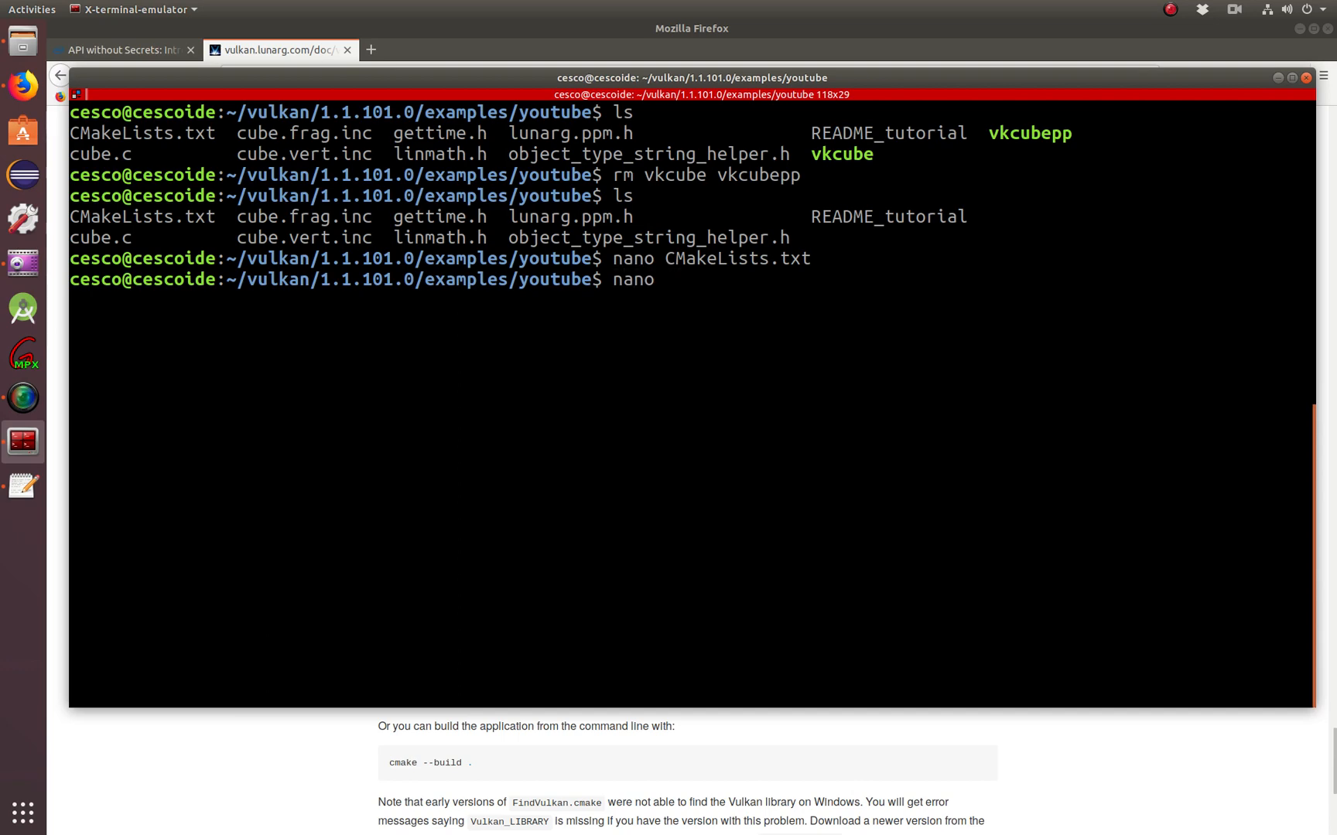
type("../")
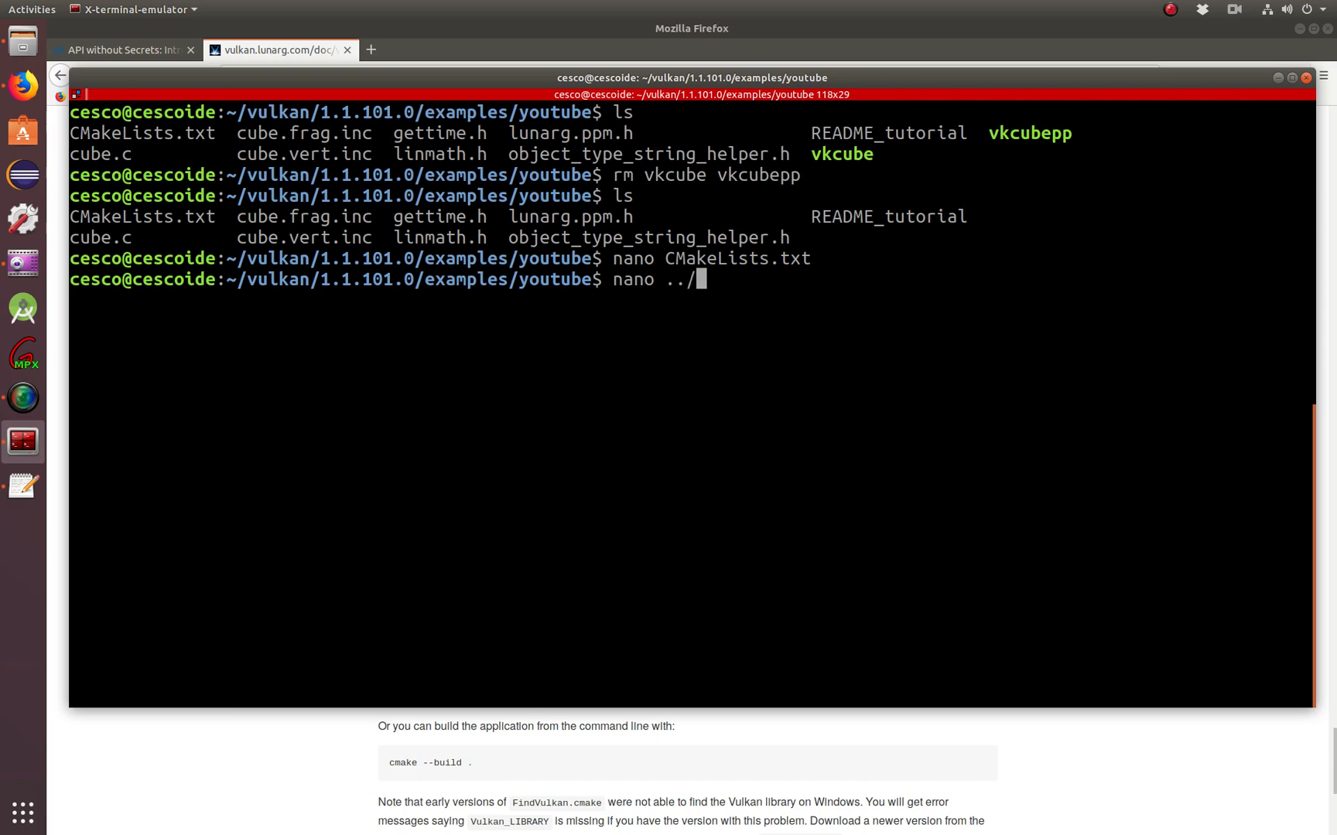
type("CMakeL")
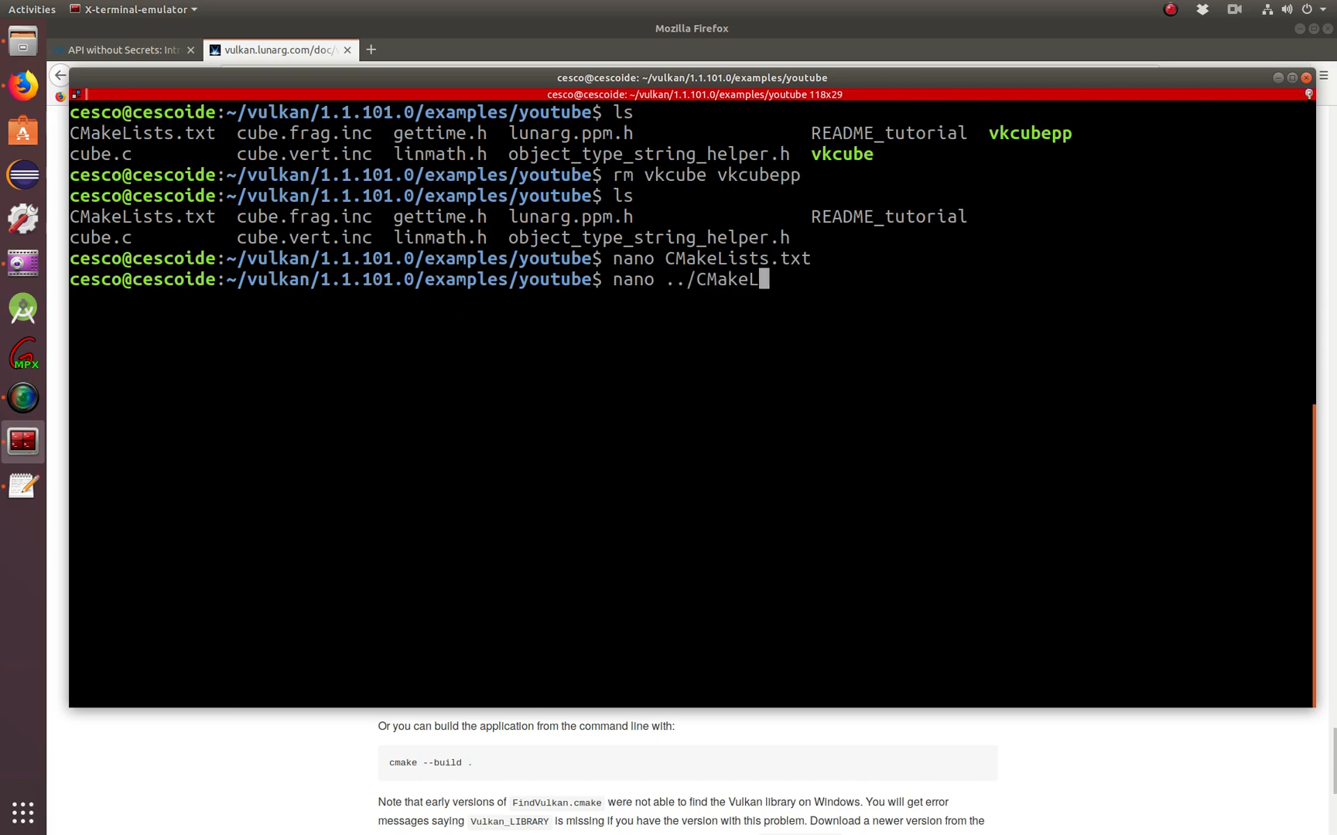
key("Return")
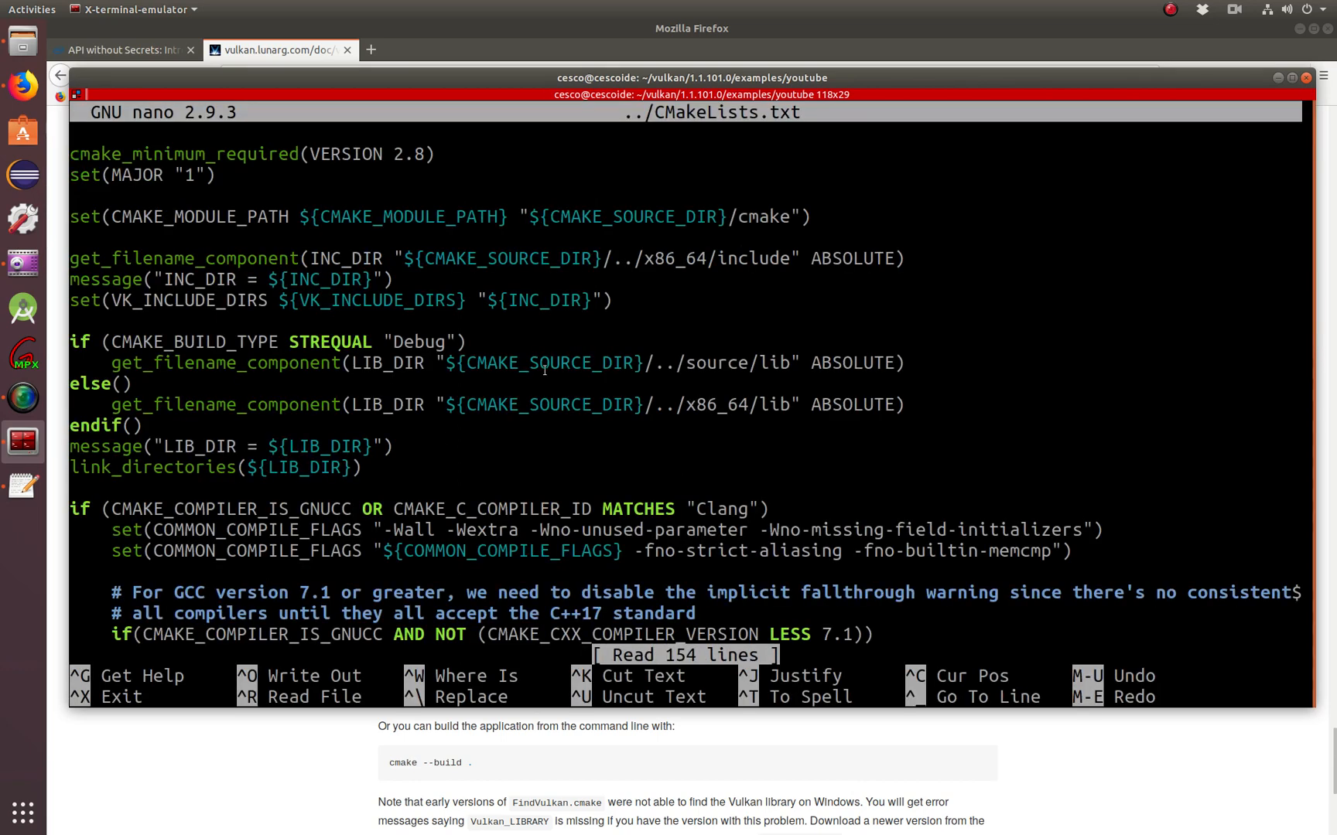
scroll("down", 3)
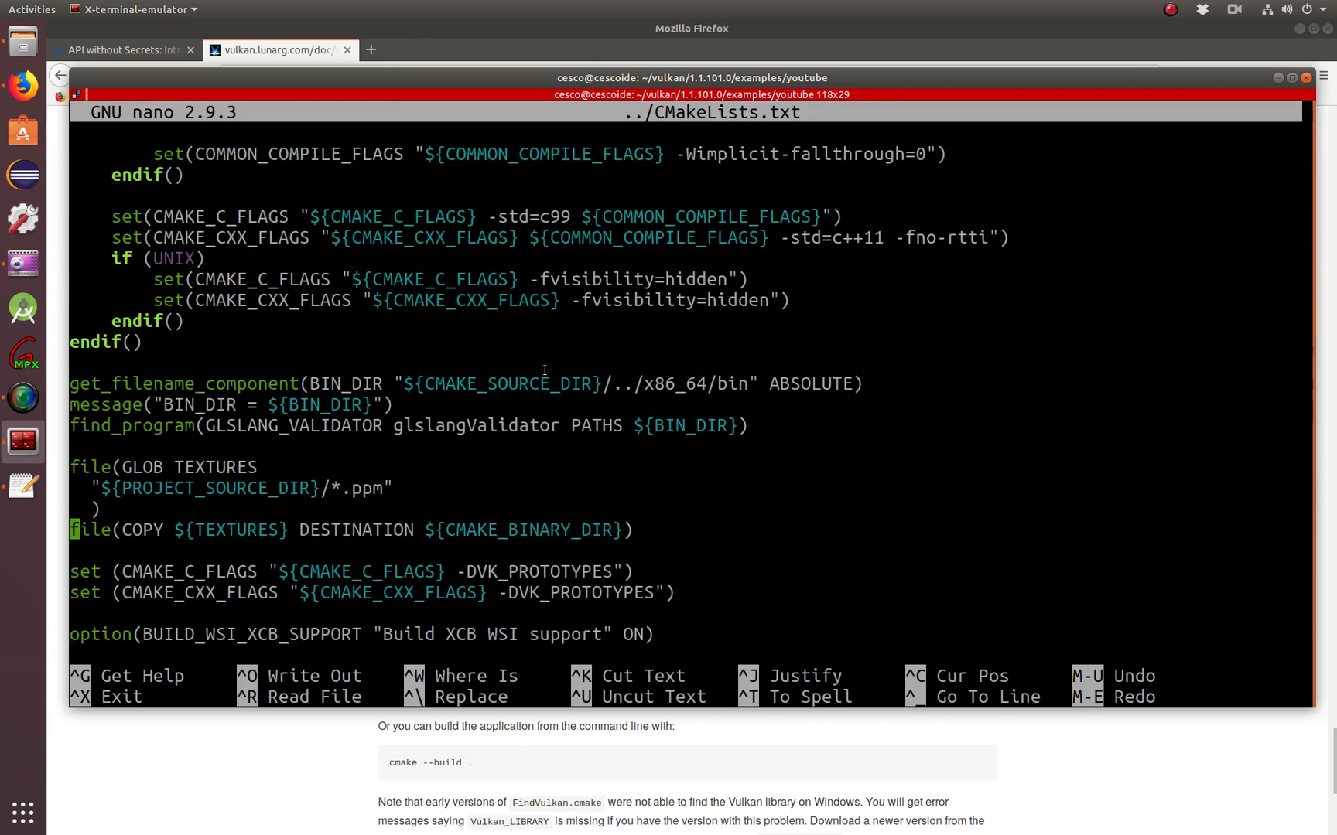
scroll("down", 3)
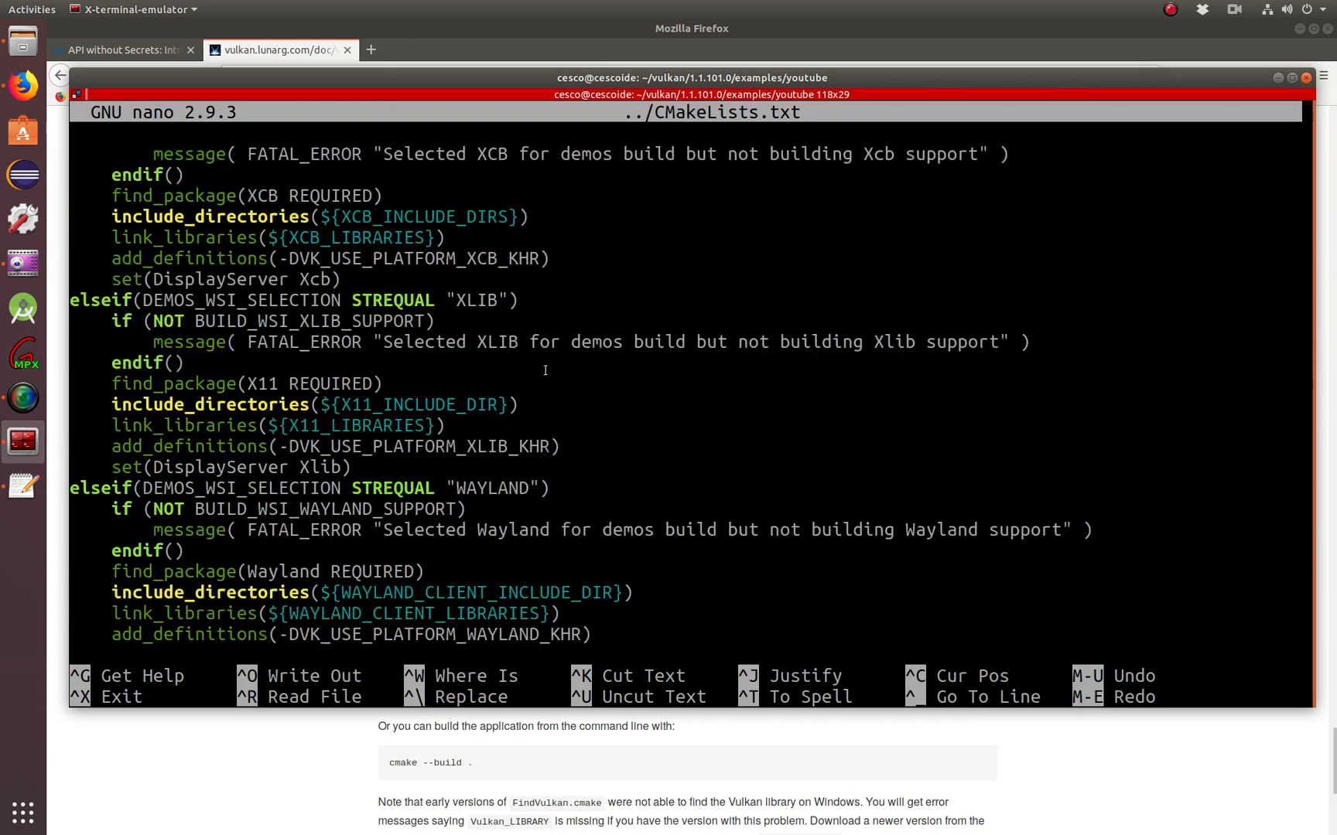
scroll("down", 3)
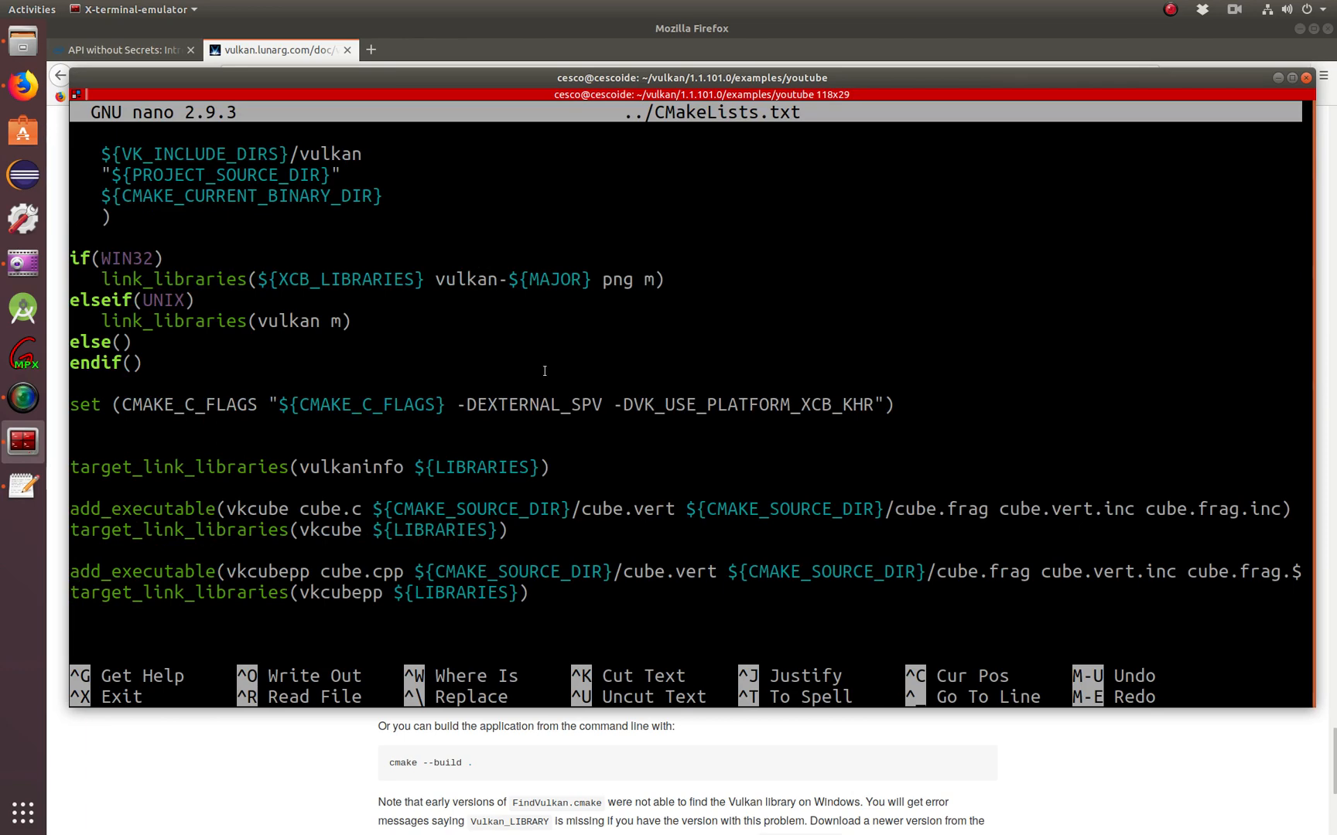
key("ctrl+x")
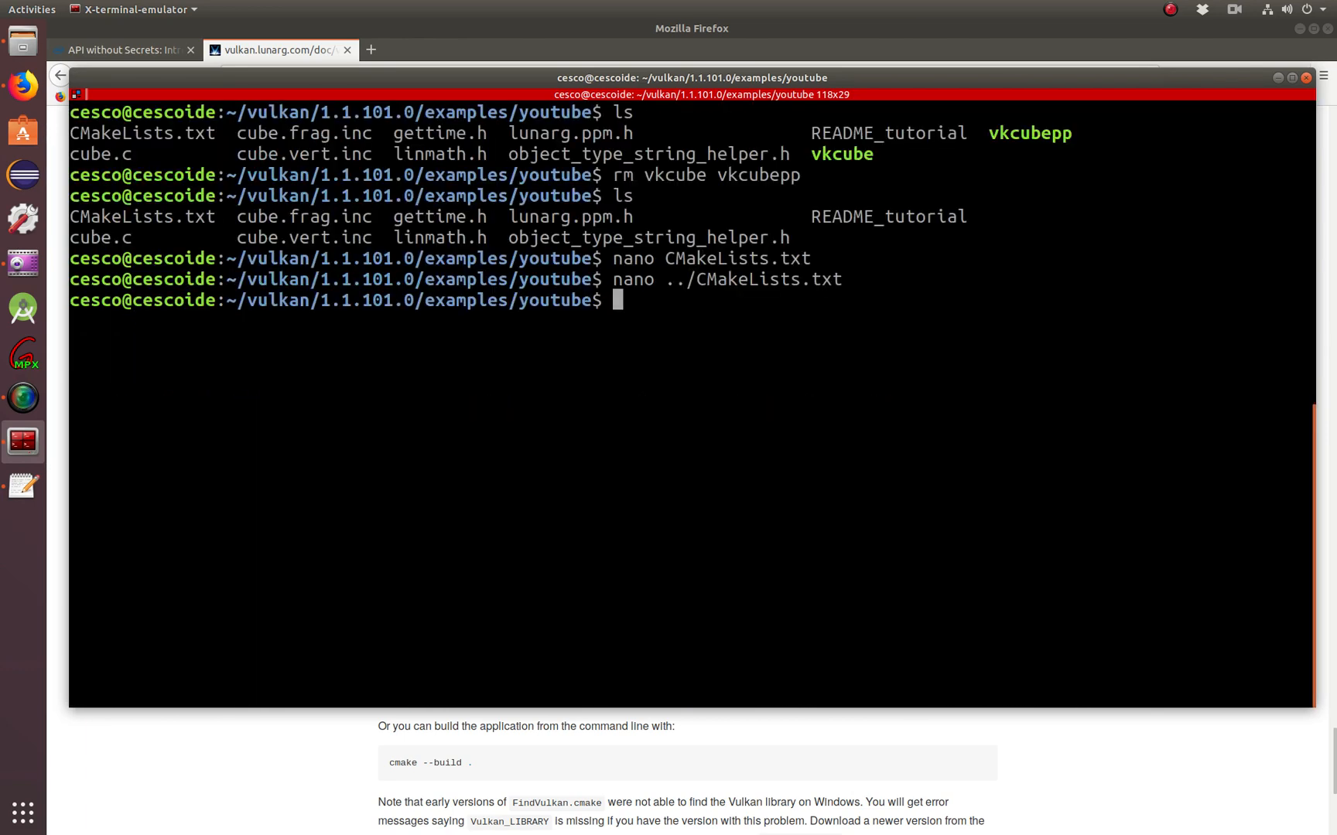
- Type nano CMakeLists.txt at the prompt to reopen the local file
type("nano CMakeLists.txt")
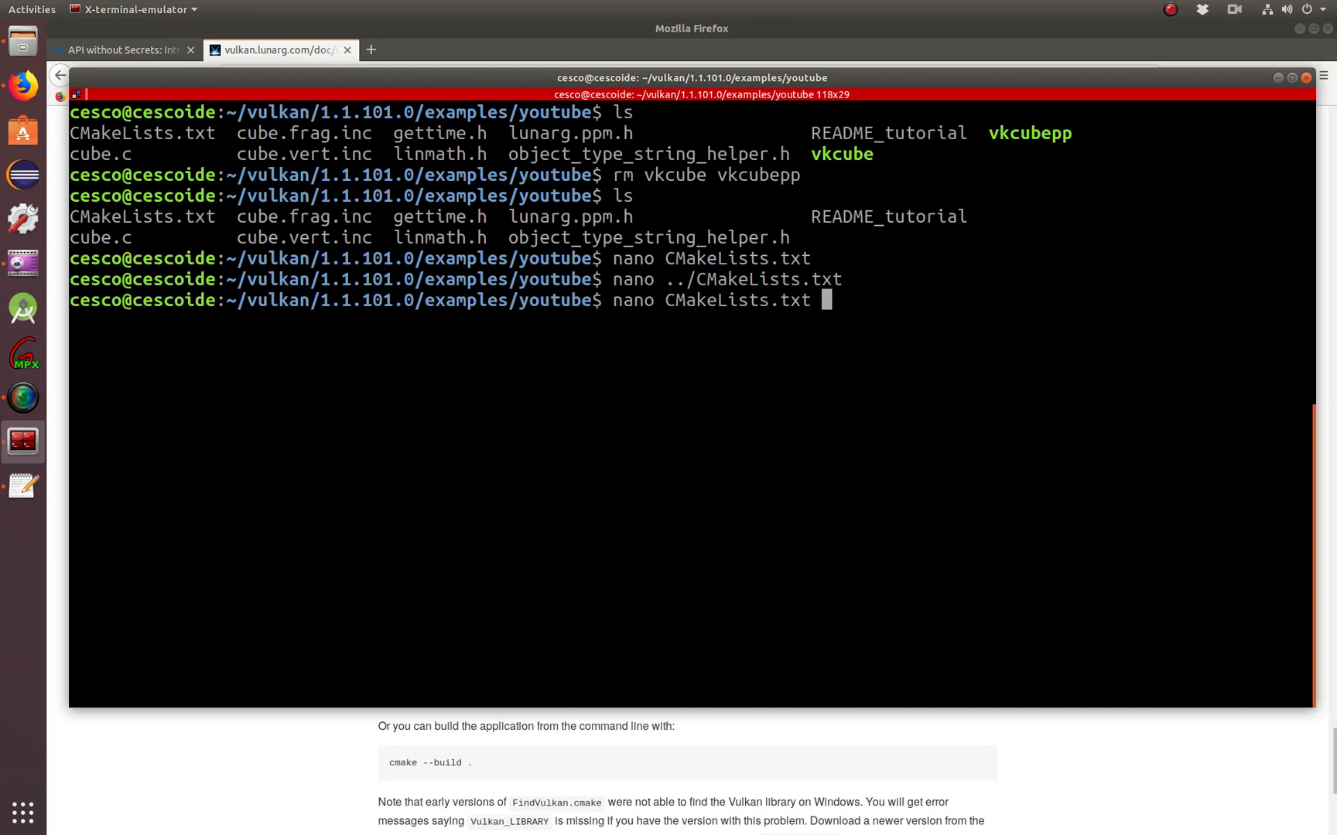
- Reopen the simplified CMakeLists.txt for comparison, close it and clear the terminal
key("Return")
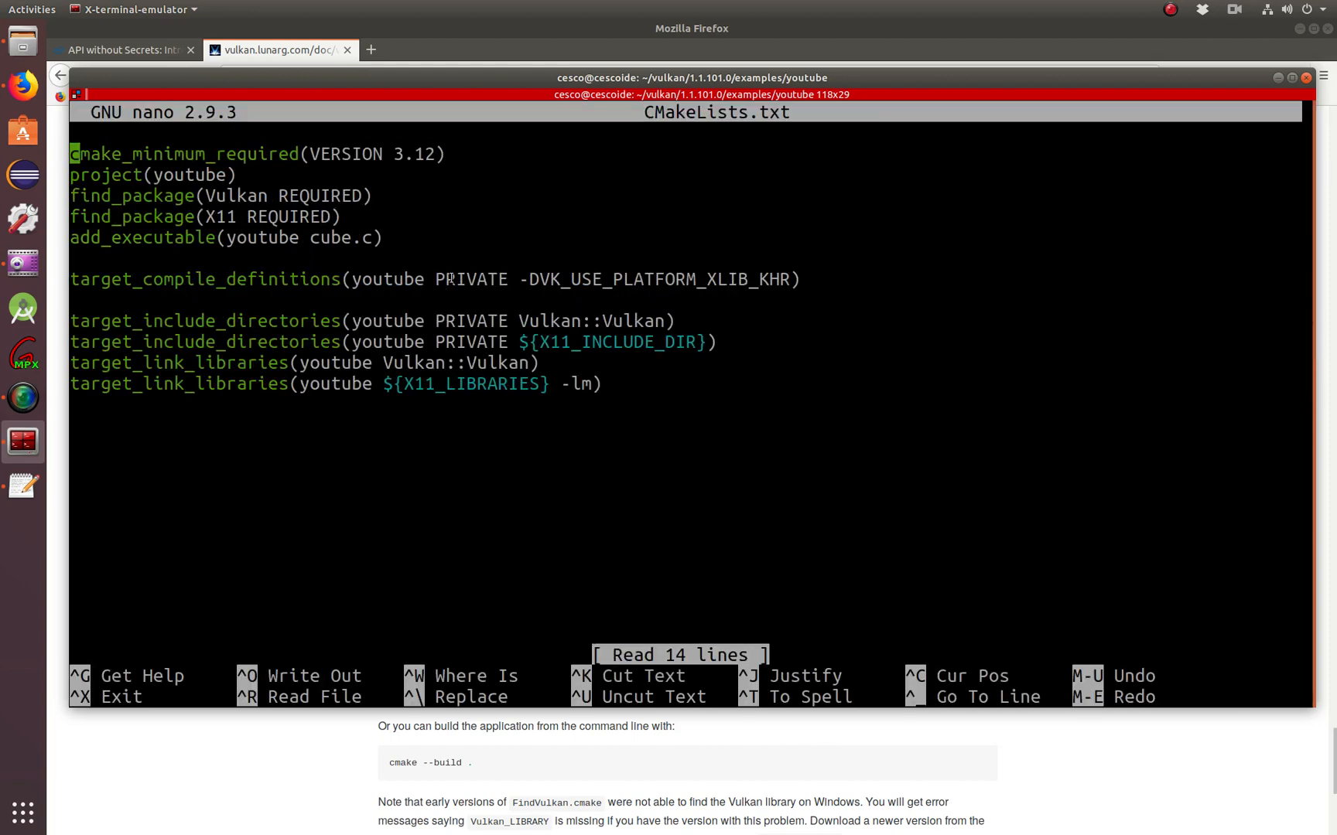
mouse_move(515, 321)
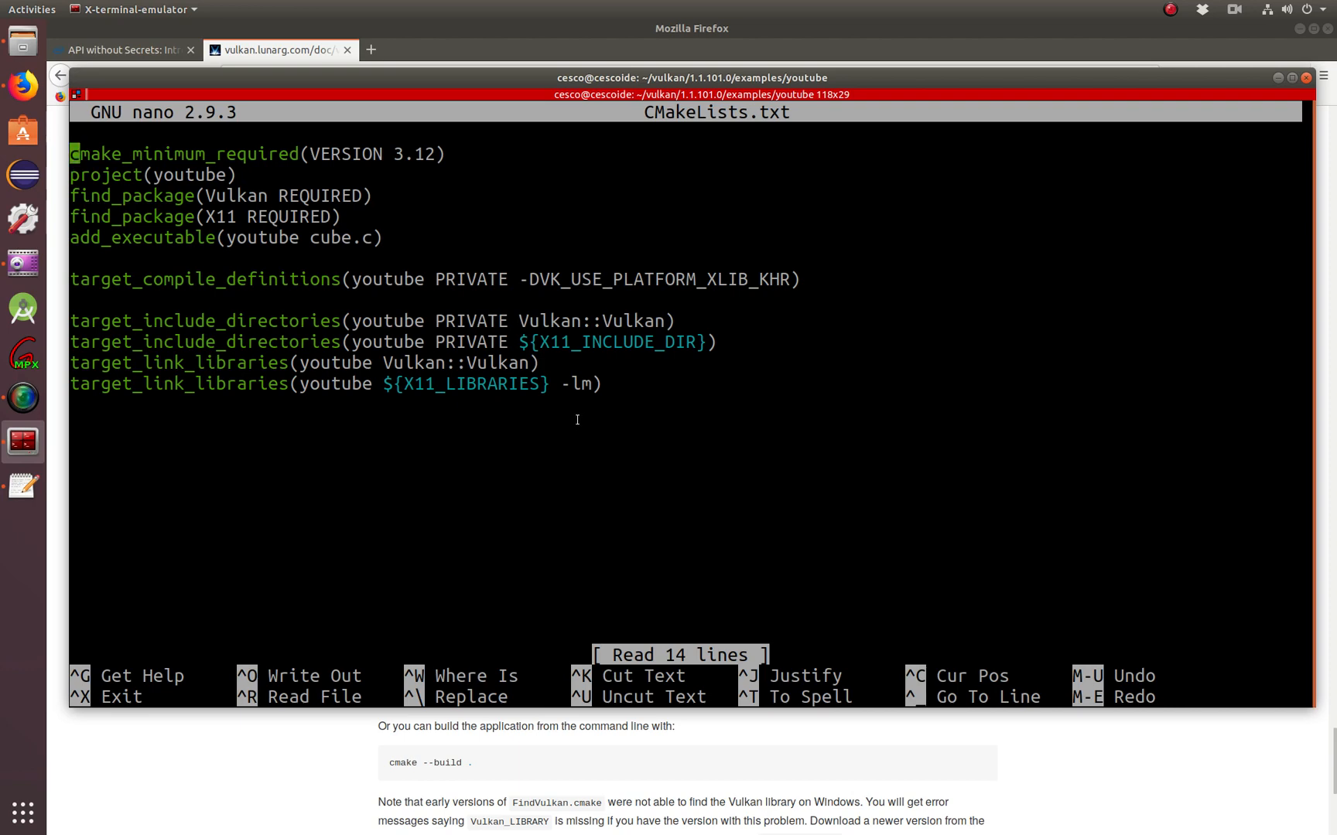
key("ctrl+x")
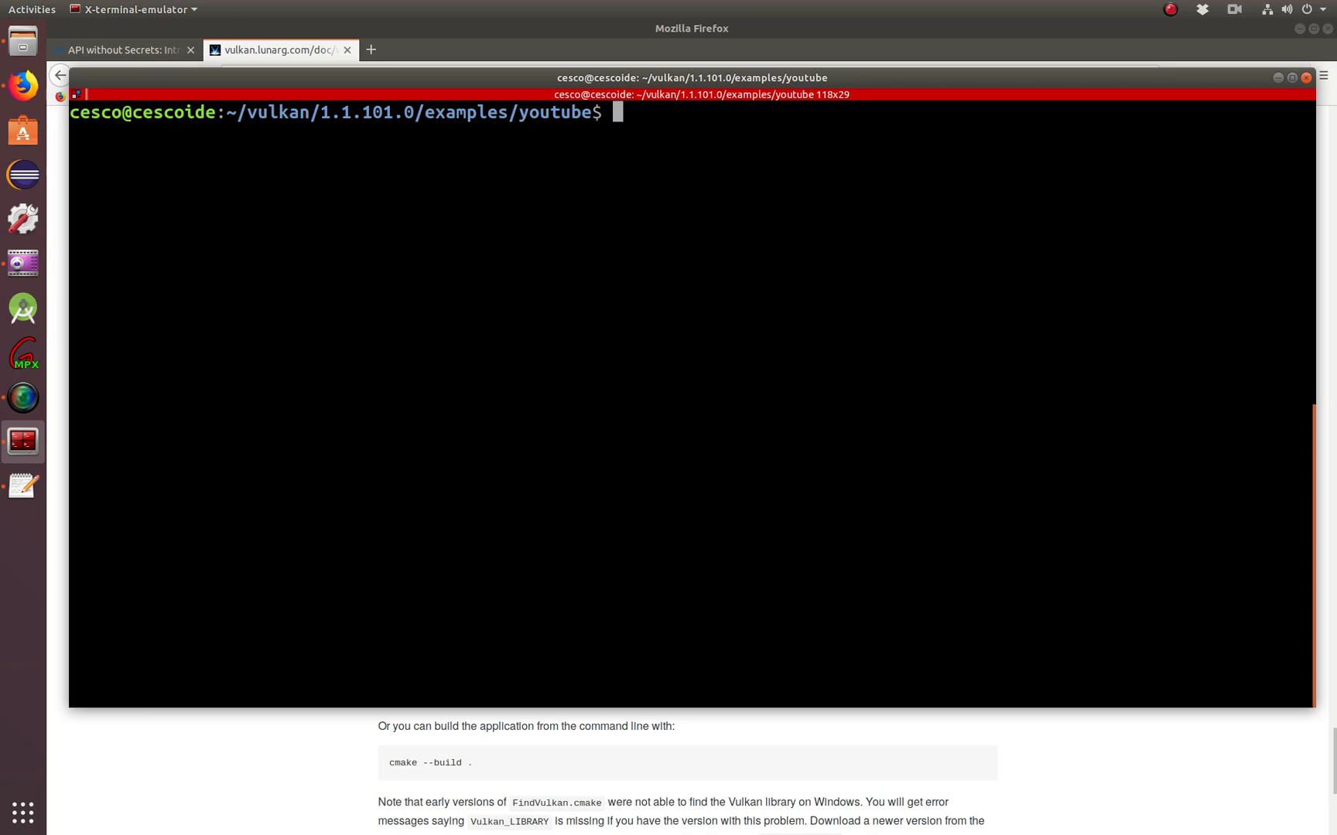
- Run cmake . to configure the project, then type make
type("cm")
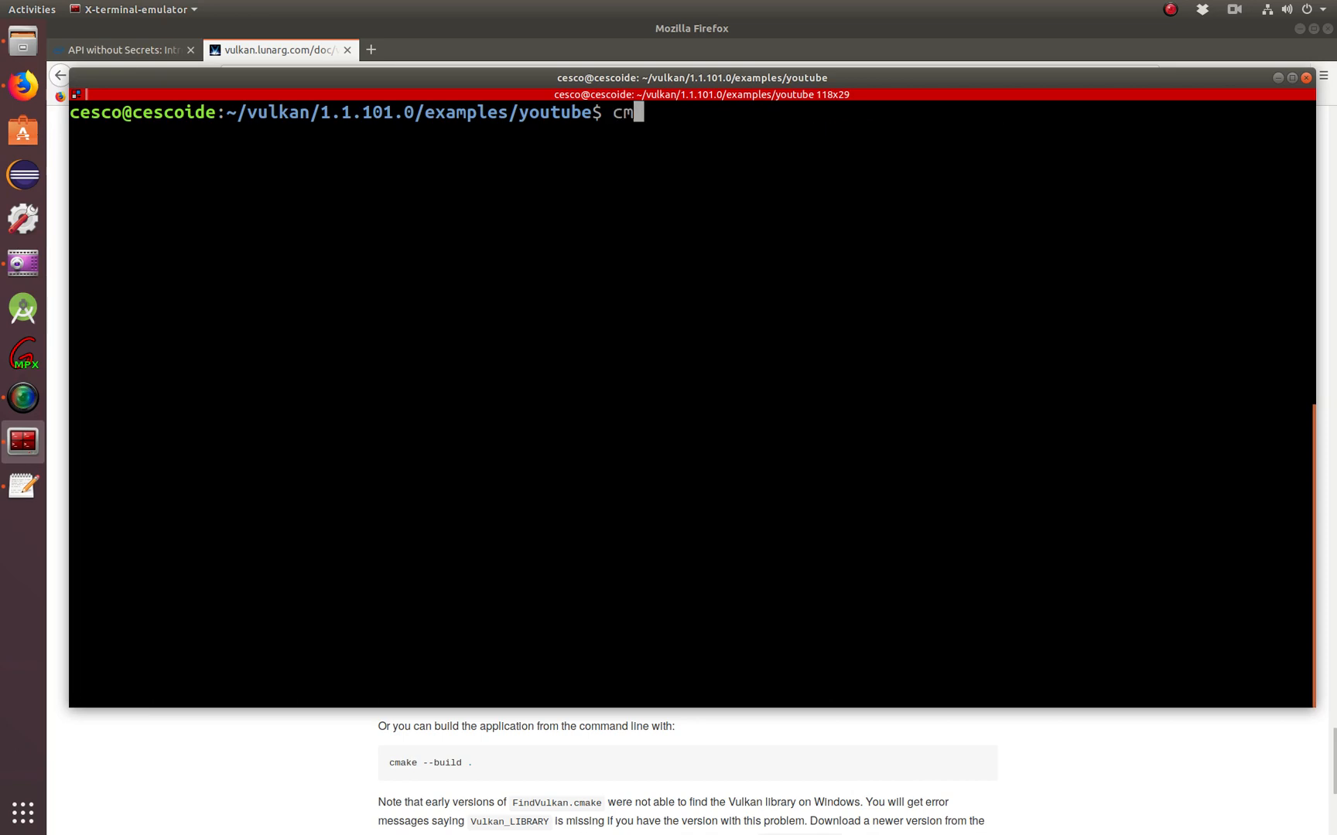
type("ake .")
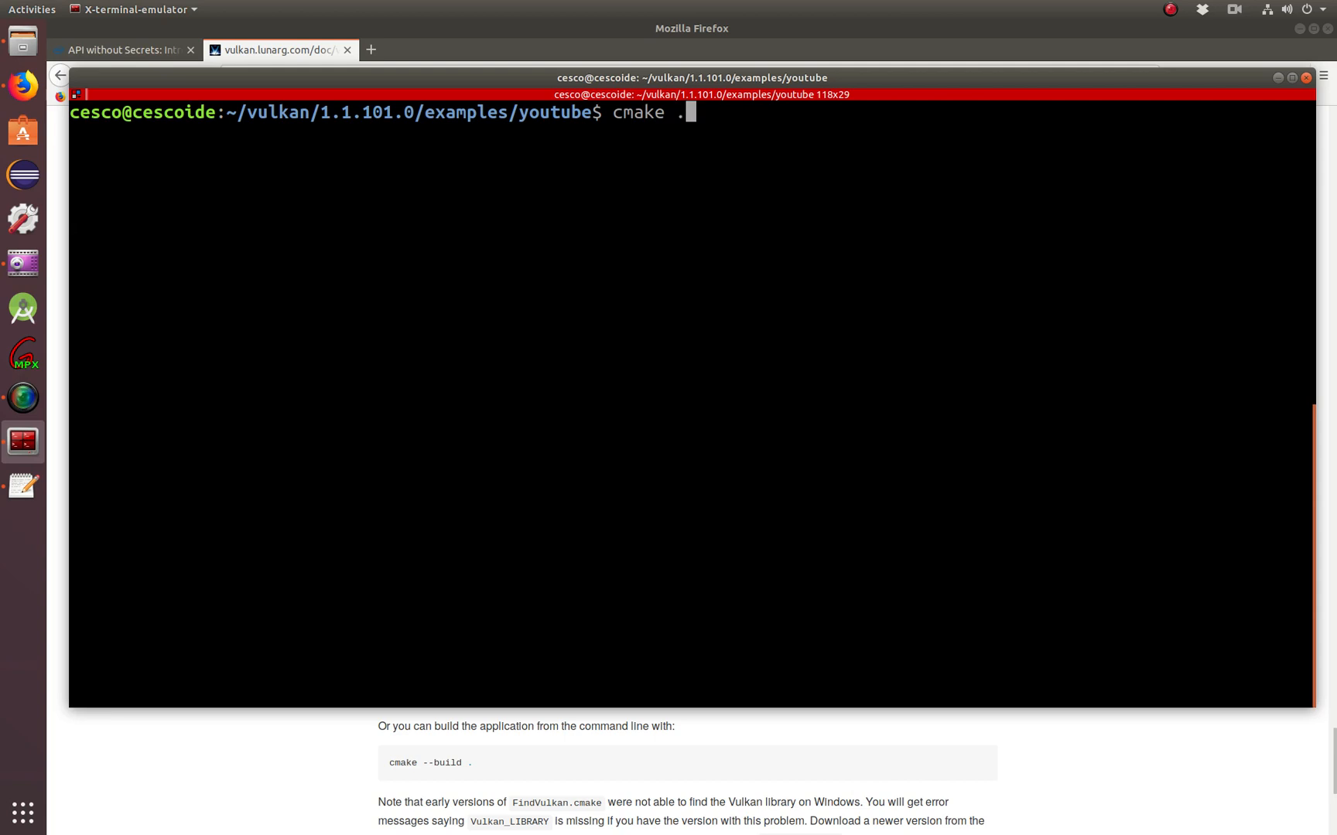
key("Return")
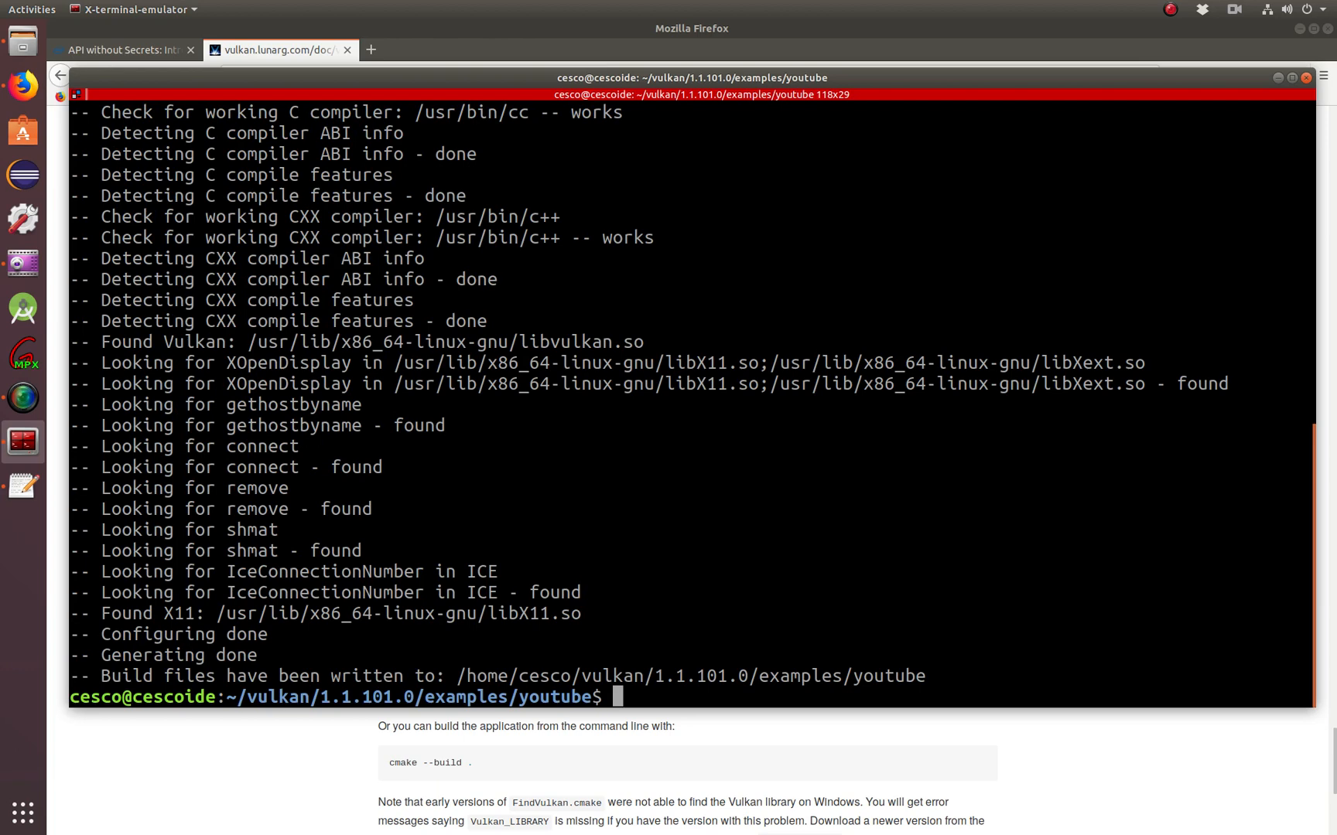
type("make")
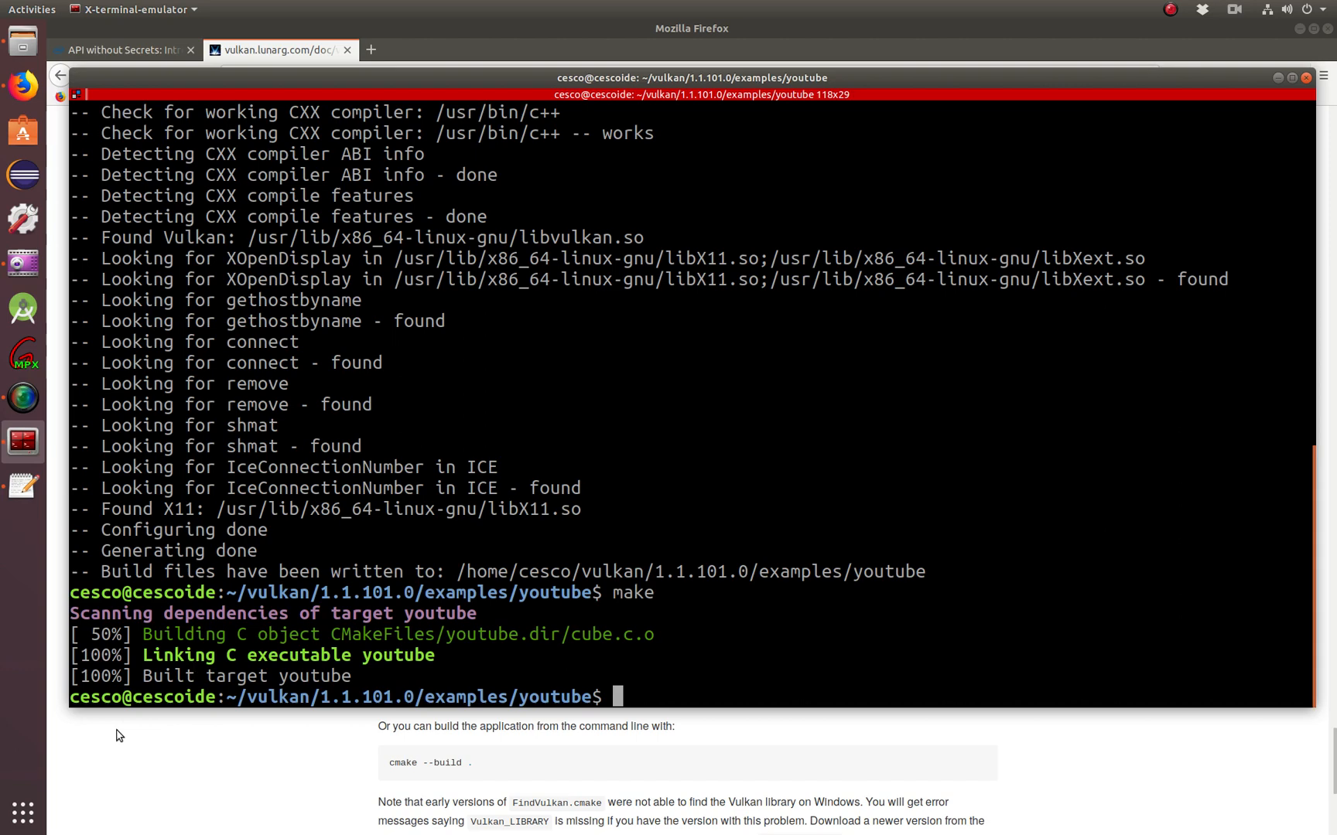
- Build with make and list the folder showing the youtube executable
double_click(183, 634)
type("ls")
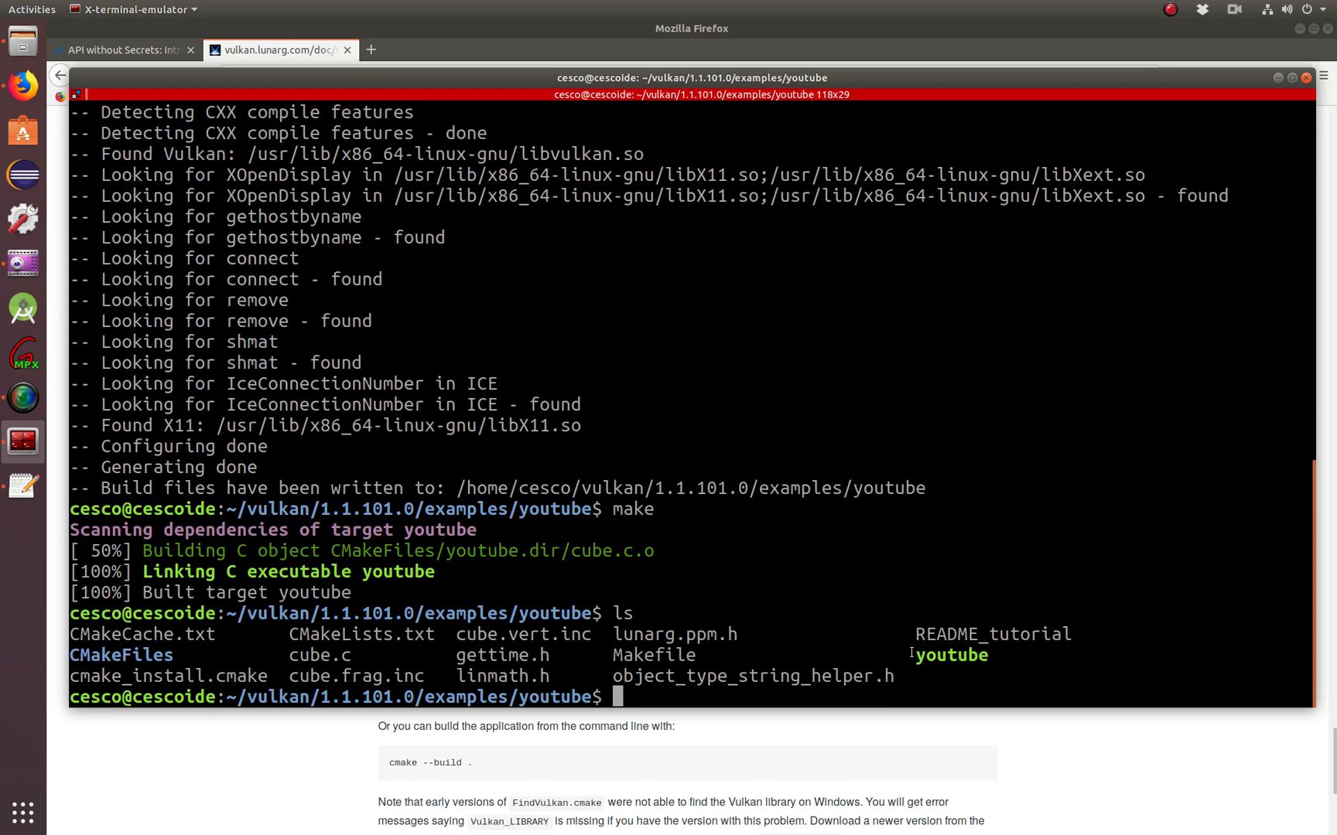
mouse_move(775, 587)
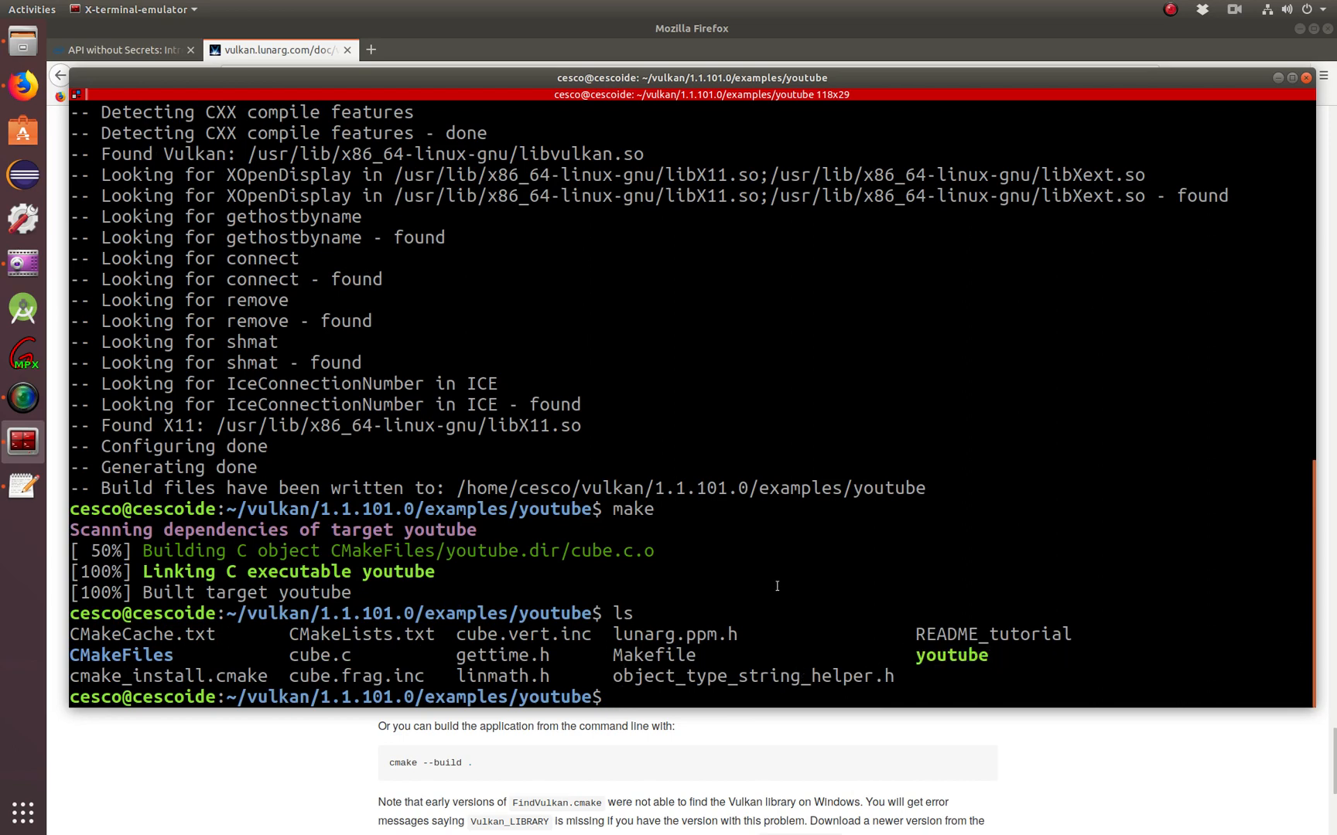
- Launch ./youtube to show the spinning LunarG cube window
type(".")
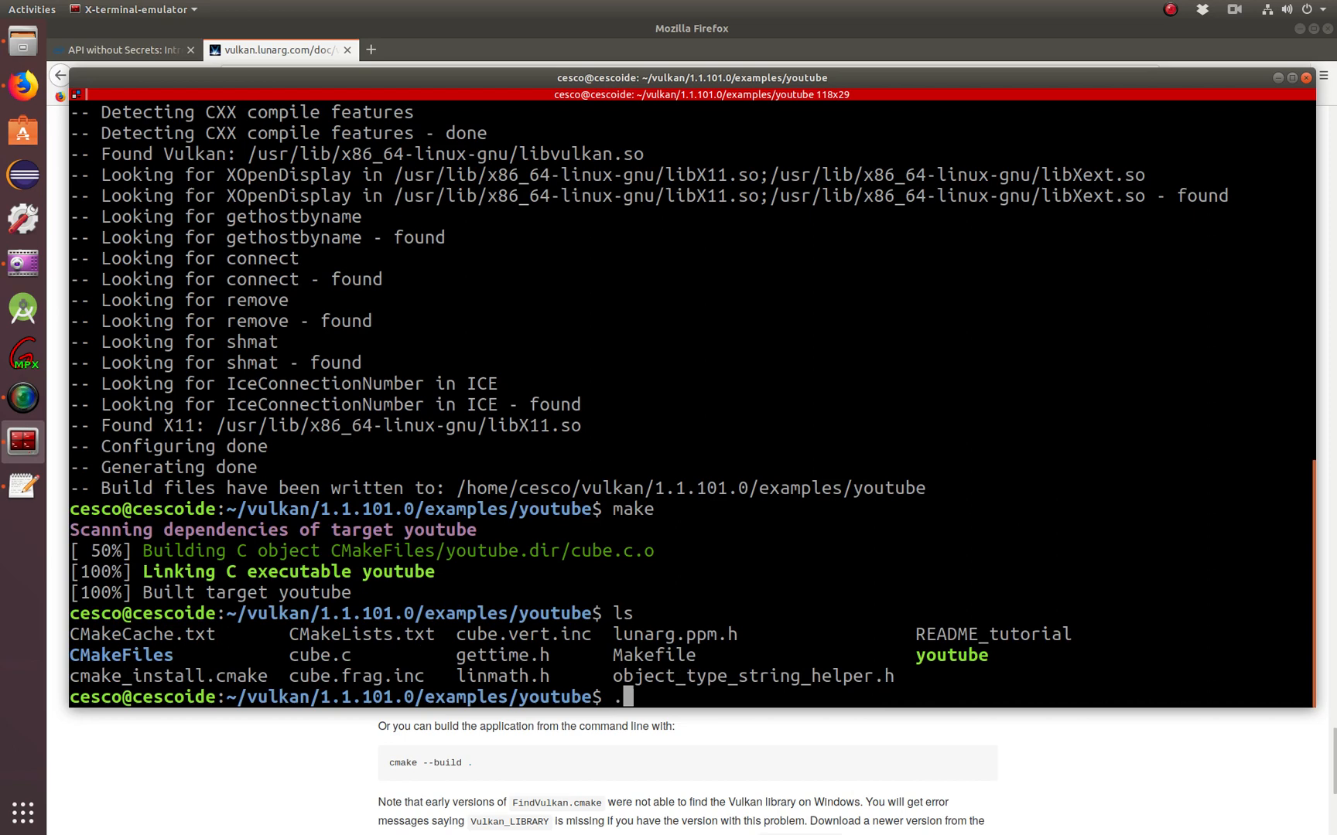
type("/youtube")
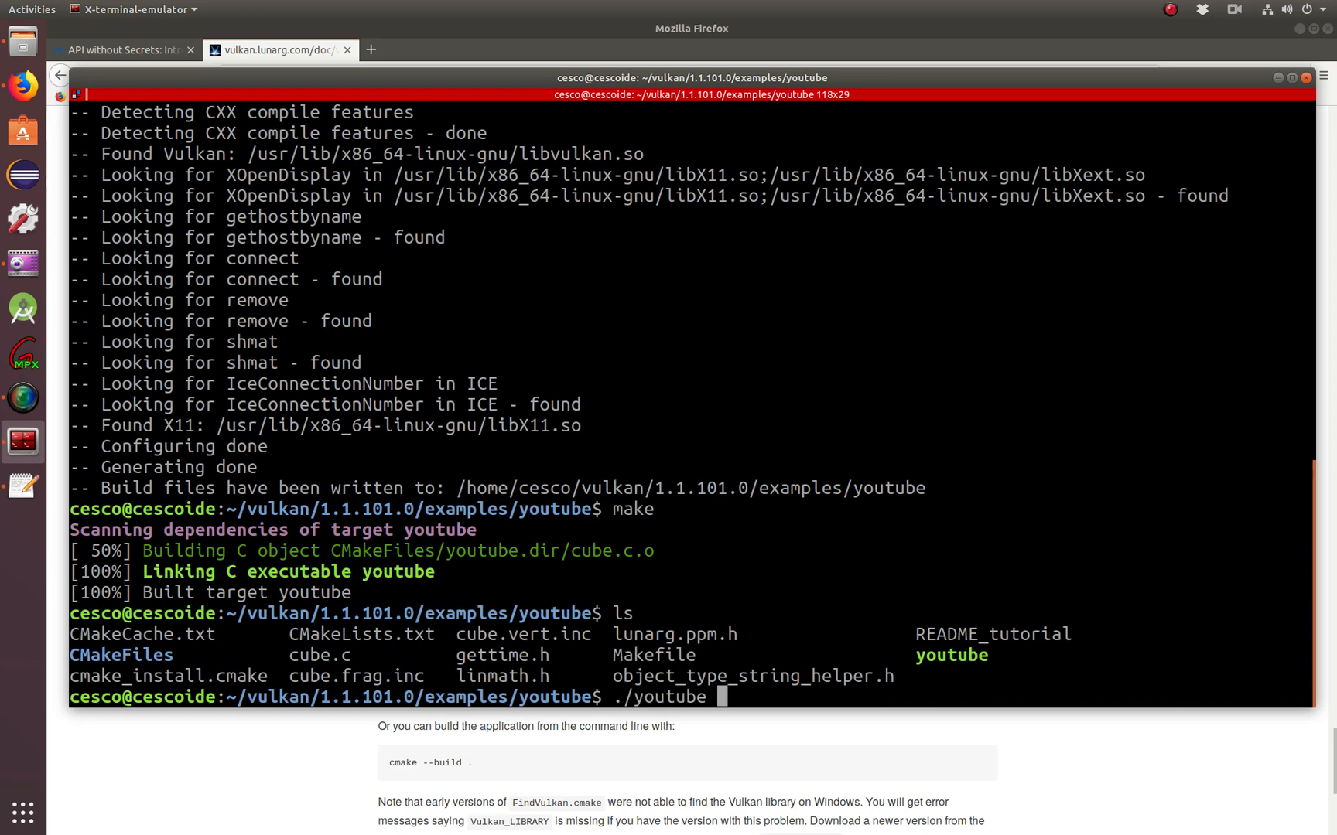
key("Return")
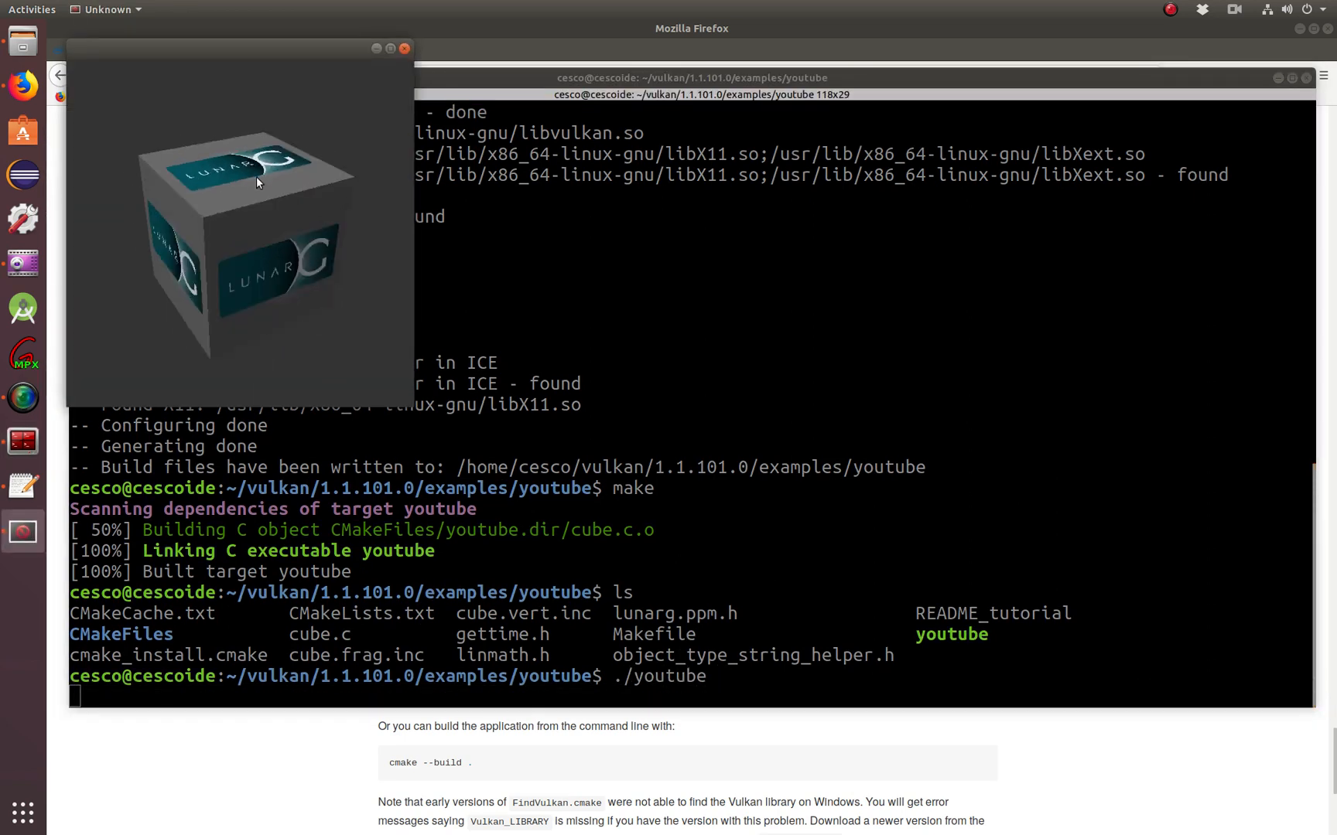